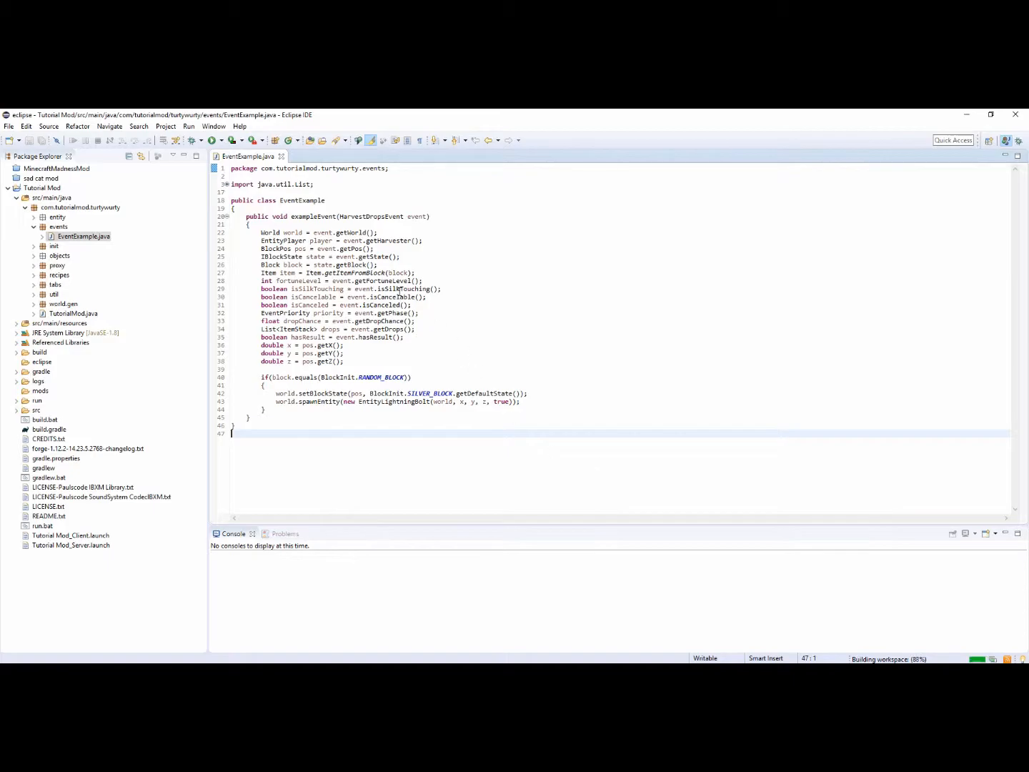
{"action": "mouse_move", "coordinate": [426, 361]}
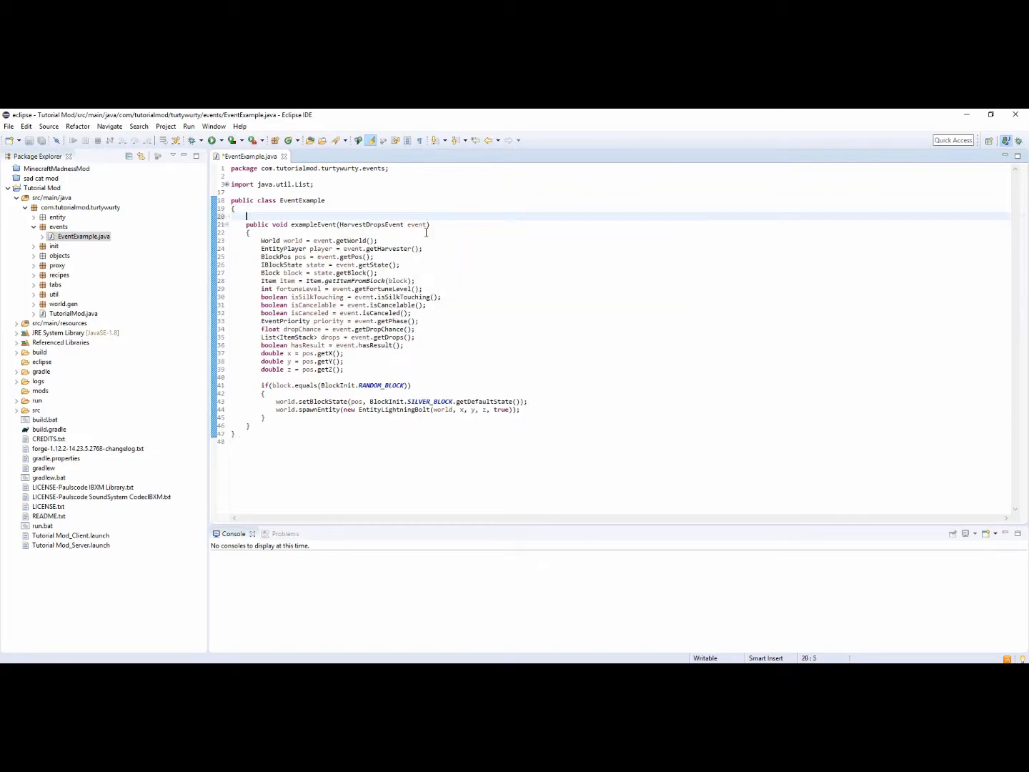
{"action": "type", "text": "@Subs"}
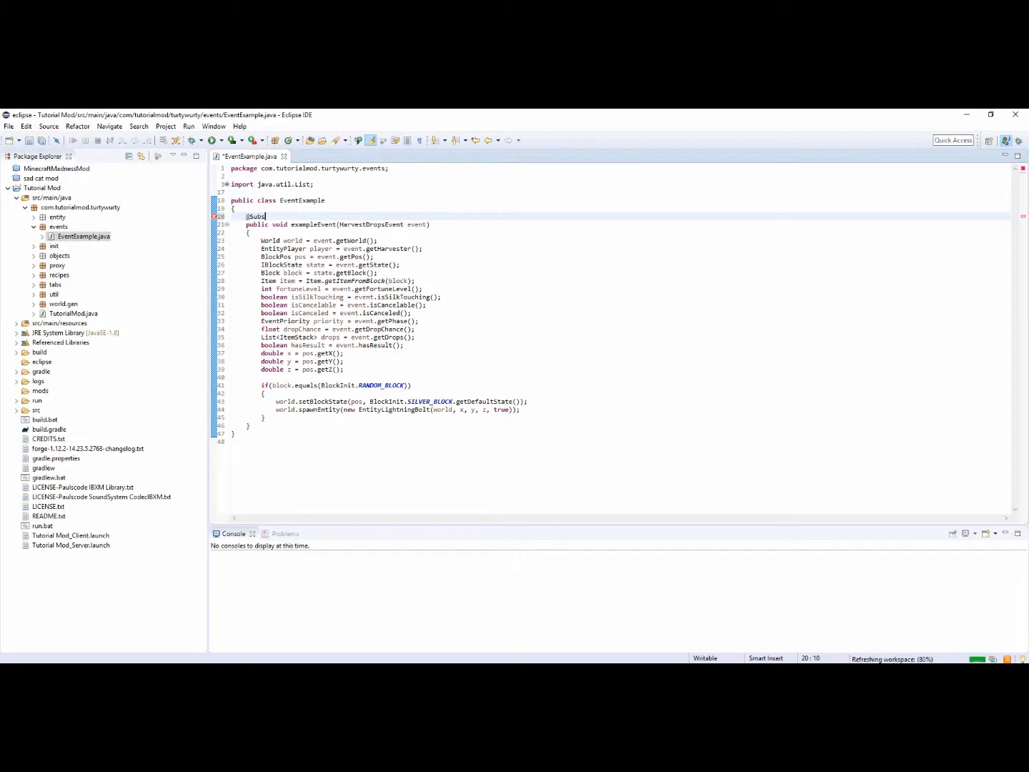
{"action": "type", "text": "criber"}
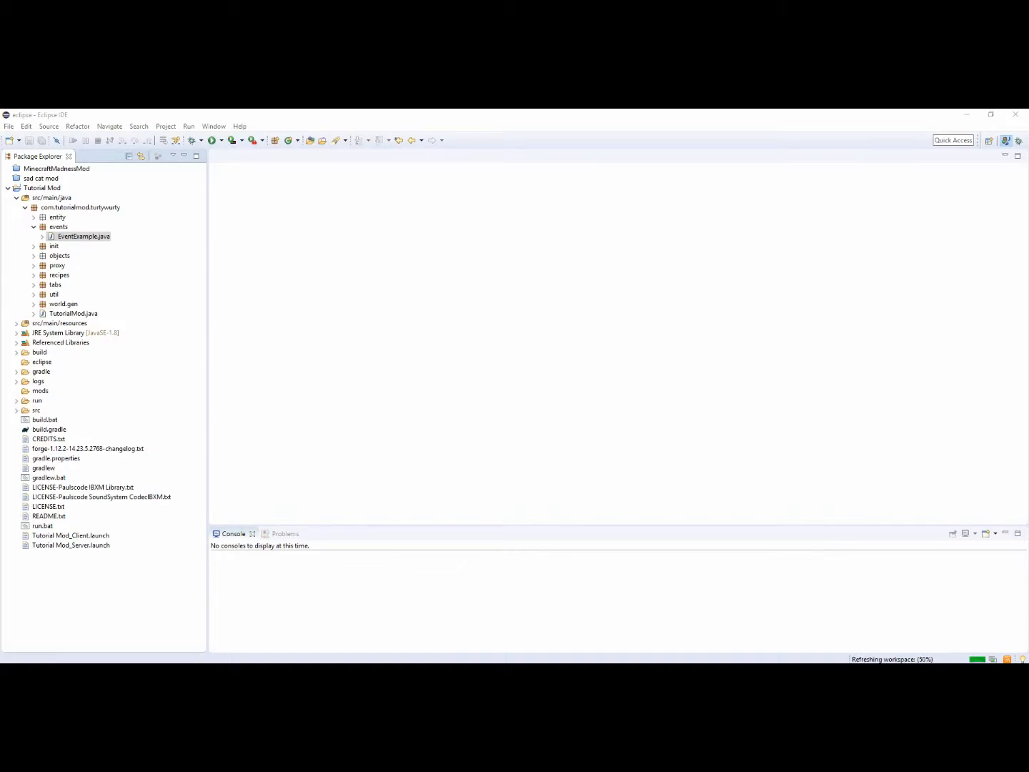
Step: Create a new Java class named LootTableEvent in the events package
{"action": "left_click", "coordinate": [59, 226]}
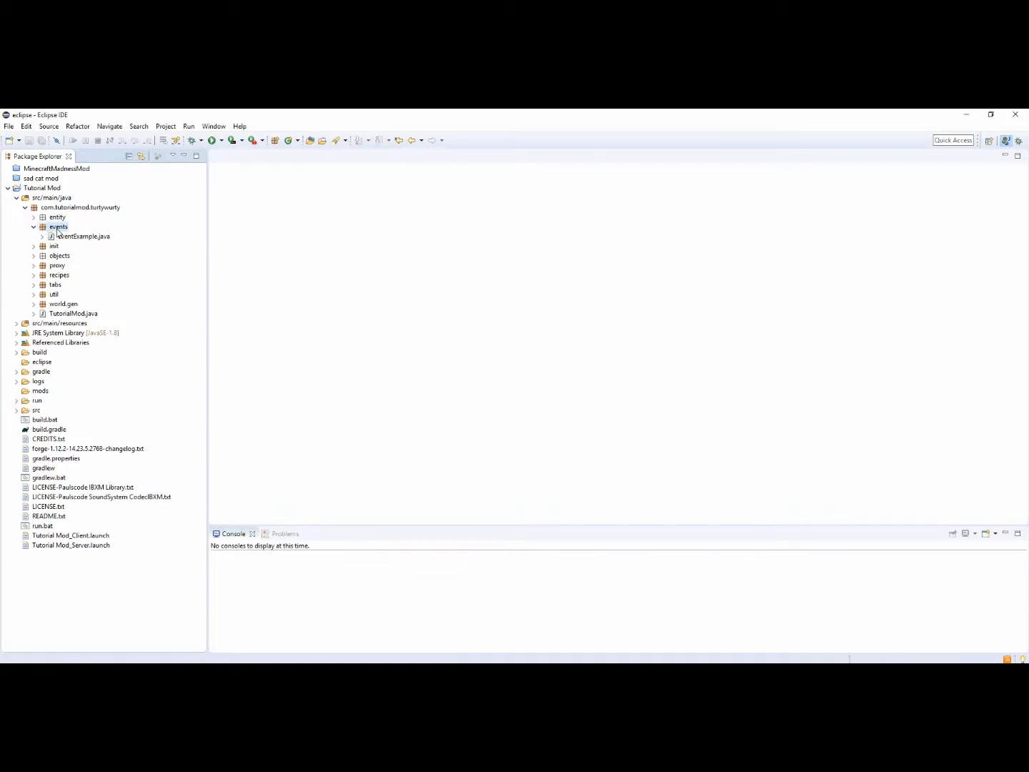
{"action": "right_click", "coordinate": [59, 226]}
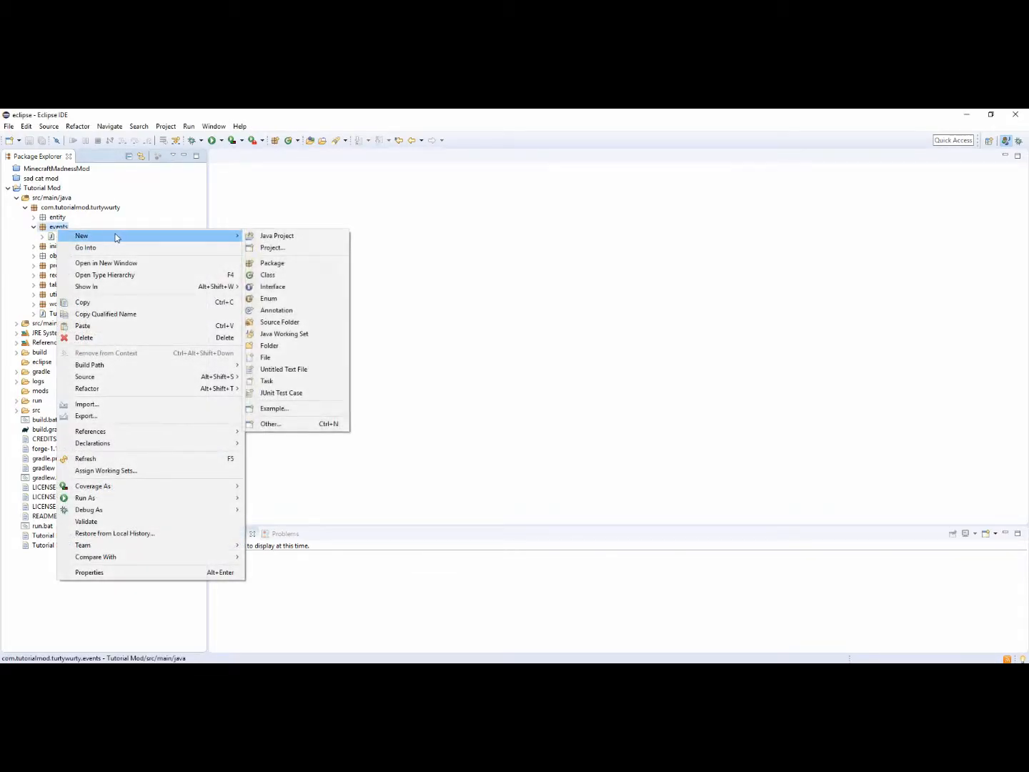
{"action": "left_click", "coordinate": [269, 274]}
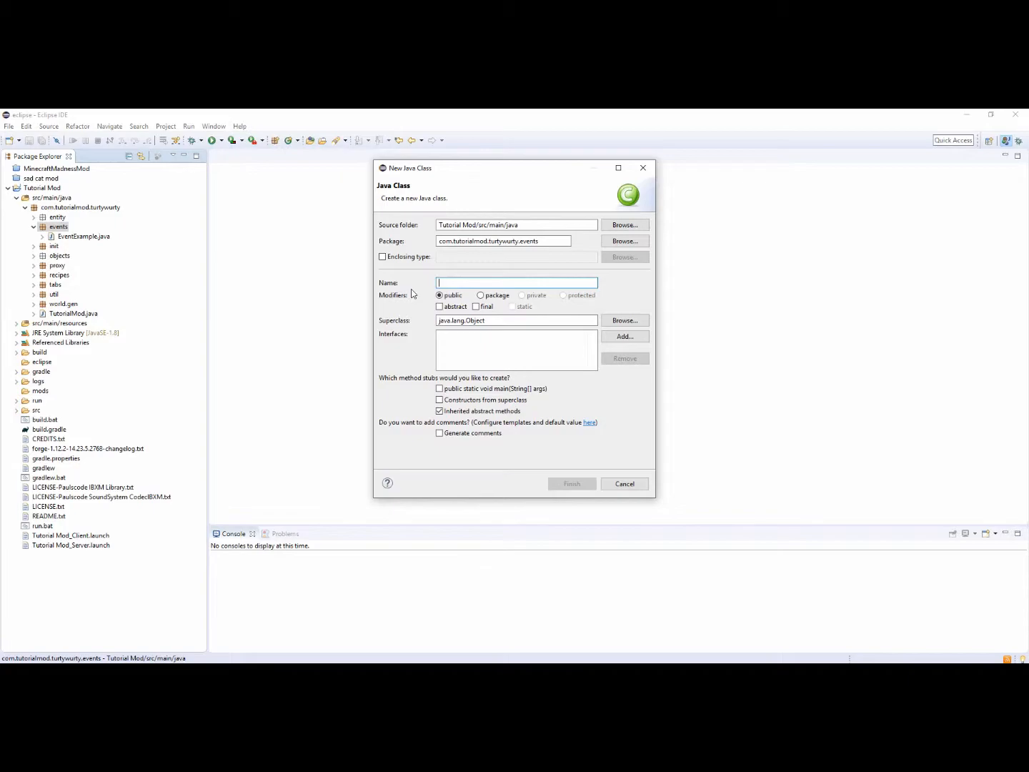
{"action": "type", "text": "LO"}
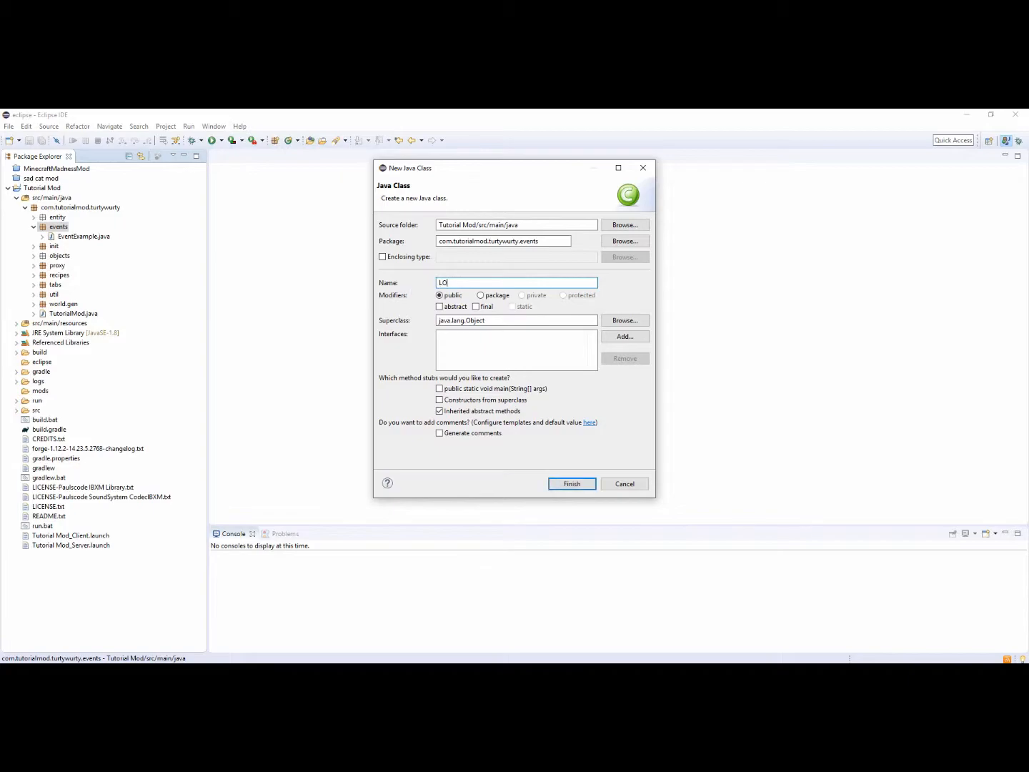
{"action": "type", "text": "LootTableE"}
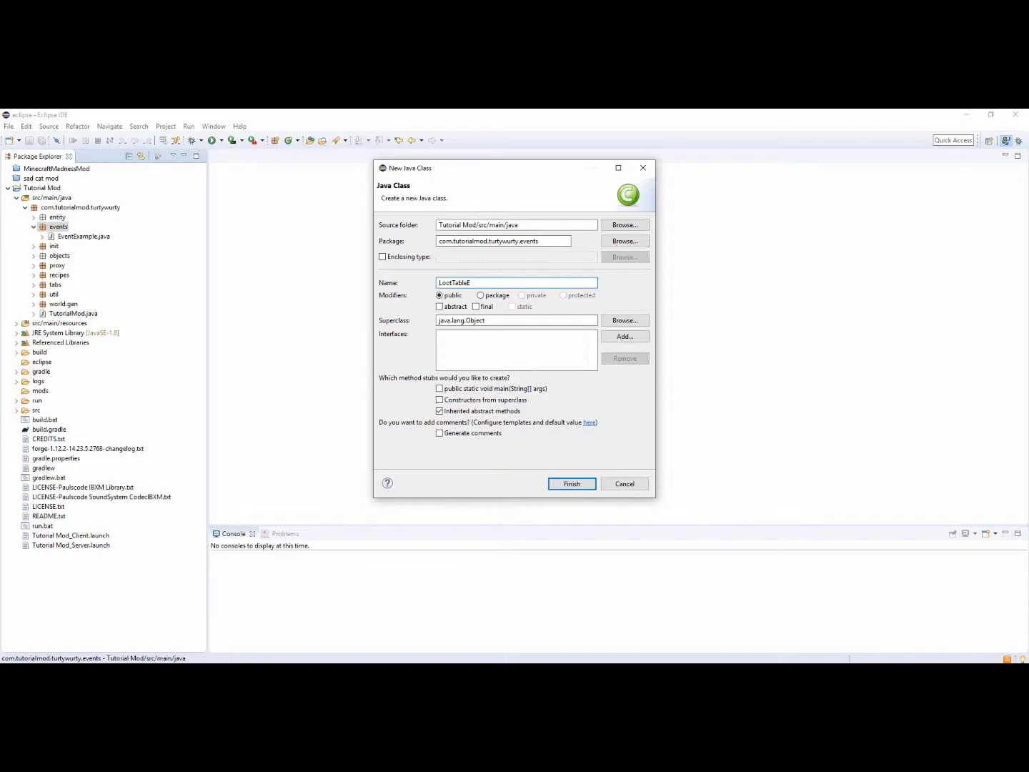
{"action": "left_click", "coordinate": [572, 483]}
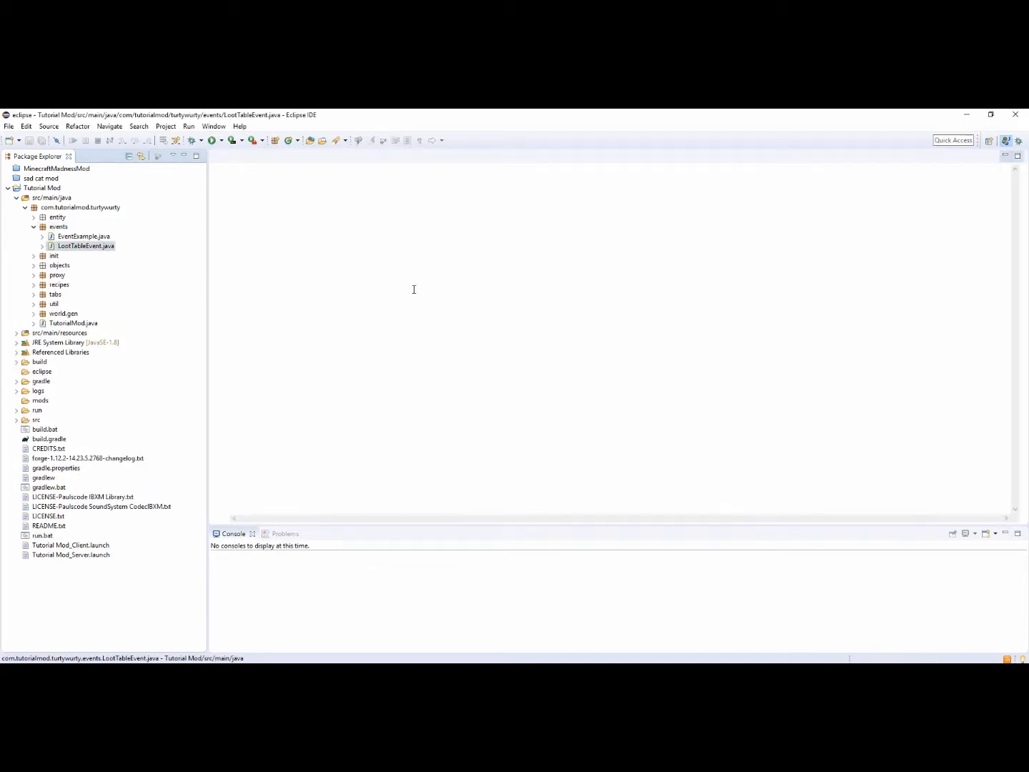
{"action": "double_click", "coordinate": [87, 246]}
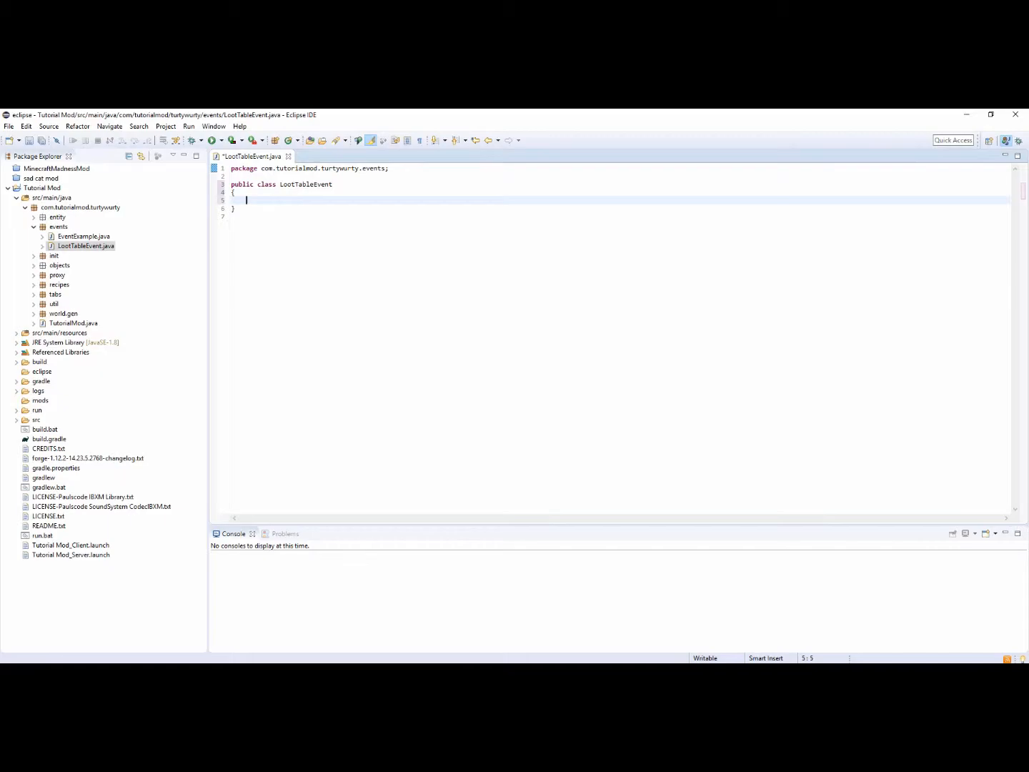
{"action": "type", "text": "@"}
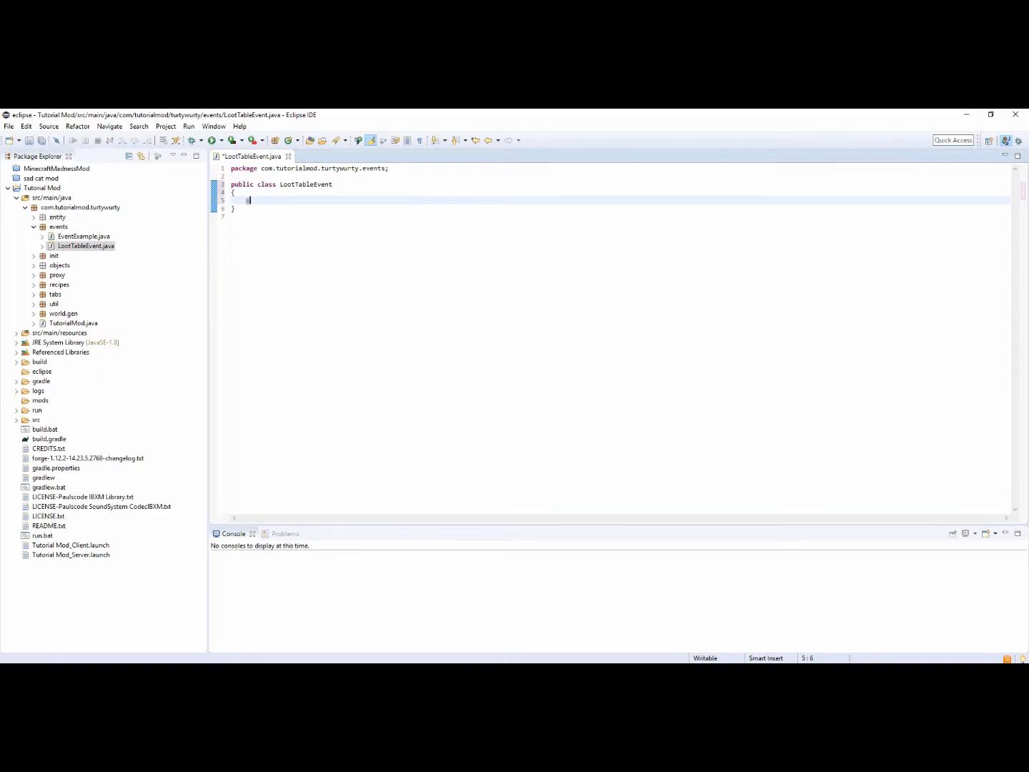
{"action": "type", "text": "@Subscri"}
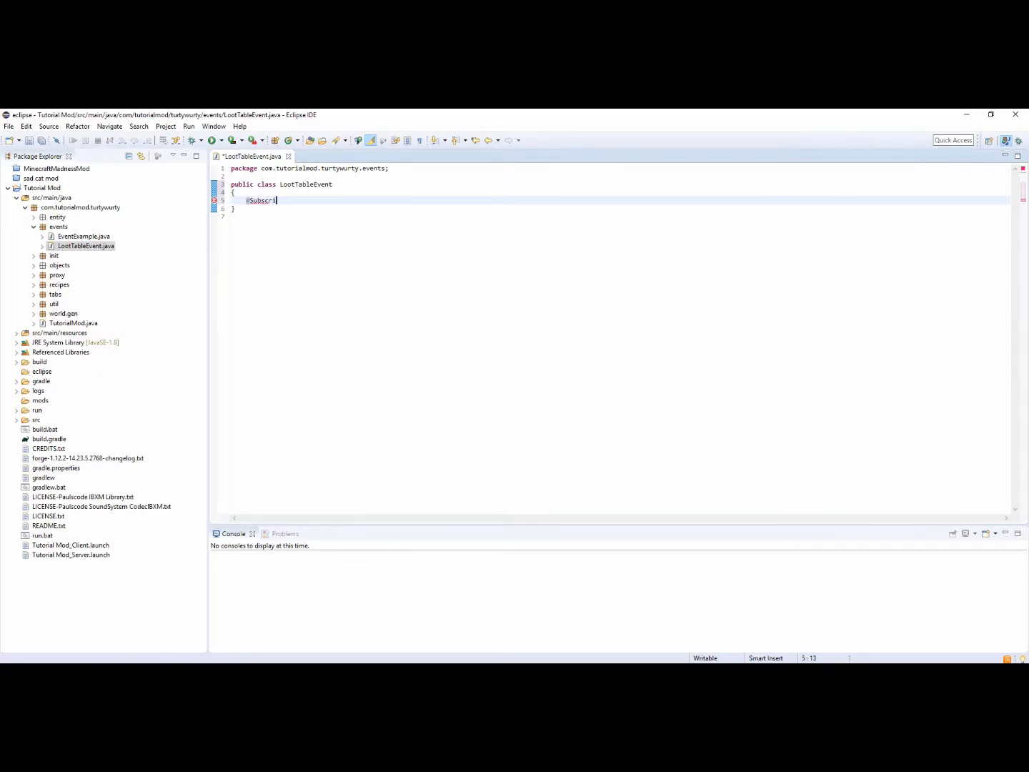
{"action": "type", "text": "beEvent"}
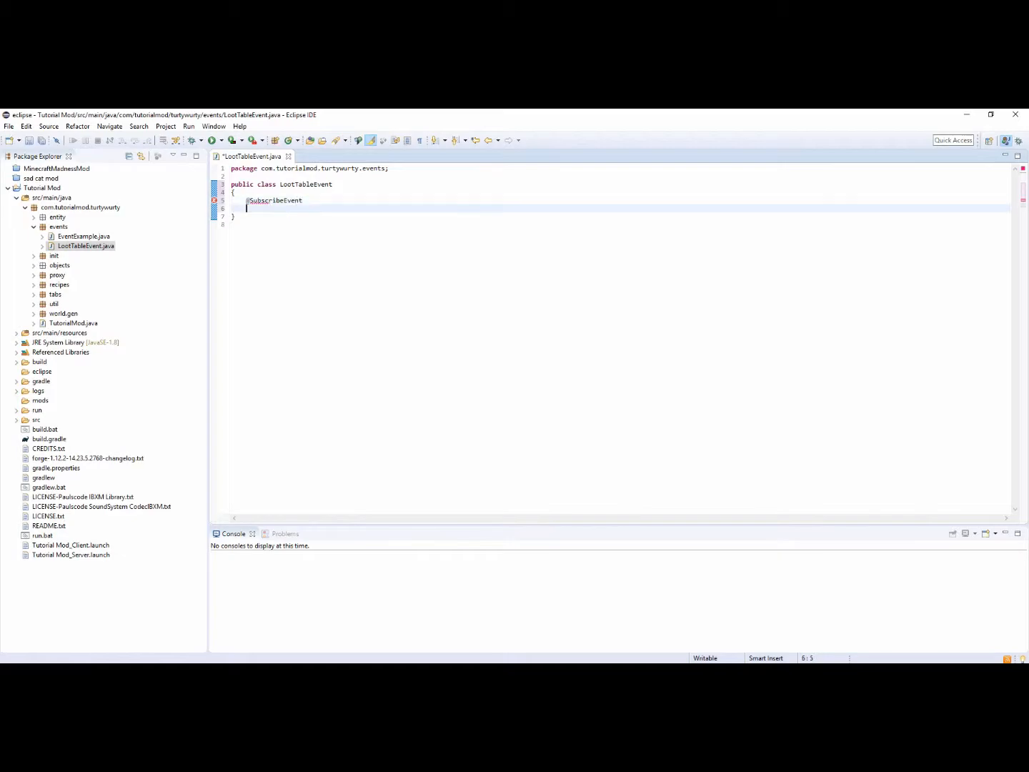
{"action": "type", "text": "public"}
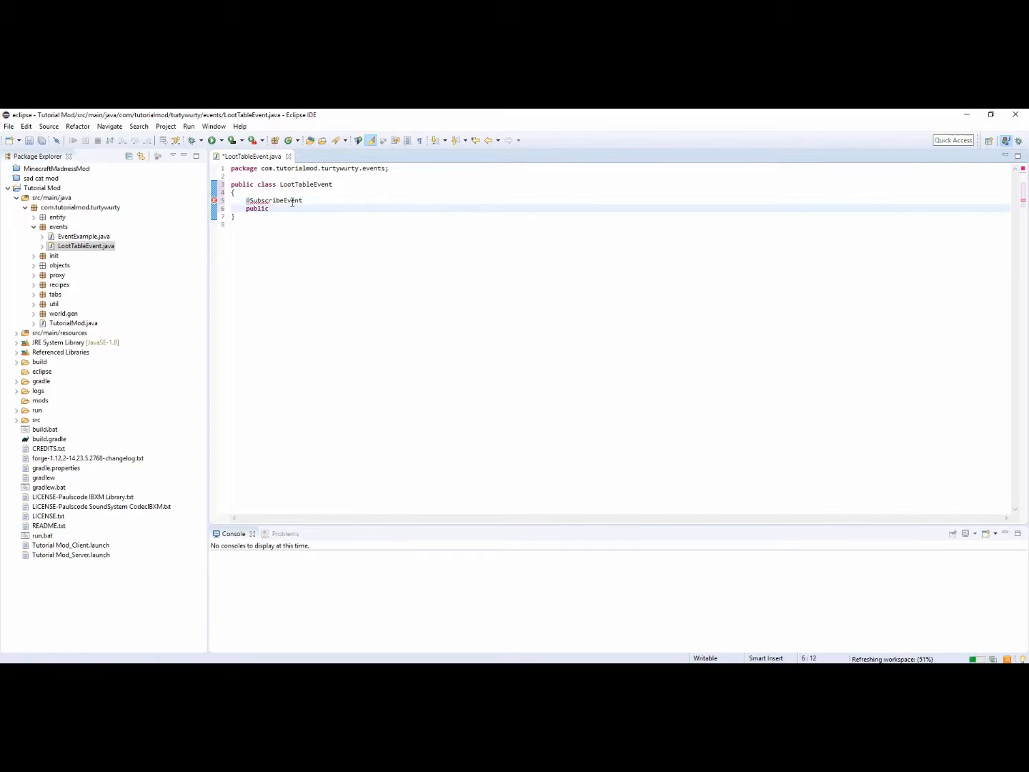
{"action": "type", "text": "void"}
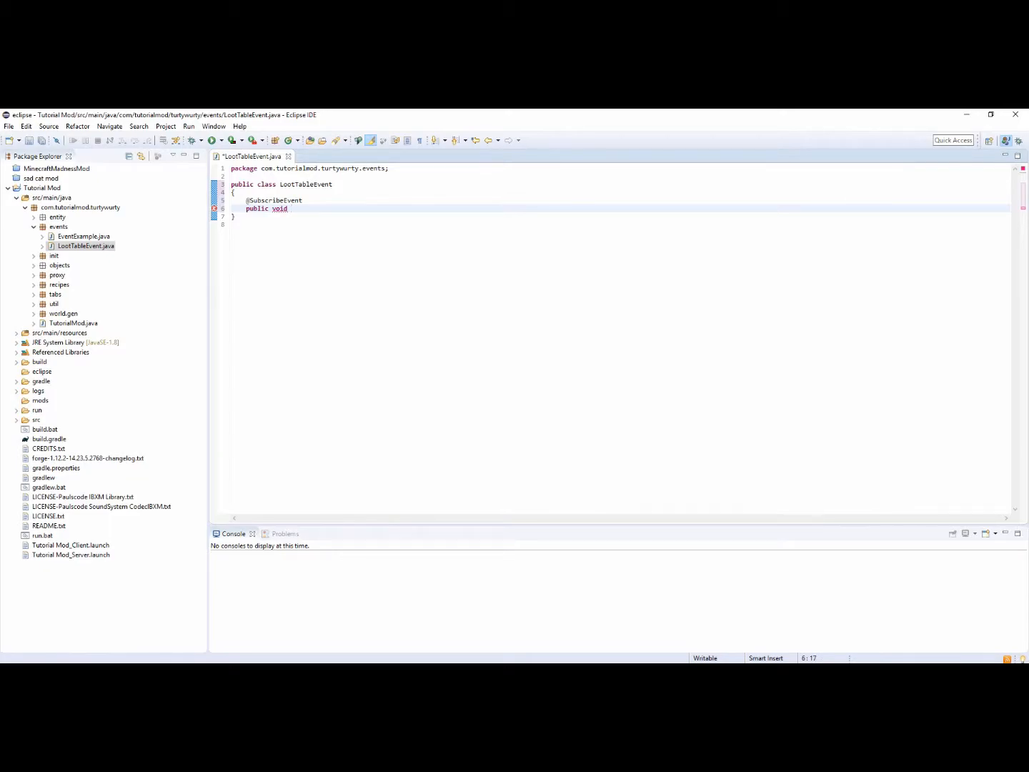
{"action": "type", "text": "l"}
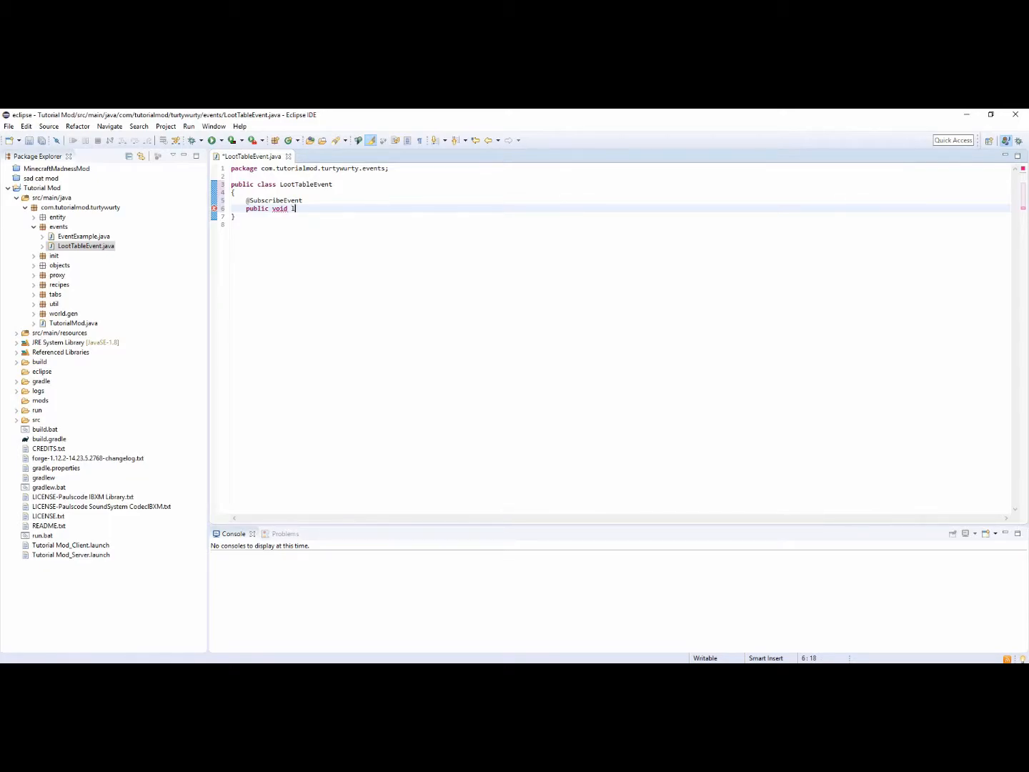
{"action": "type", "text": "ootTabl"}
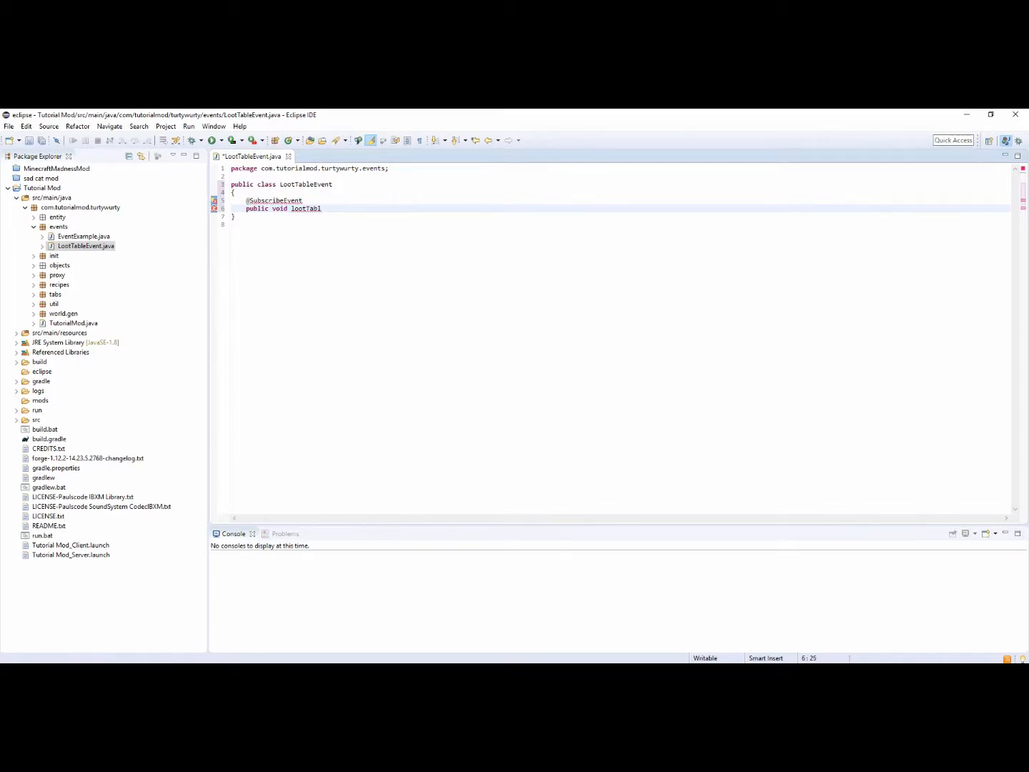
{"action": "type", "text": "eDrop"}
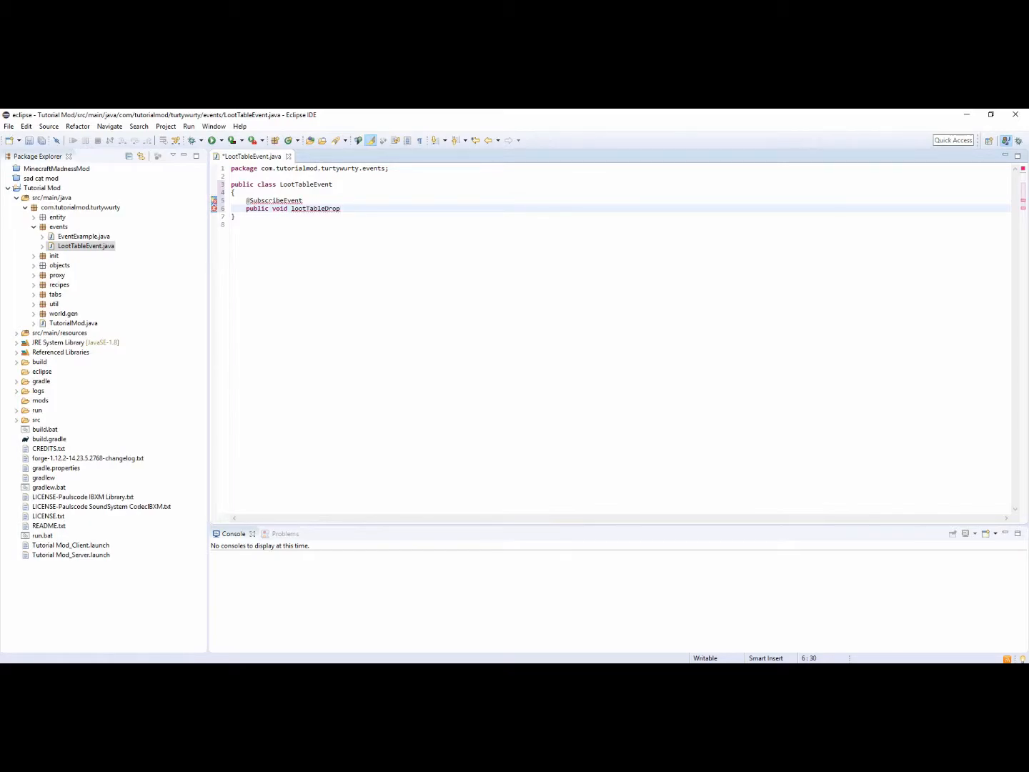
{"action": "type", "text": "()"}
{"action": "type", "text": "{"}
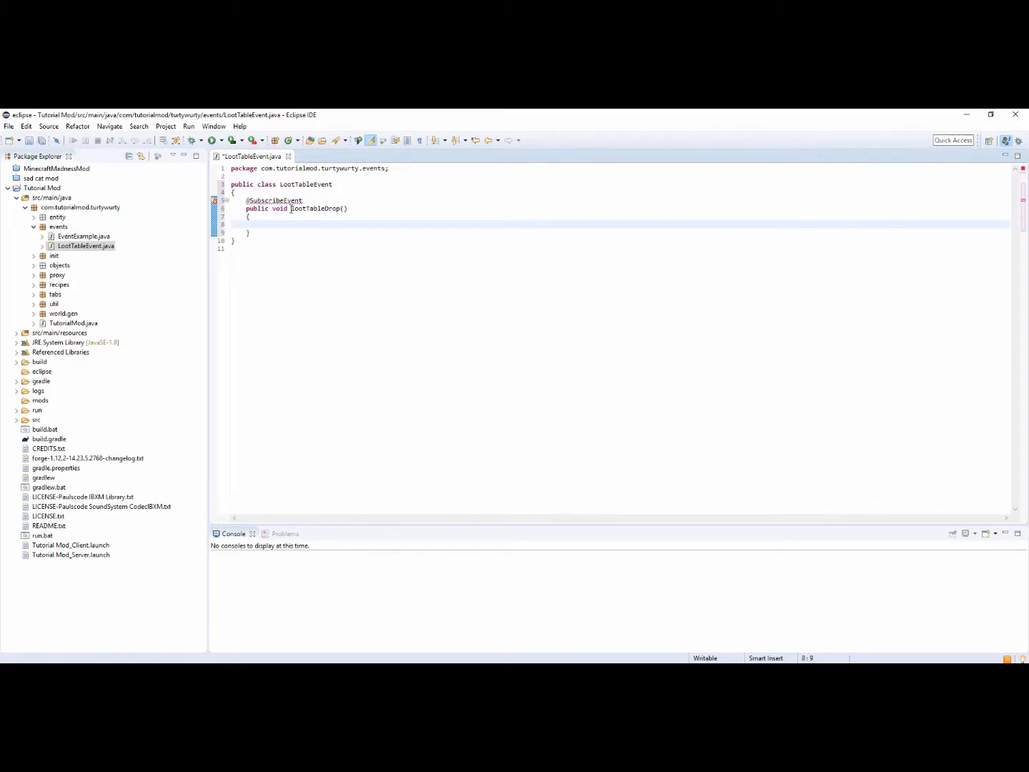
{"action": "type", "text": "custom"}
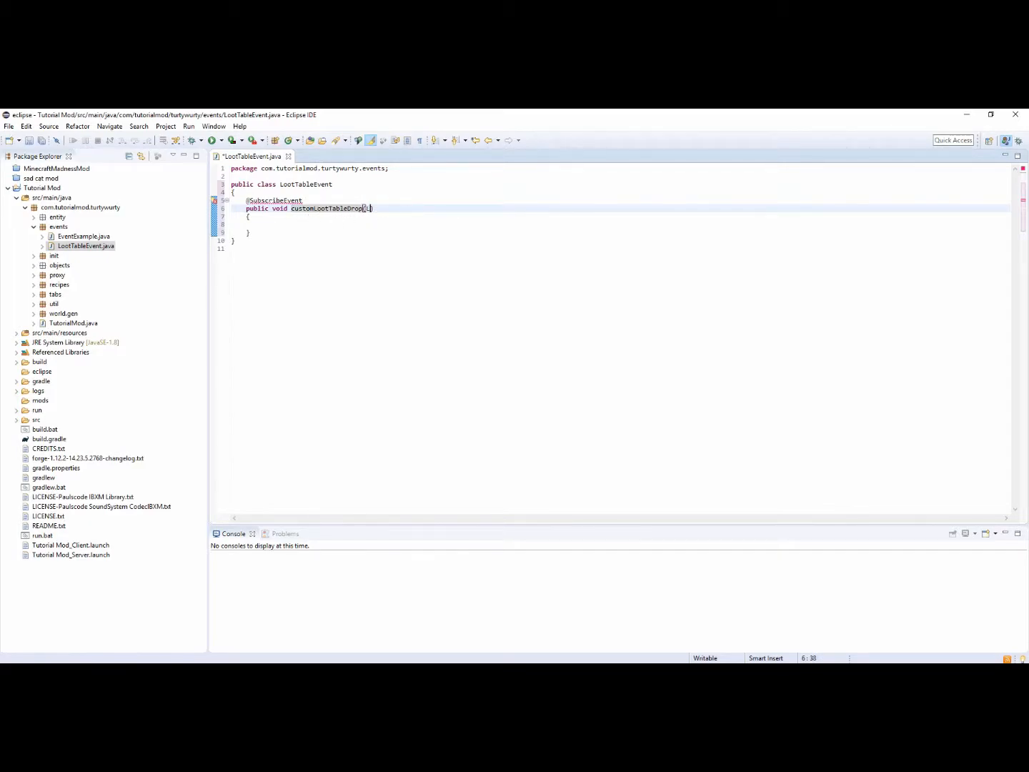
Step: Give the method a LivingDropsEvent event parameter and a body creating Random rand = new Random()
{"action": "type", "text": "LivingDropsEventn"}
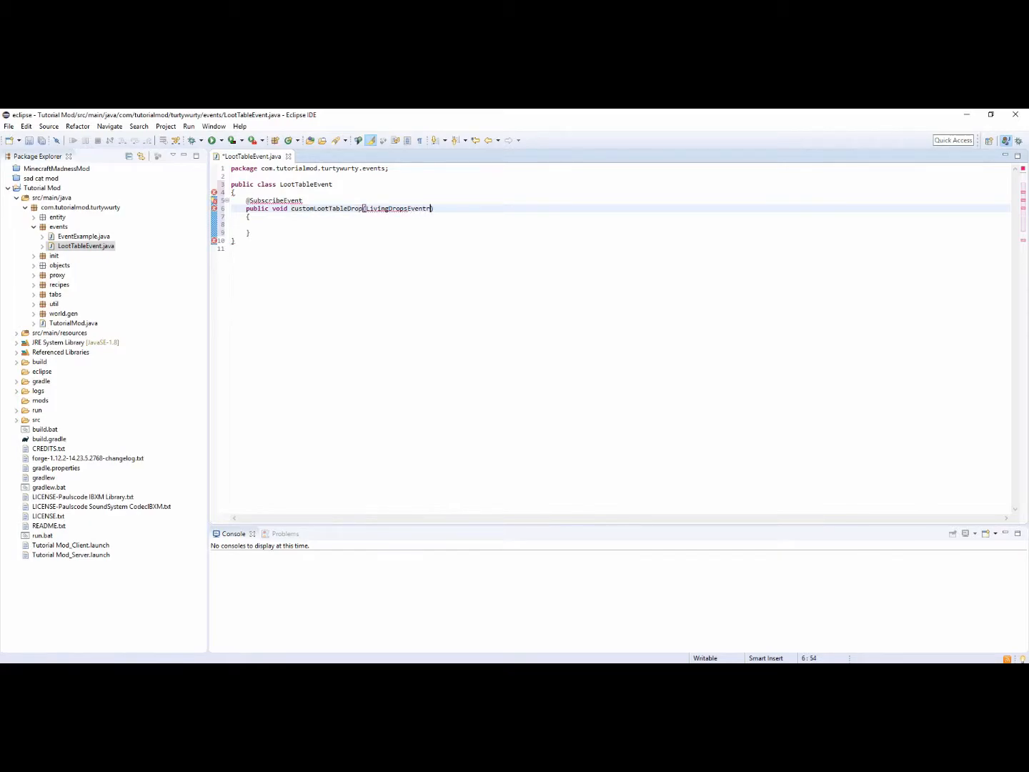
{"action": "type", "text": "event"}
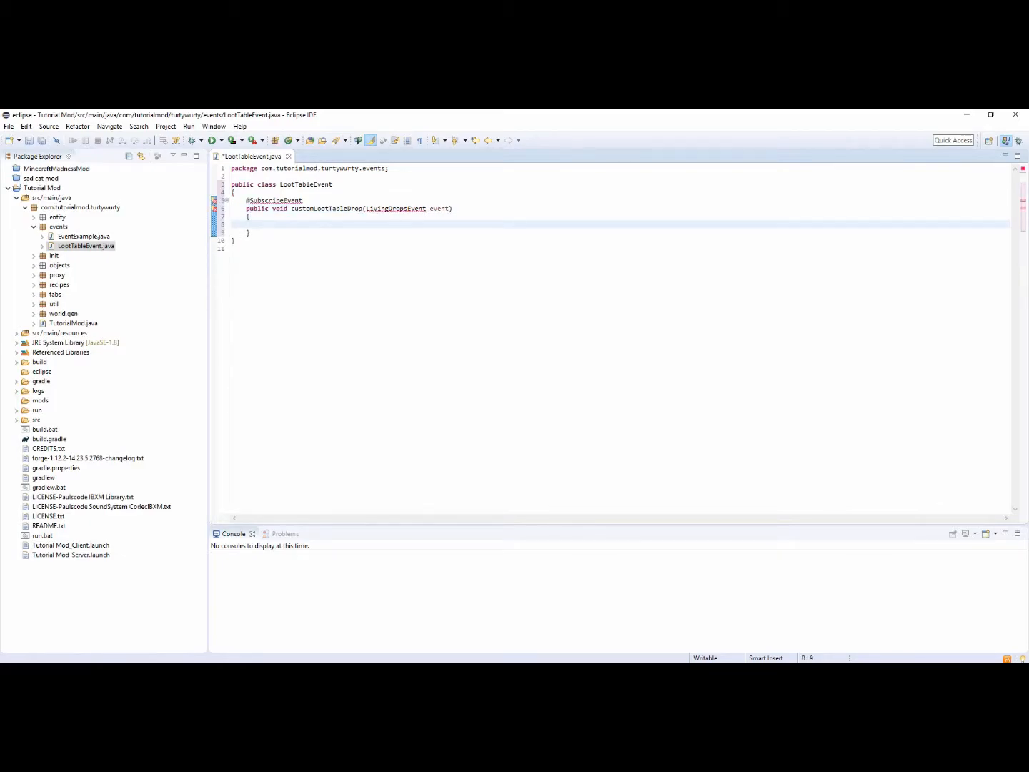
{"action": "type", "text": "Random rand = ne"}
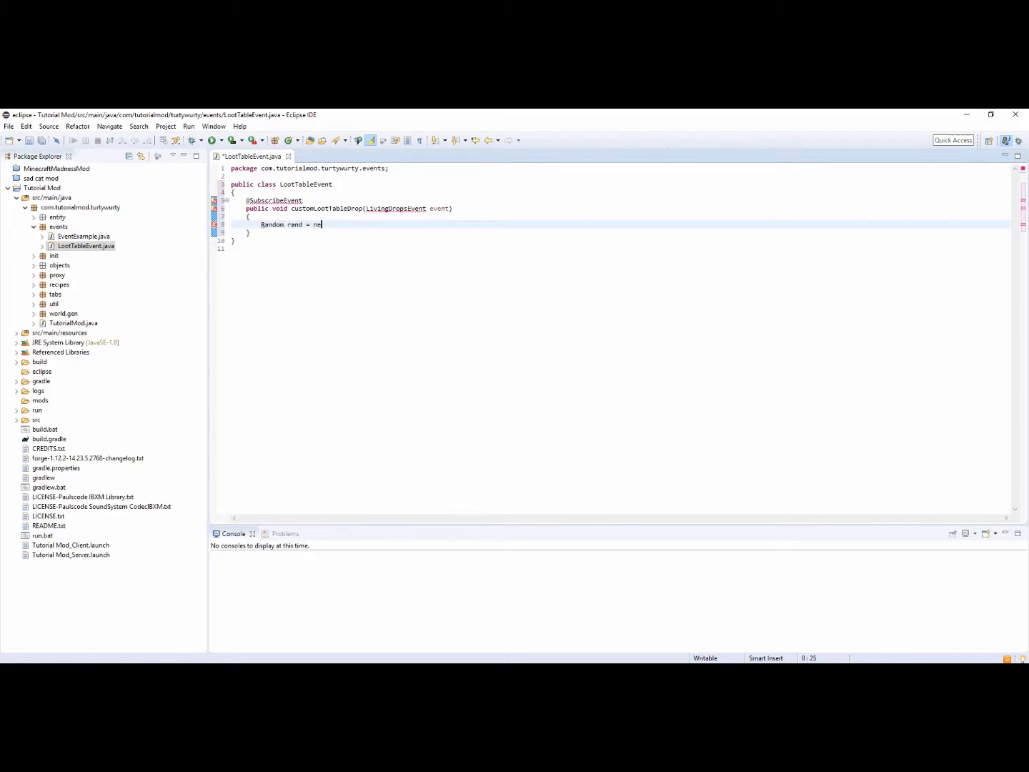
{"action": "type", "text": "w Random()"}
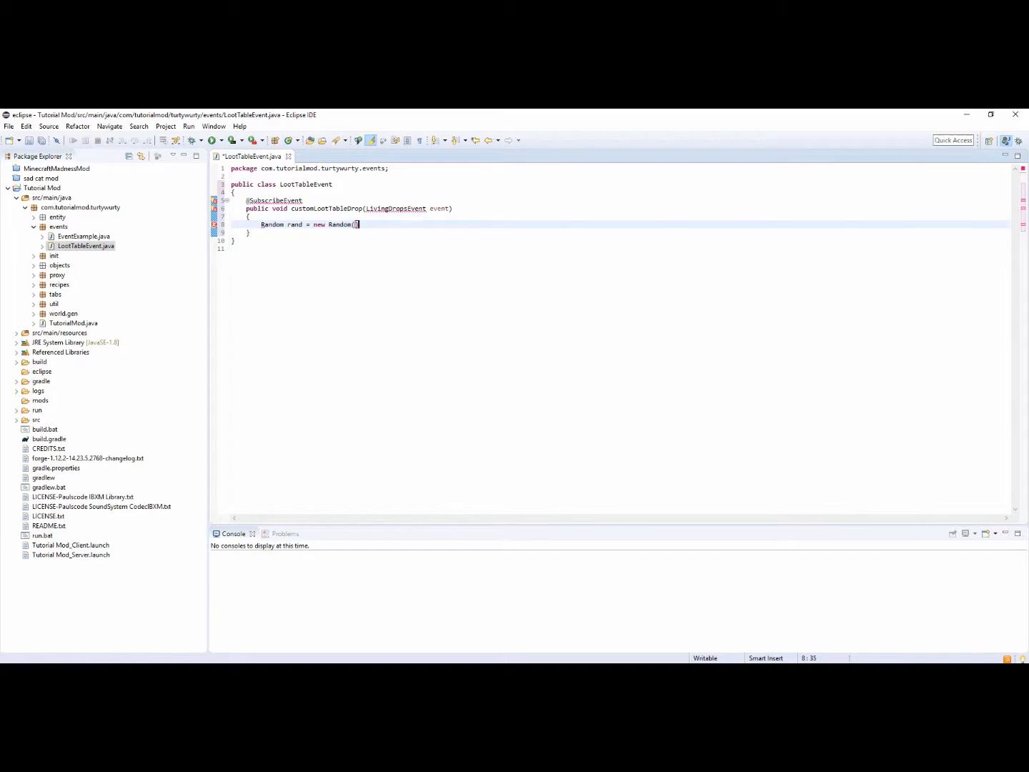
{"action": "type", "text": ");"}
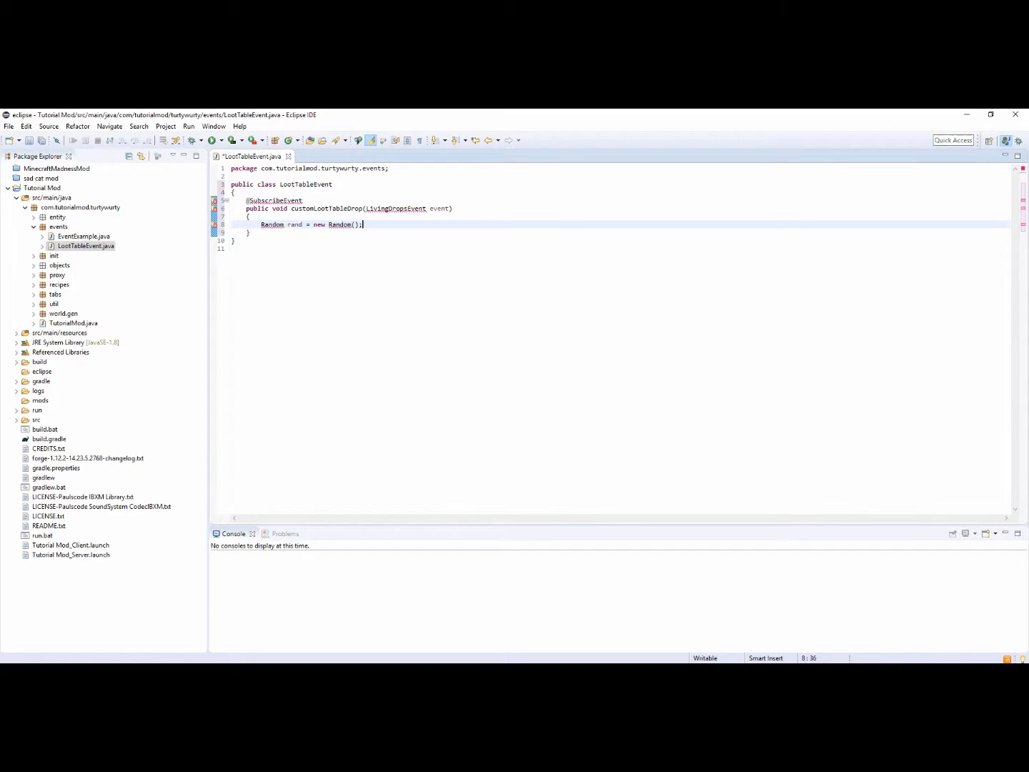
Step: Organize imports, choosing java.util.Random for the Random type
{"action": "key", "text": "ctrl+shift+o"}
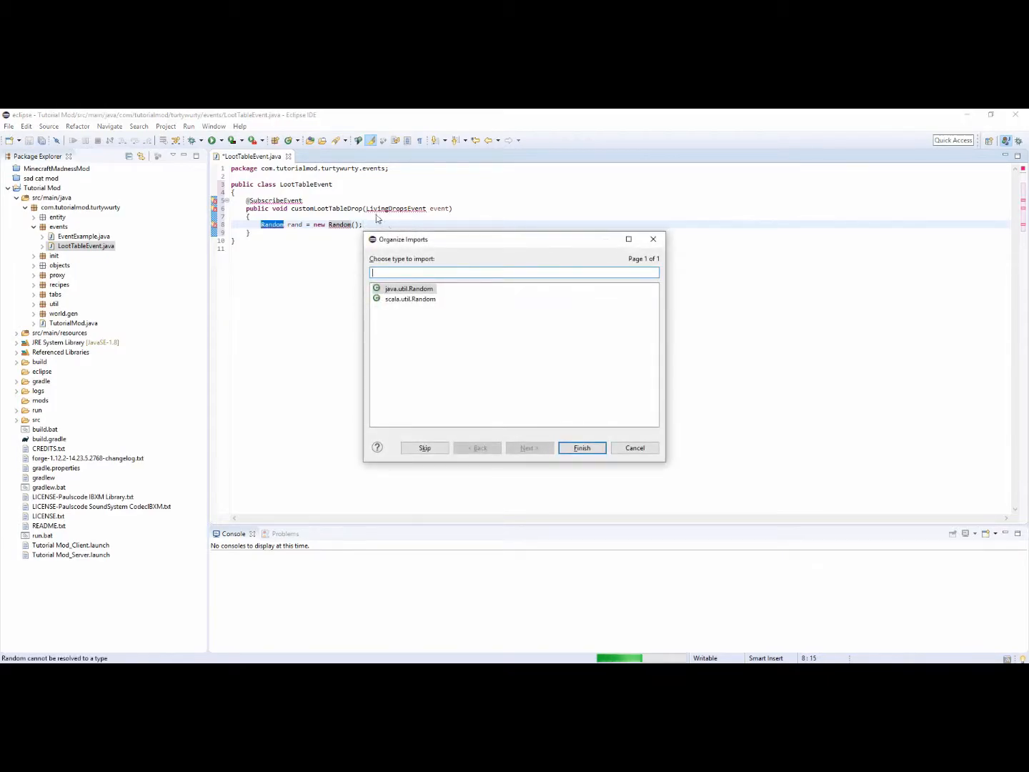
{"action": "left_click", "coordinate": [580, 448]}
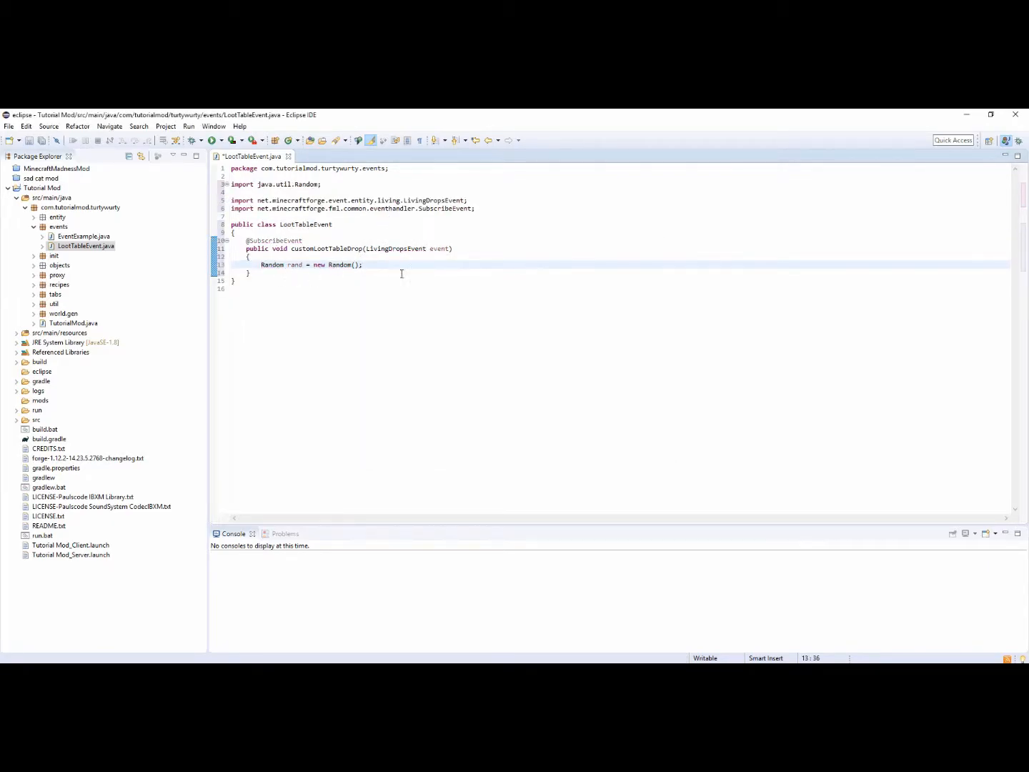
{"action": "key", "text": "enter"}
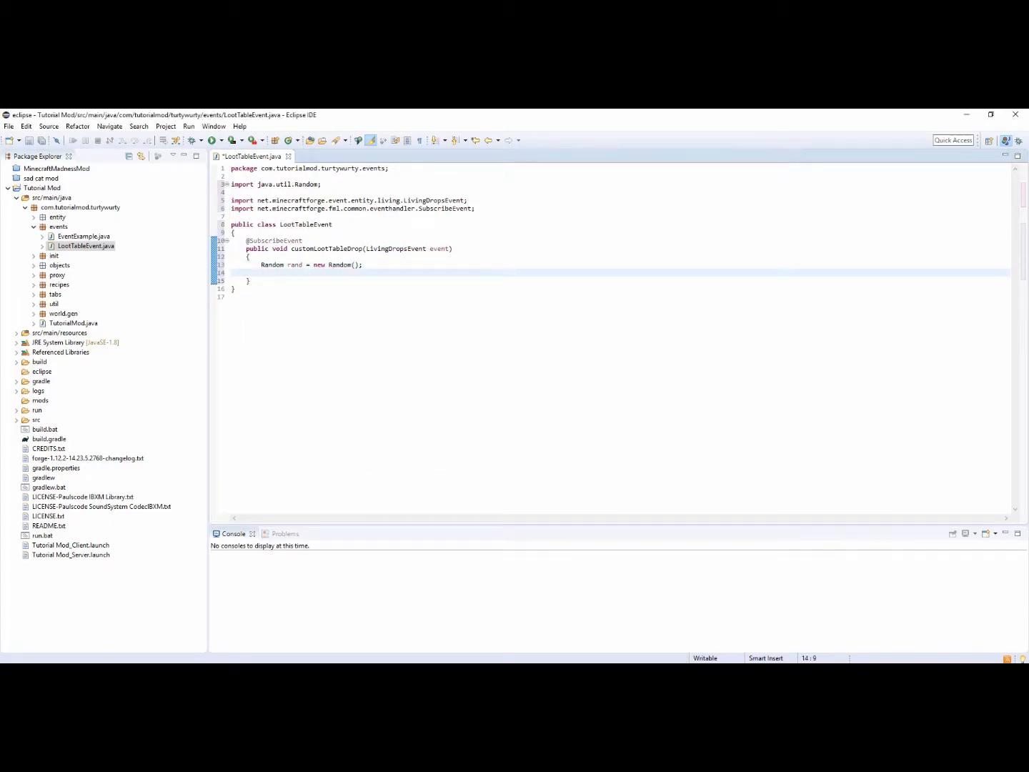
Step: Add an if block checking event.getEntityLiving() instanceof EntityTest
{"action": "type", "text": "if(event."}
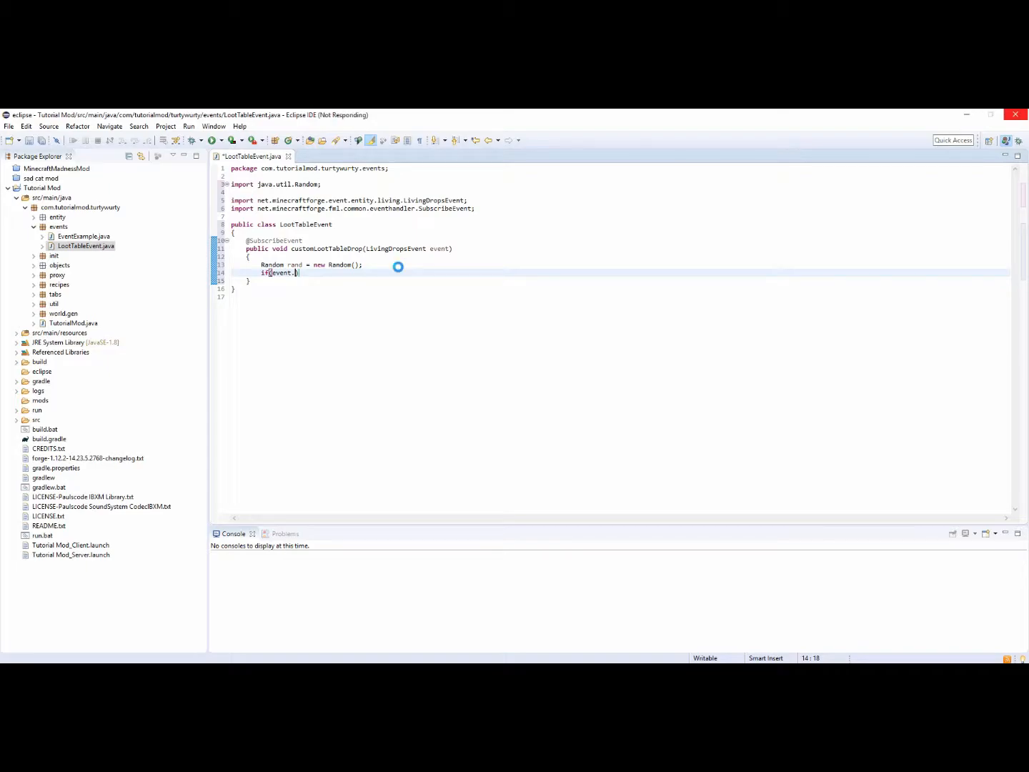
{"action": "type", "text": "getEntityLiv"}
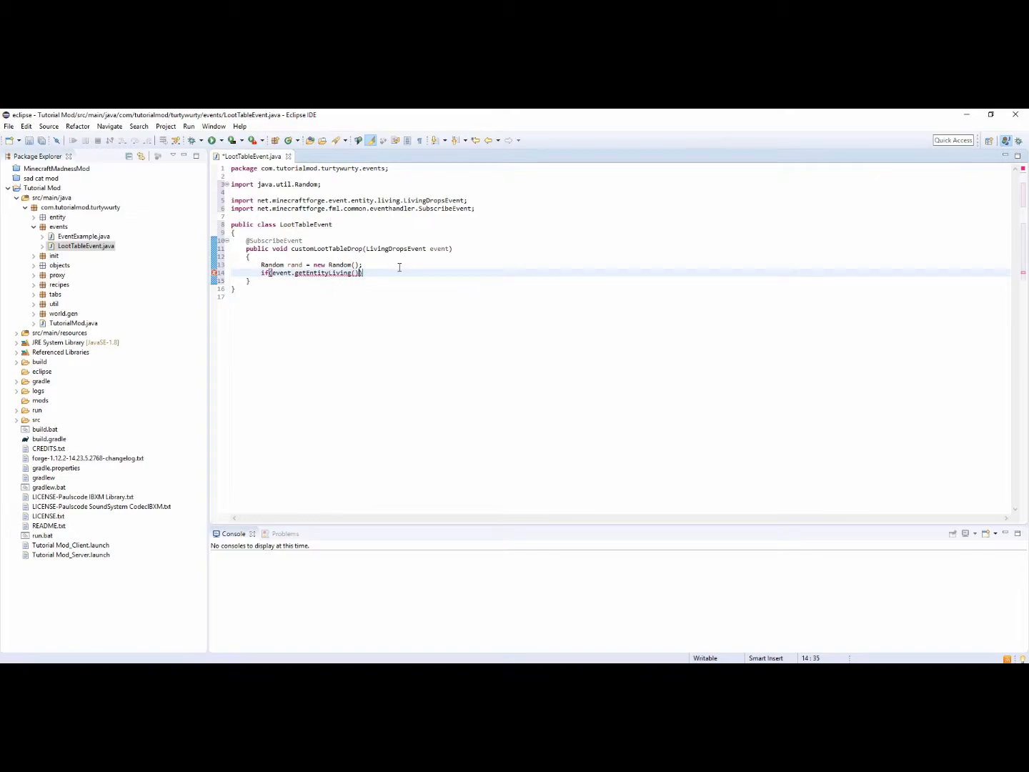
{"action": "type", "text": "instanceof"}
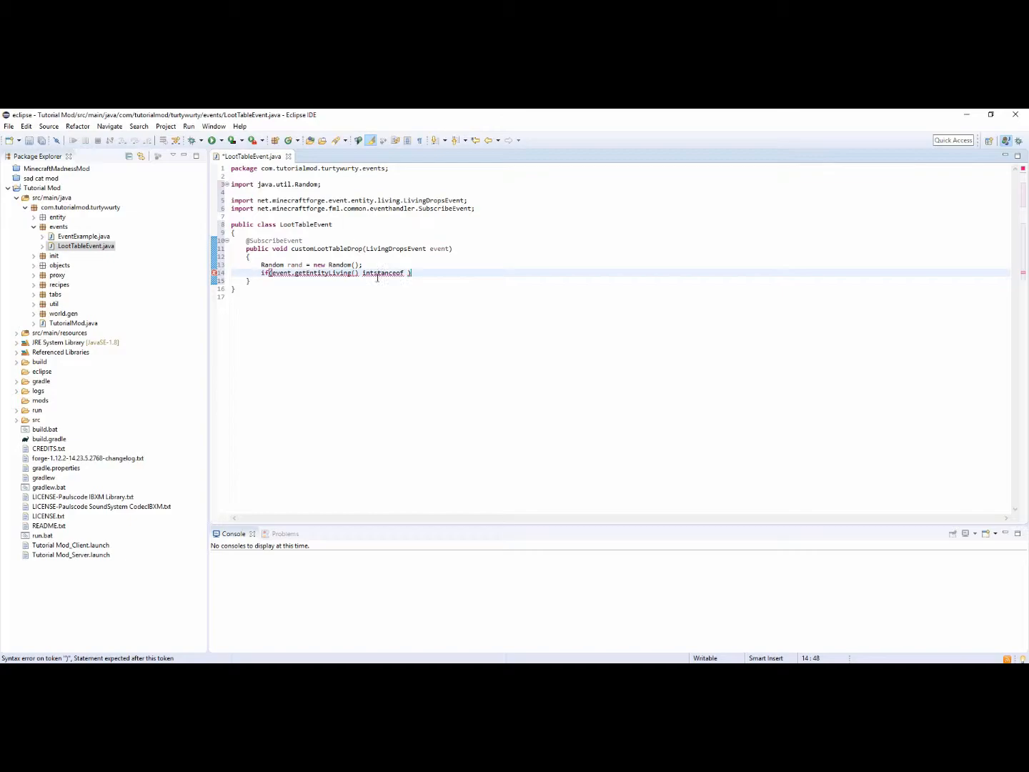
{"action": "key", "text": "Backspace"}
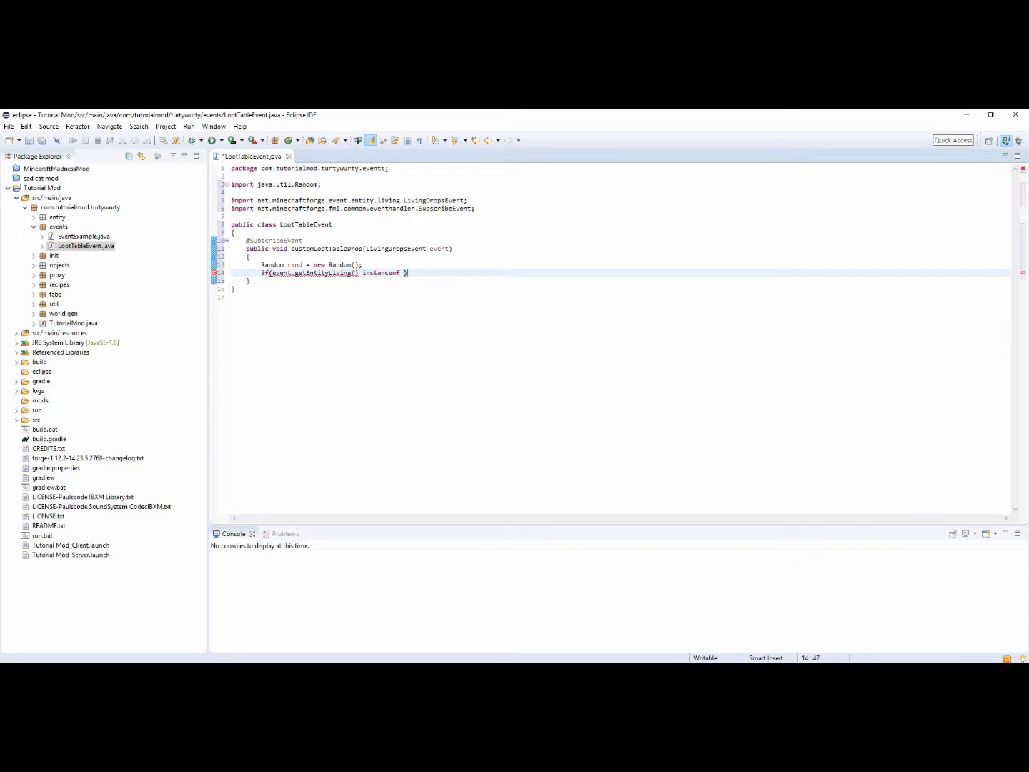
{"action": "type", "text": "EntityTest"}
{"action": "type", "text": "{"}
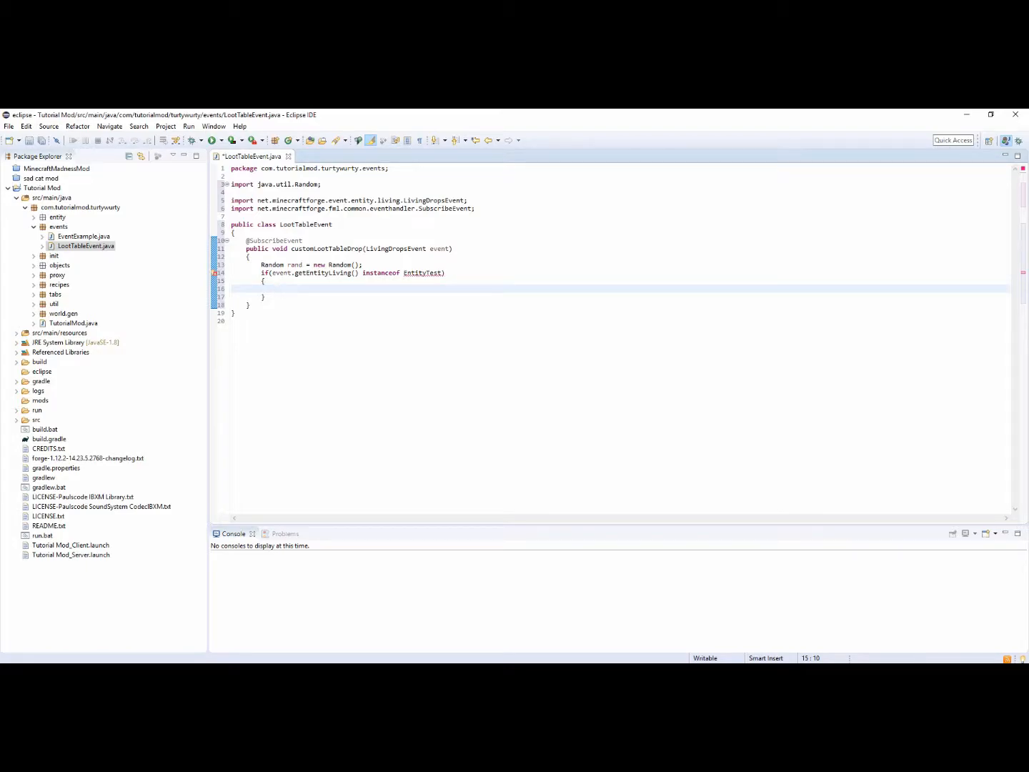
Step: Nest an if(rand.nextInt(50) == 0) block with braces, then select 50 to change it to 1
{"action": "type", "text": "if(rand"}
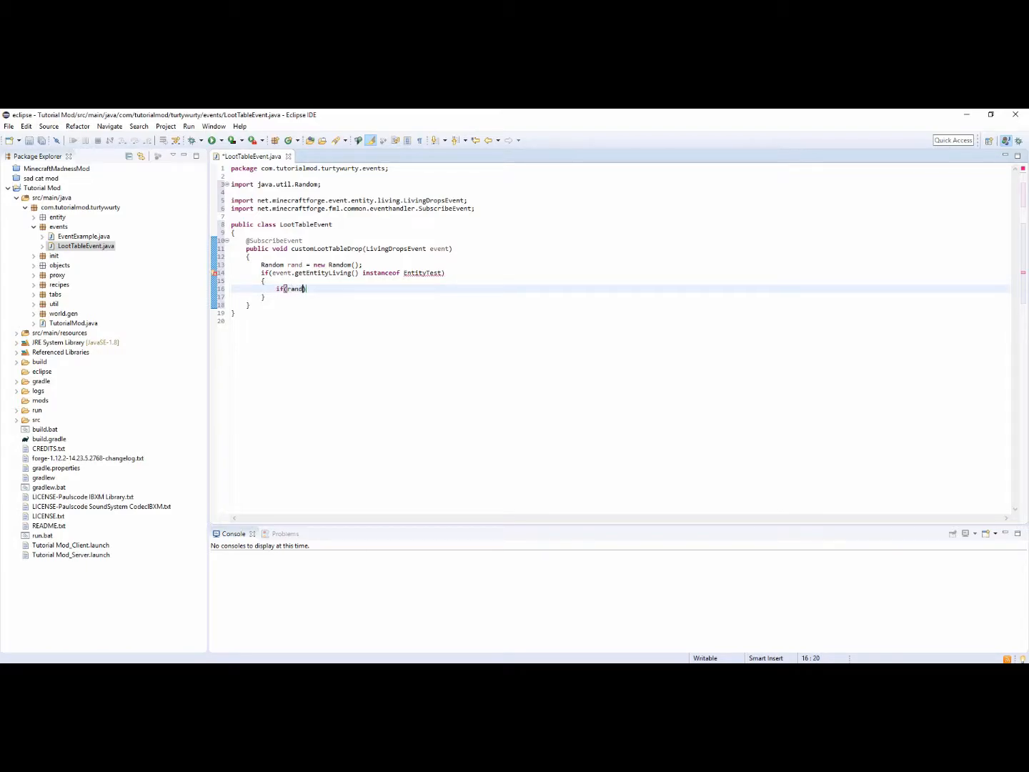
{"action": "type", "text": ".nextInt("}
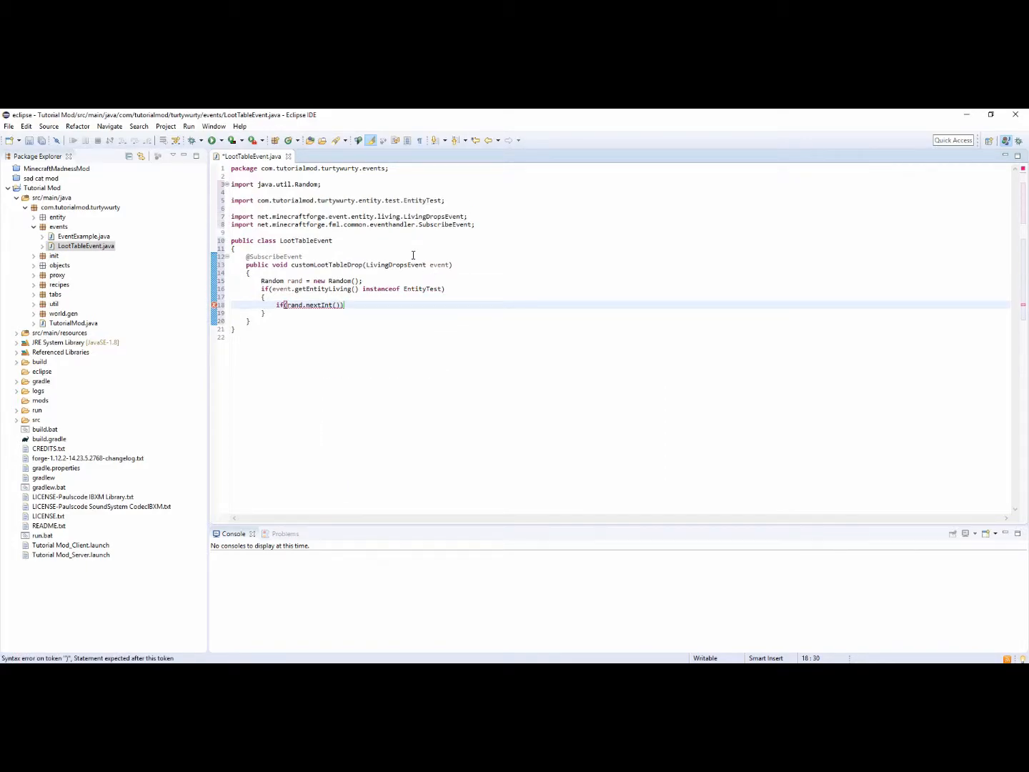
{"action": "mouse_move", "coordinate": [326, 311]}
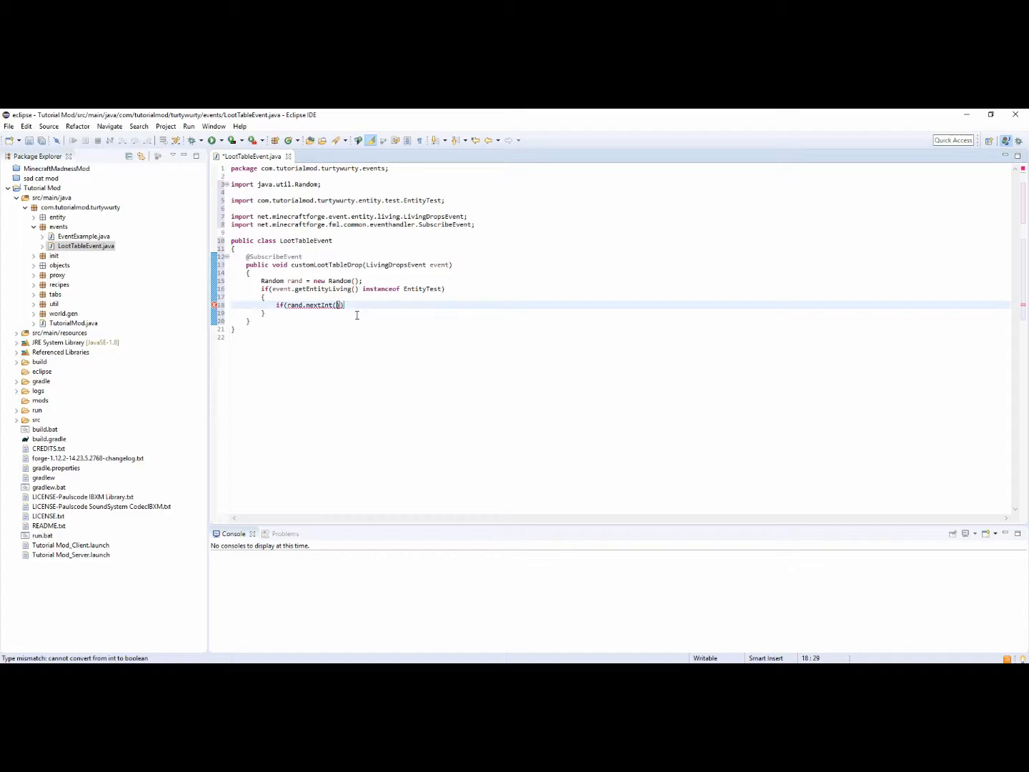
{"action": "type", "text": "50"}
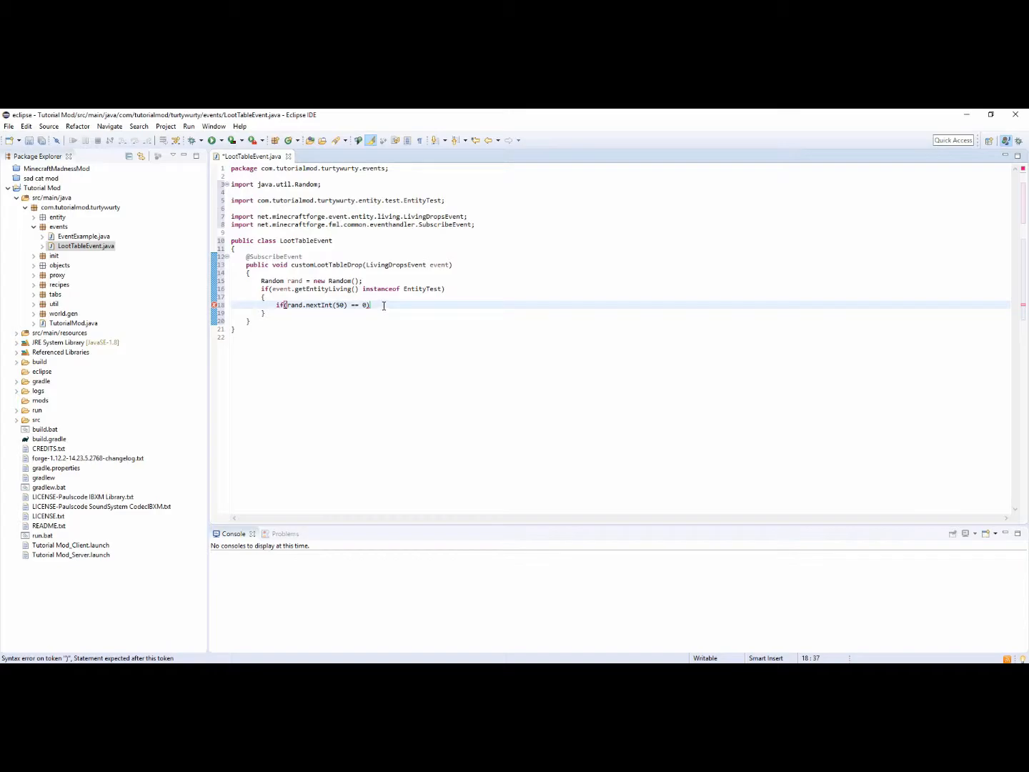
{"action": "key", "text": "enter"}
{"action": "type", "text": "{"}
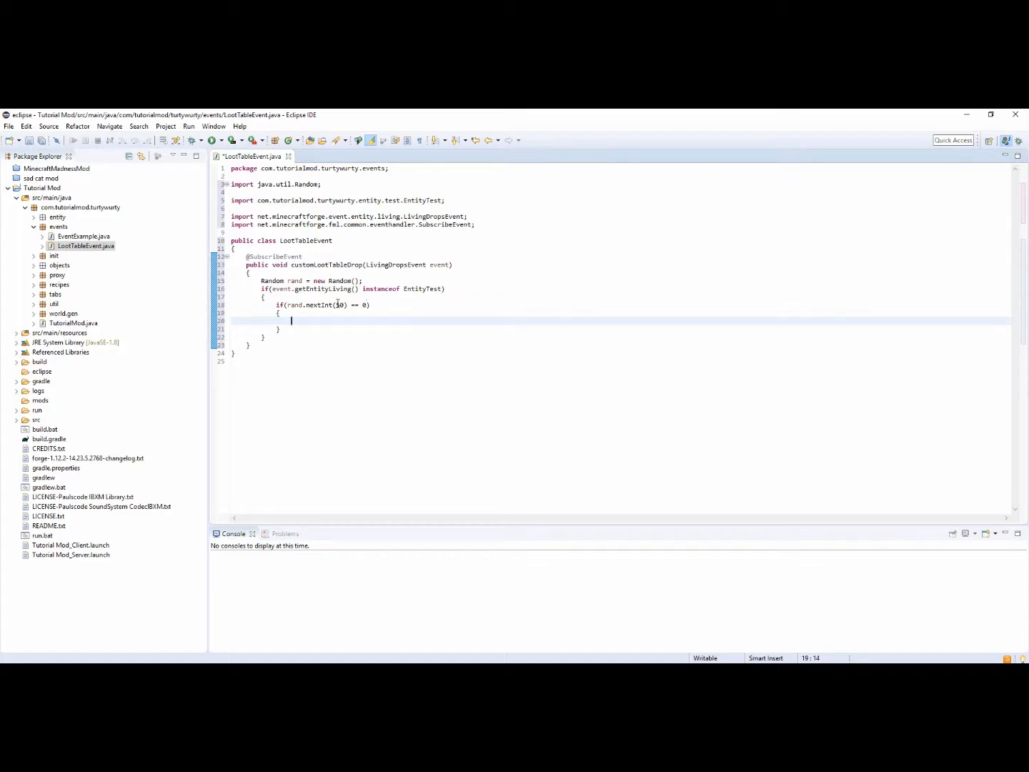
{"action": "double_click", "coordinate": [340, 304]}
{"action": "type", "text": "1"}
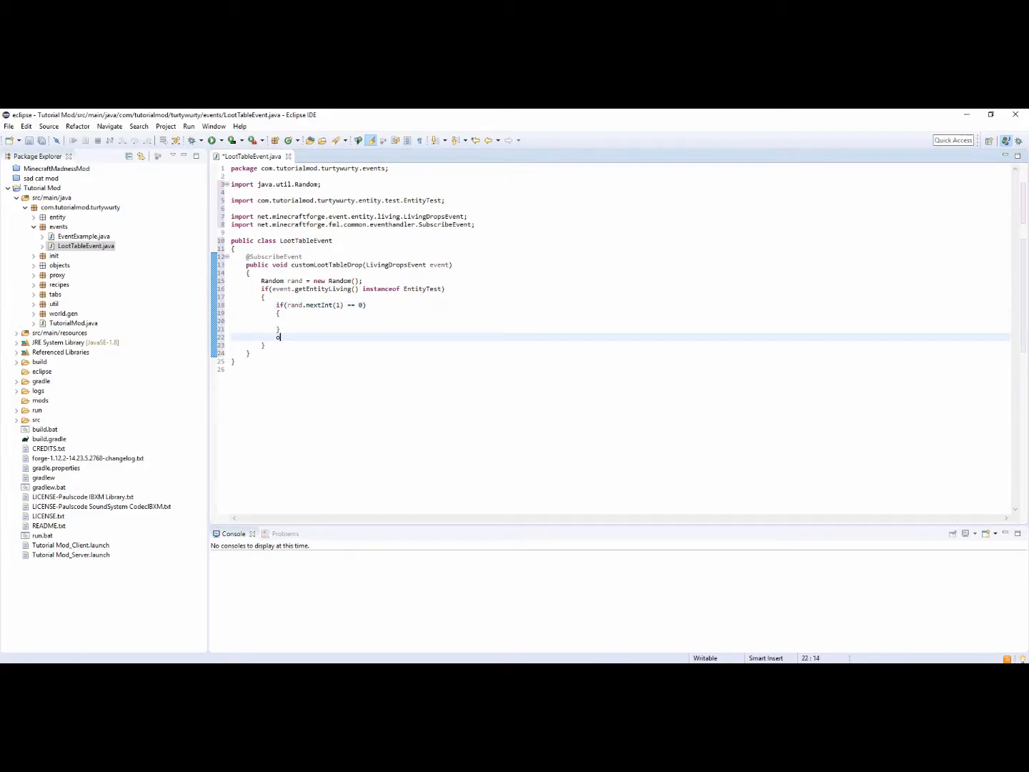
Step: Start a second chance condition if(rand.nextInt(20) == 0) after the first block
{"action": "type", "text": "if("}
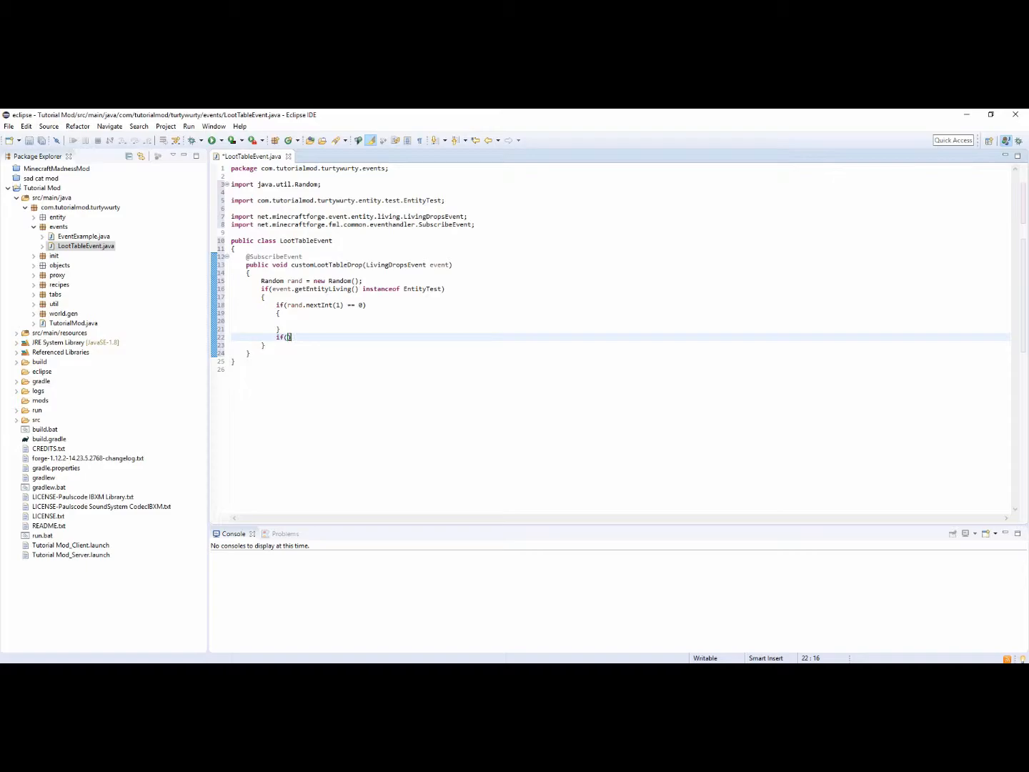
{"action": "type", "text": "rand.nextInt(20"}
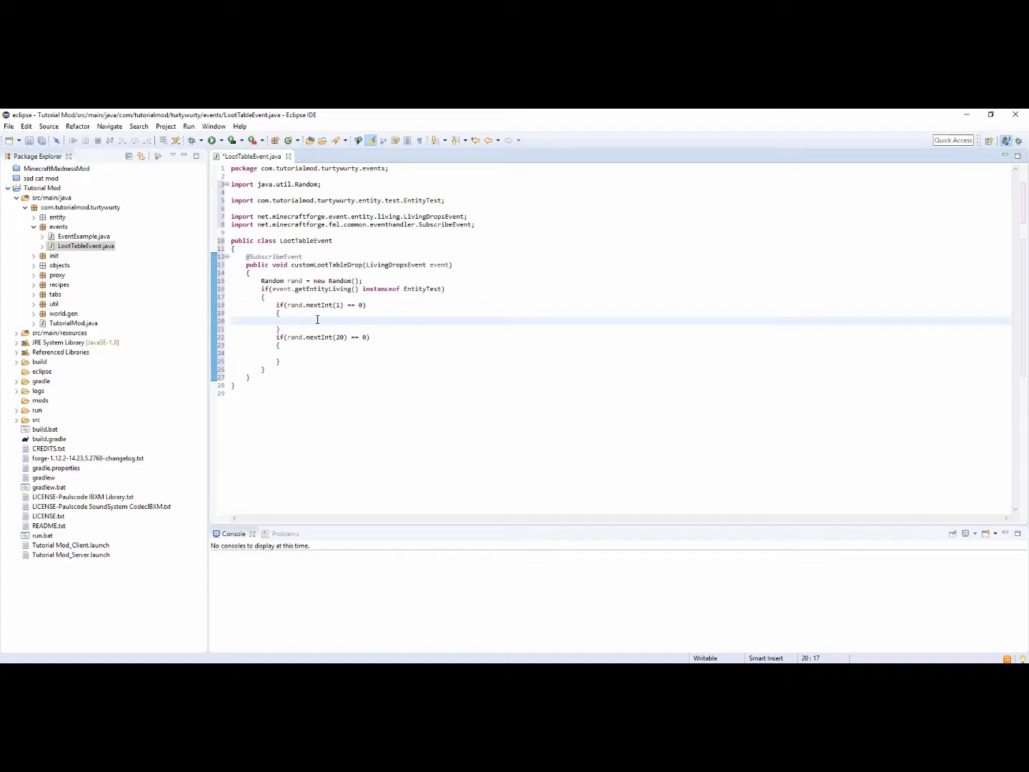
Step: In the first block write event.getEntityLiving().entityDropItem(new ItemStack()) and import ItemStack
{"action": "type", "text": "event.getEntityLiving("}
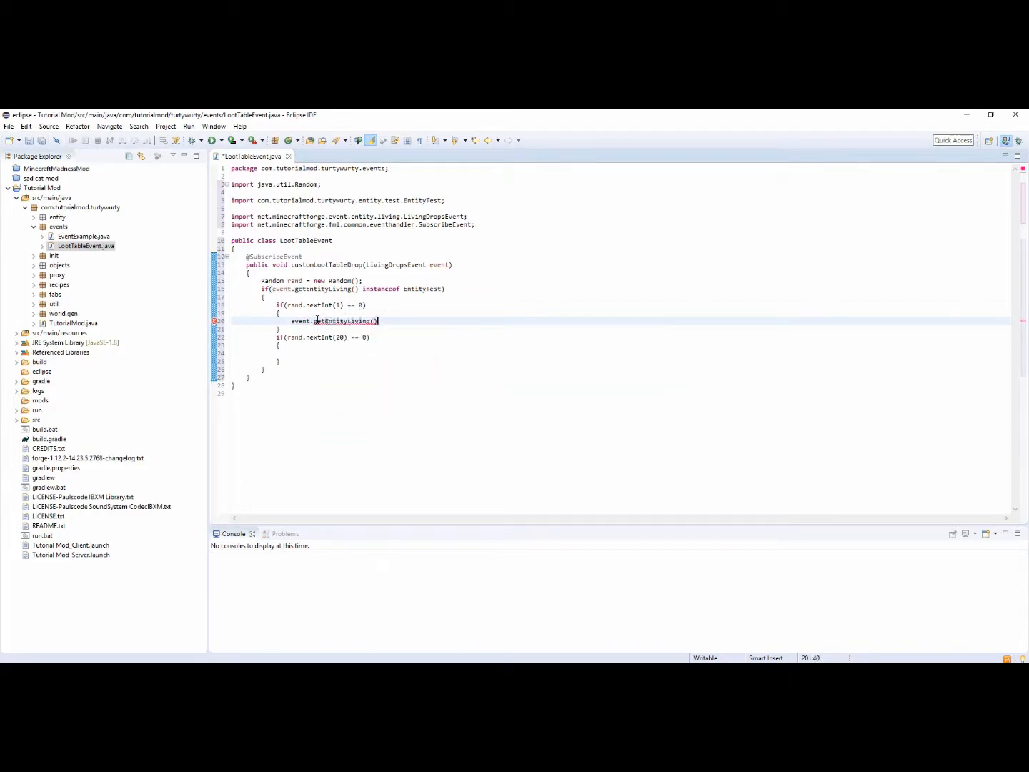
{"action": "type", "text": ".ent"}
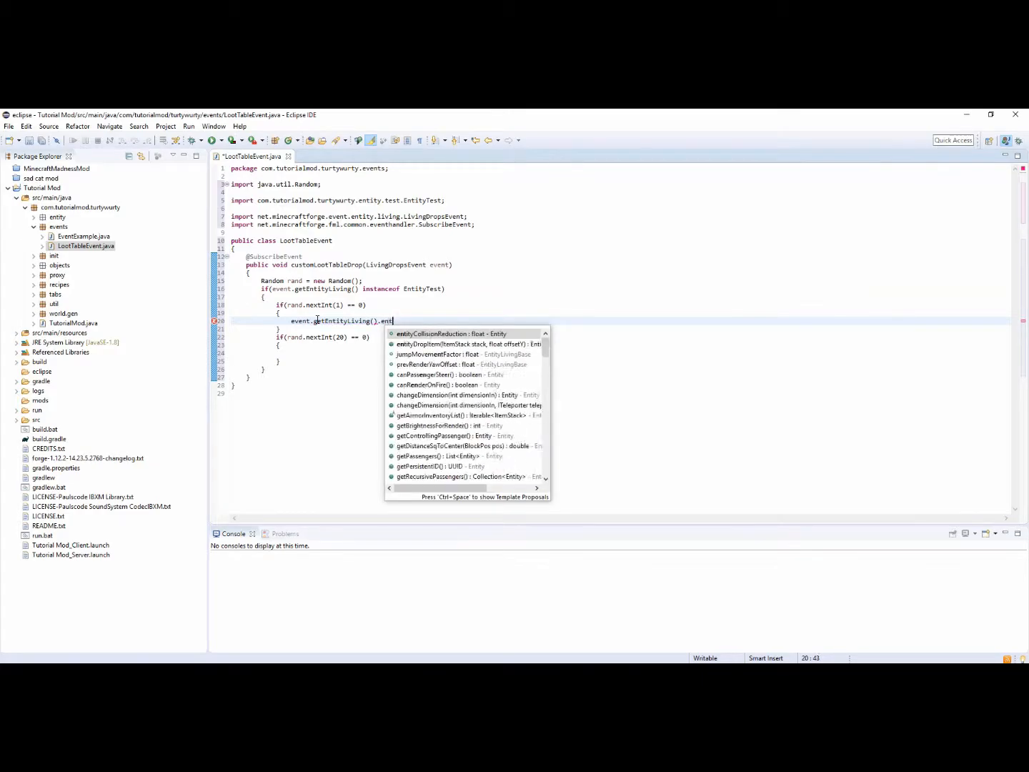
{"action": "type", "text": "ityDropItem(new , offsetY"}
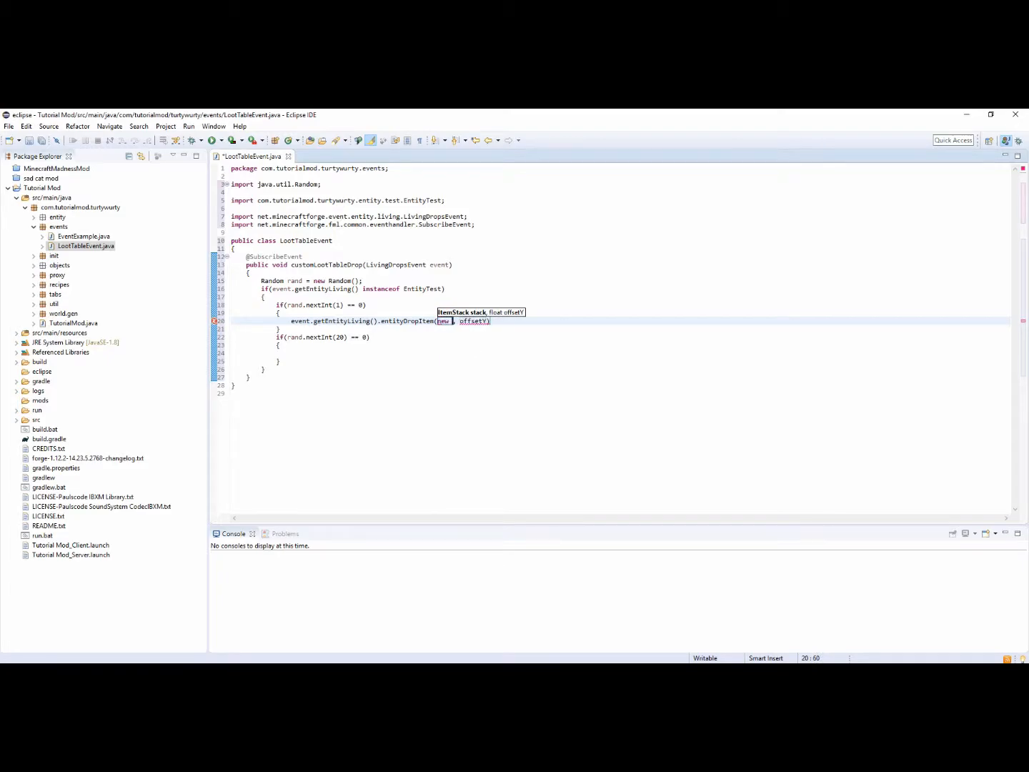
{"action": "type", "text": "ItemStack"}
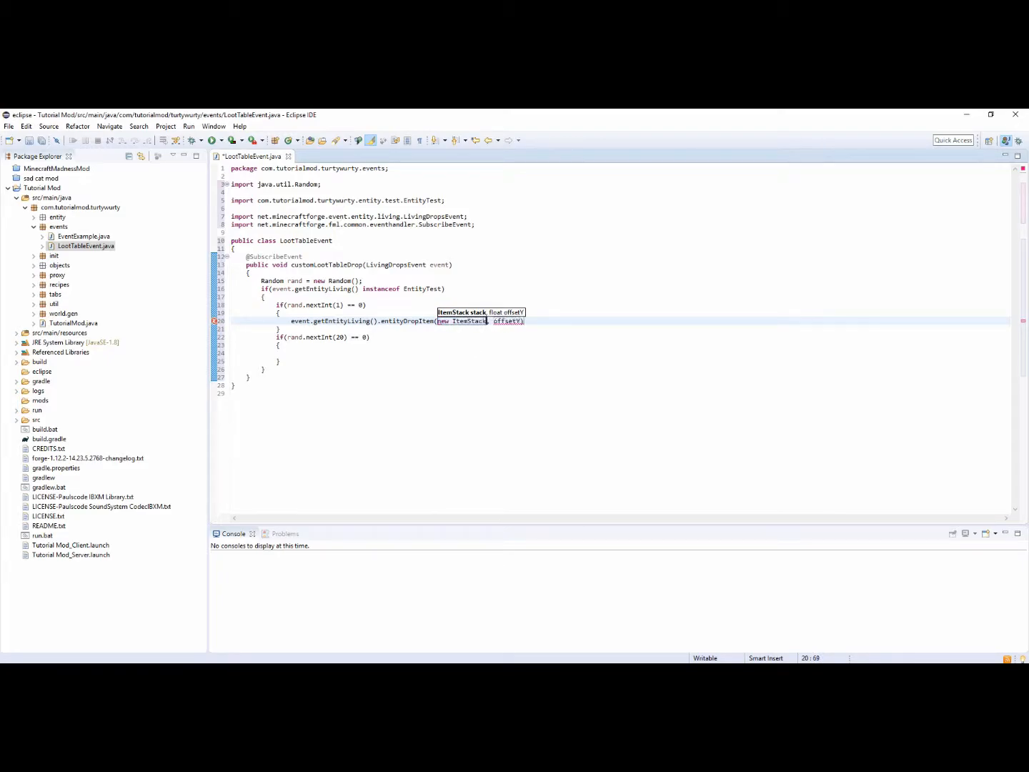
{"action": "type", "text": "()"}
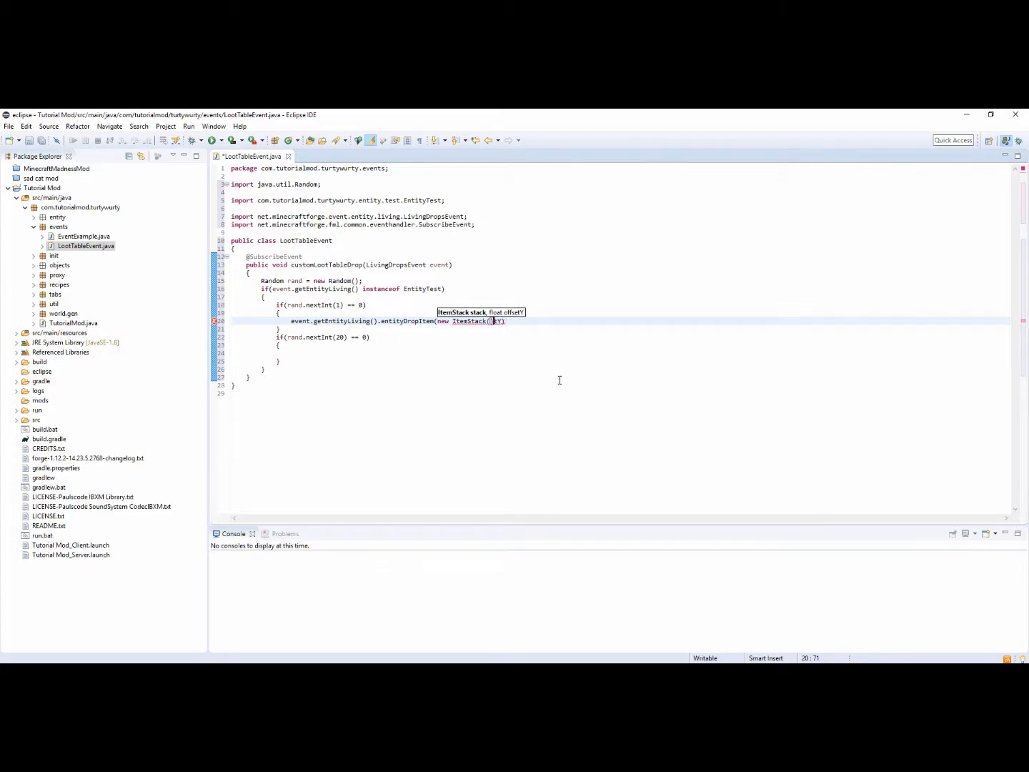
{"action": "type", "text": ")"}
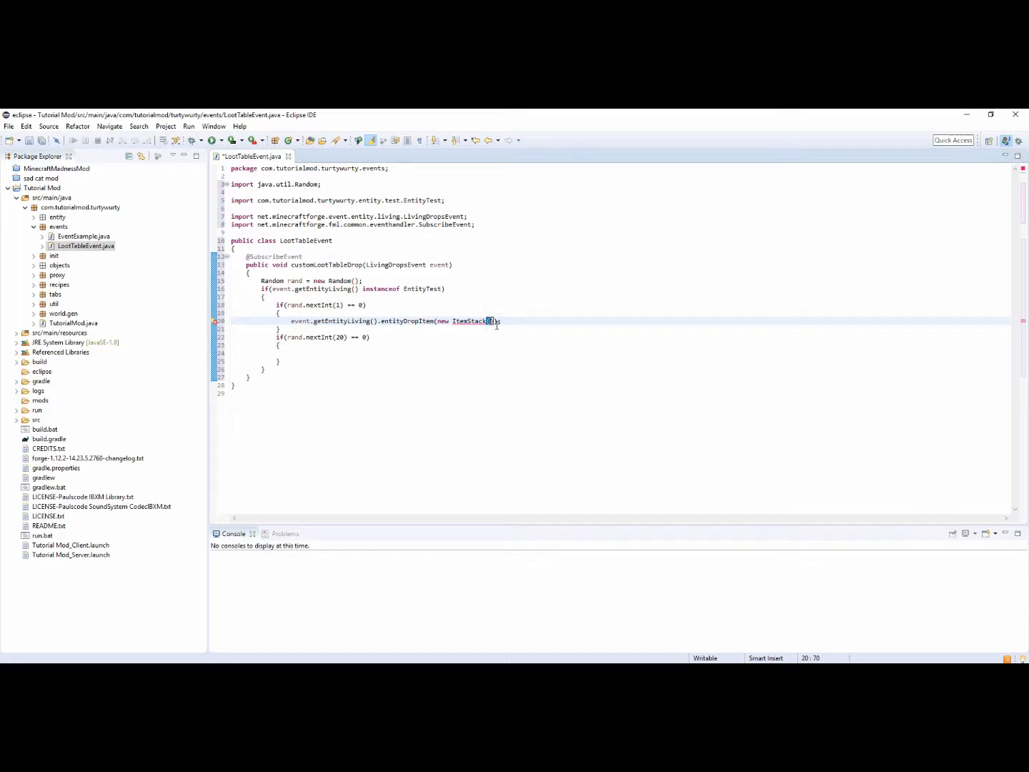
{"action": "key", "text": "ctrl+shift+o"}
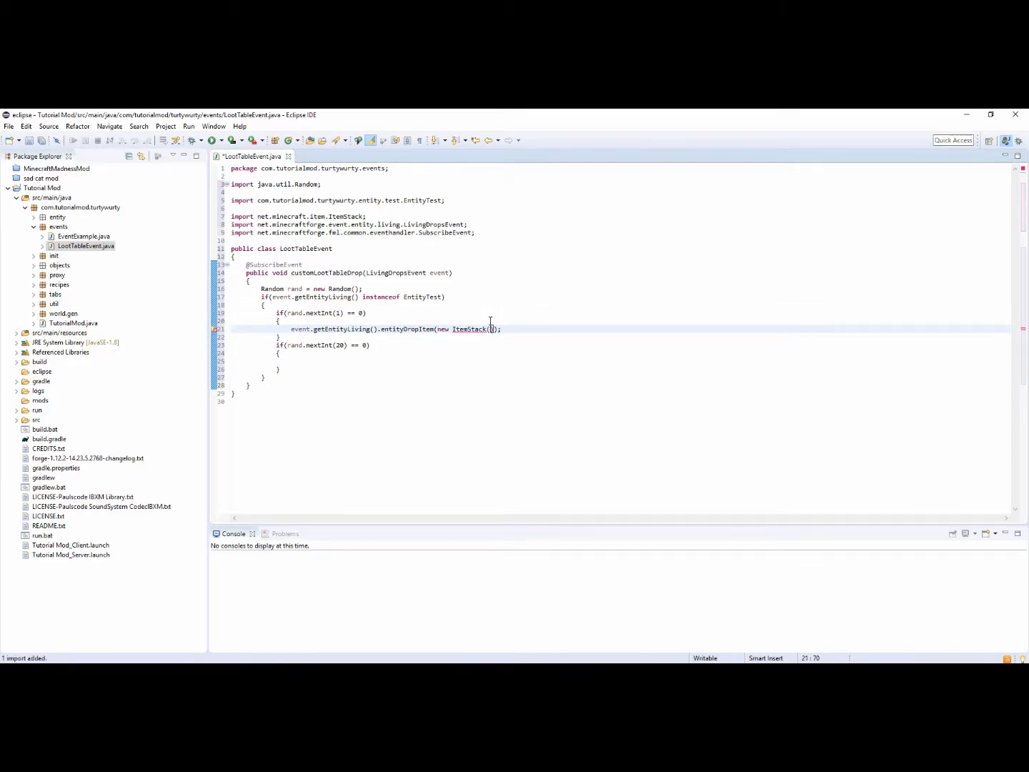
Step: Fill the ItemStack with ItemInit.LIGHTNING_STAFF and pass 0.0f as the drop offset
{"action": "type", "text": "ItemInit"}
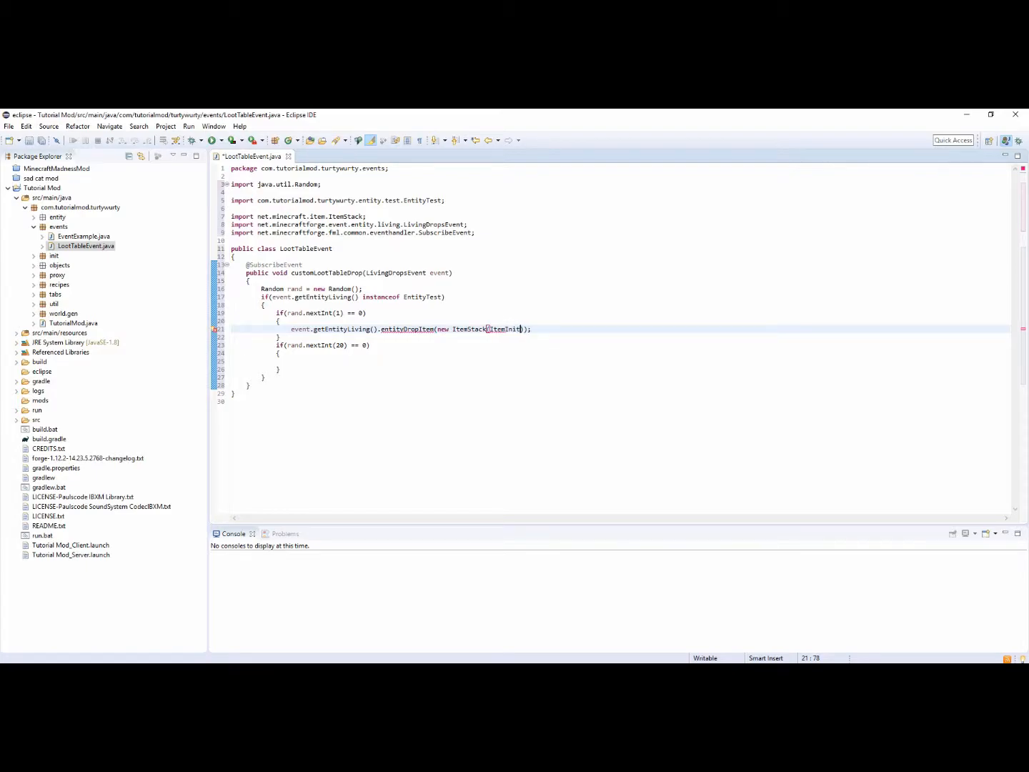
{"action": "type", "text": "."}
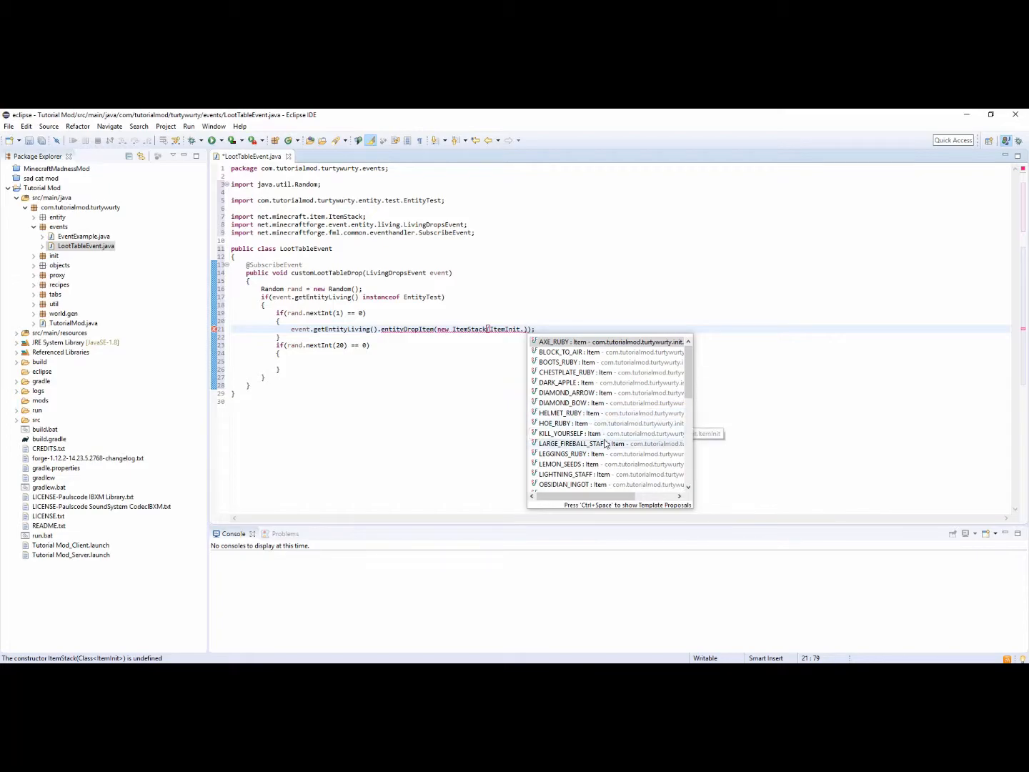
{"action": "scroll", "scroll_direction": "down", "scroll_amount": 3}
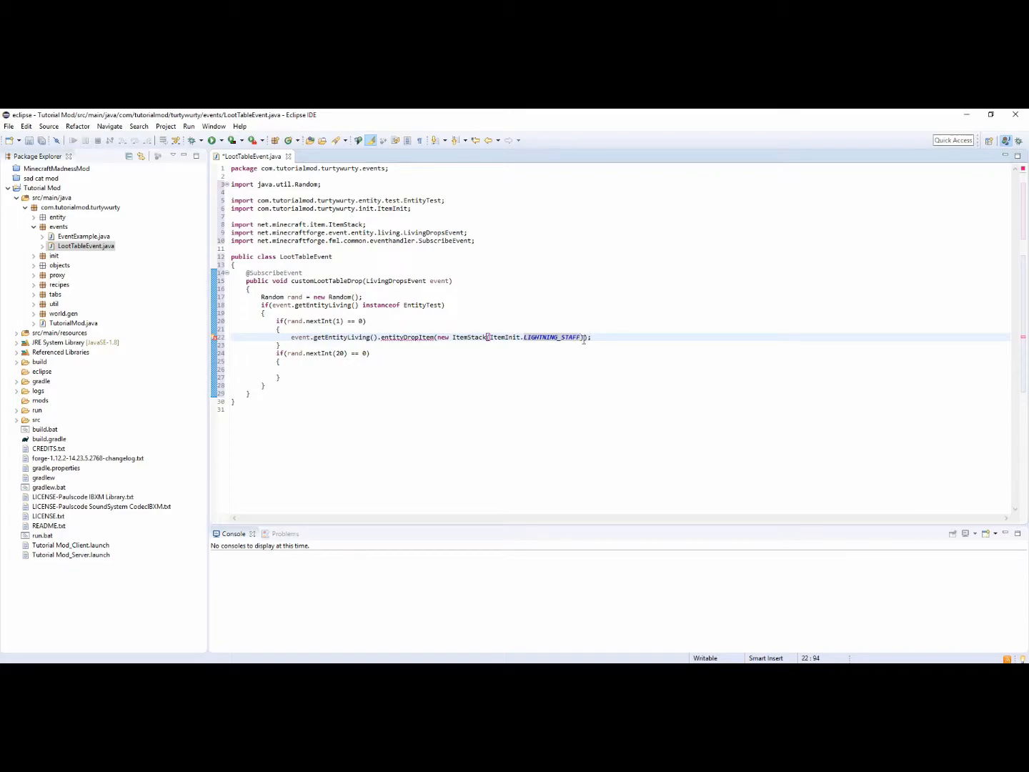
{"action": "type", "text": ", 0"}
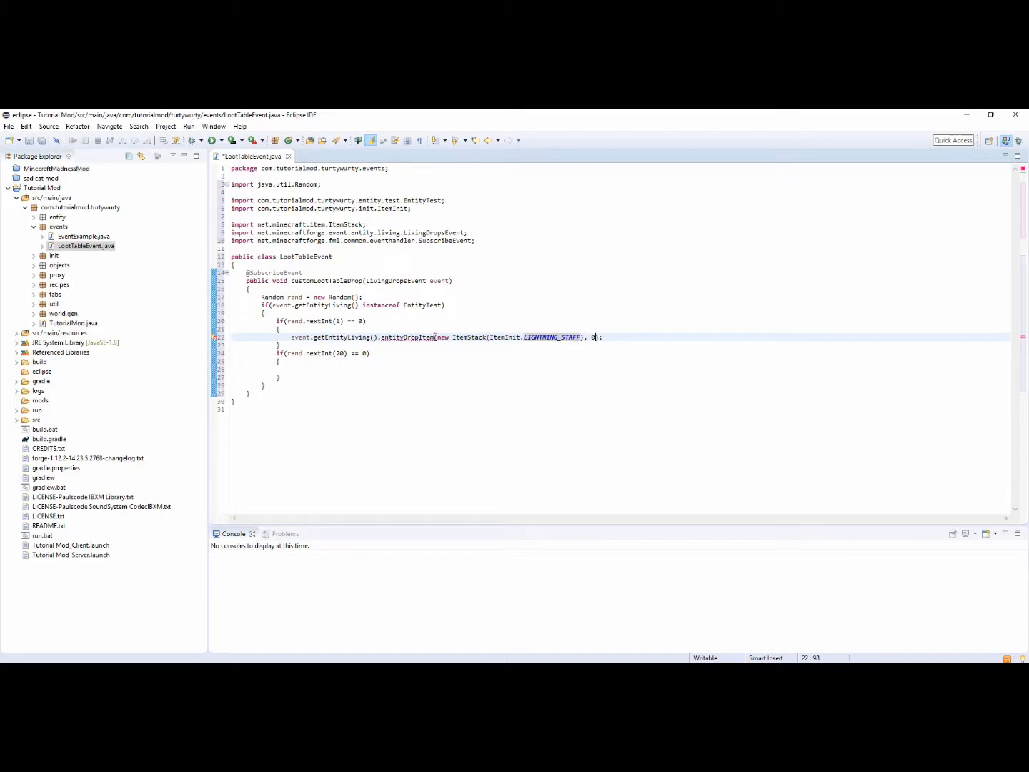
{"action": "type", "text": ".0f"}
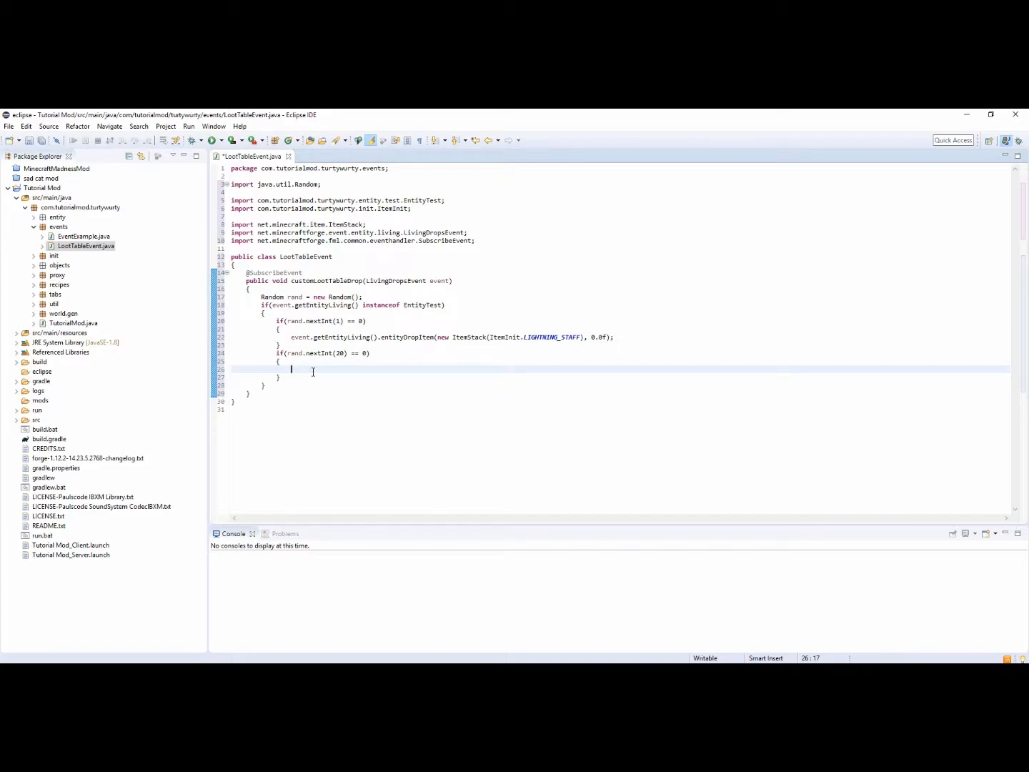
Step: Make the one-in-twenty block drop new ItemStack(BlockInit.SILVER_FURNACE_OFF) at 0.0f, importing BlockInit
{"action": "type", "text": "event.getEntityLiving("}
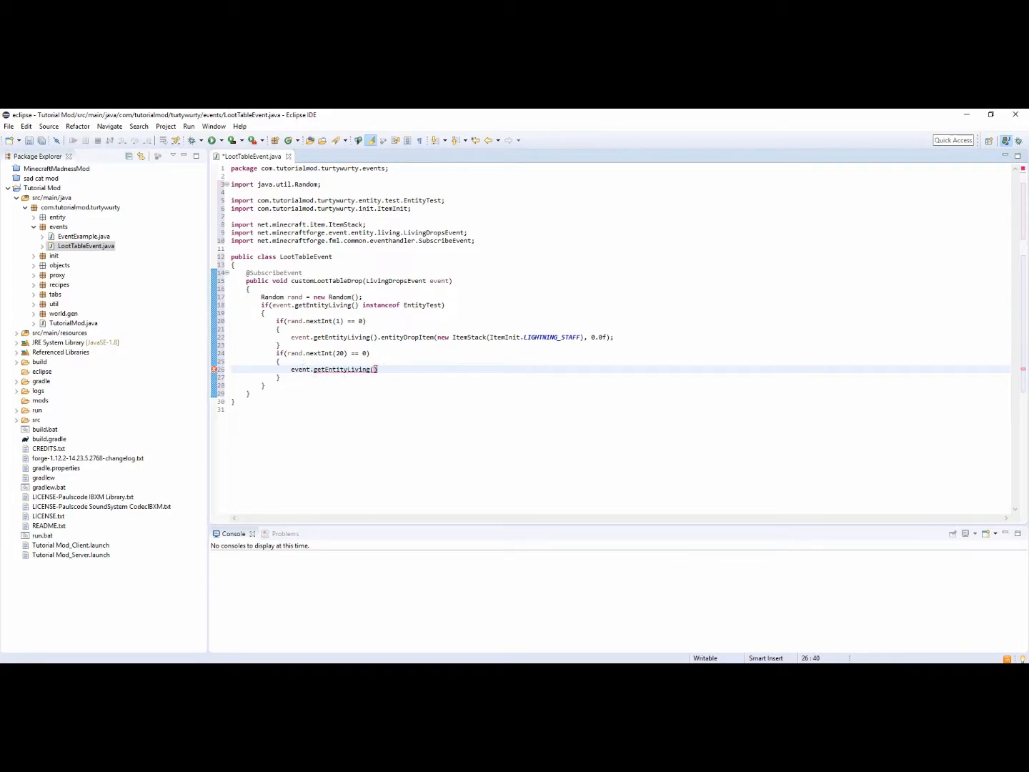
{"action": "type", "text": ".entityDropItem(new I, offsetY"}
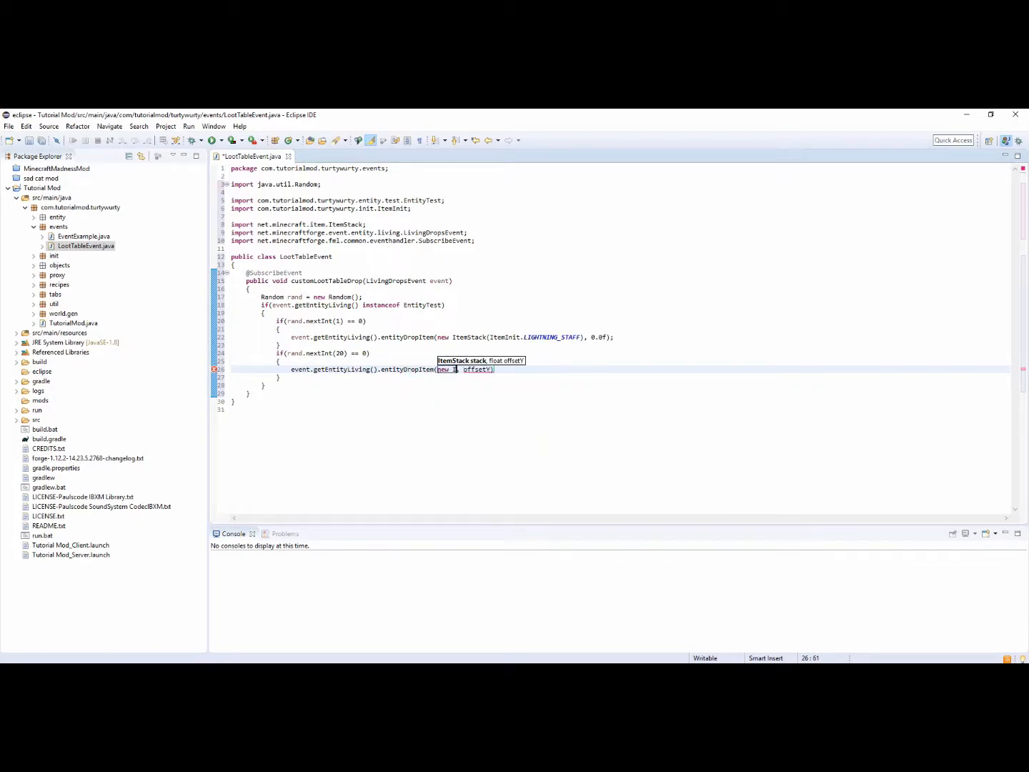
{"action": "type", "text": "ItemStack()"}
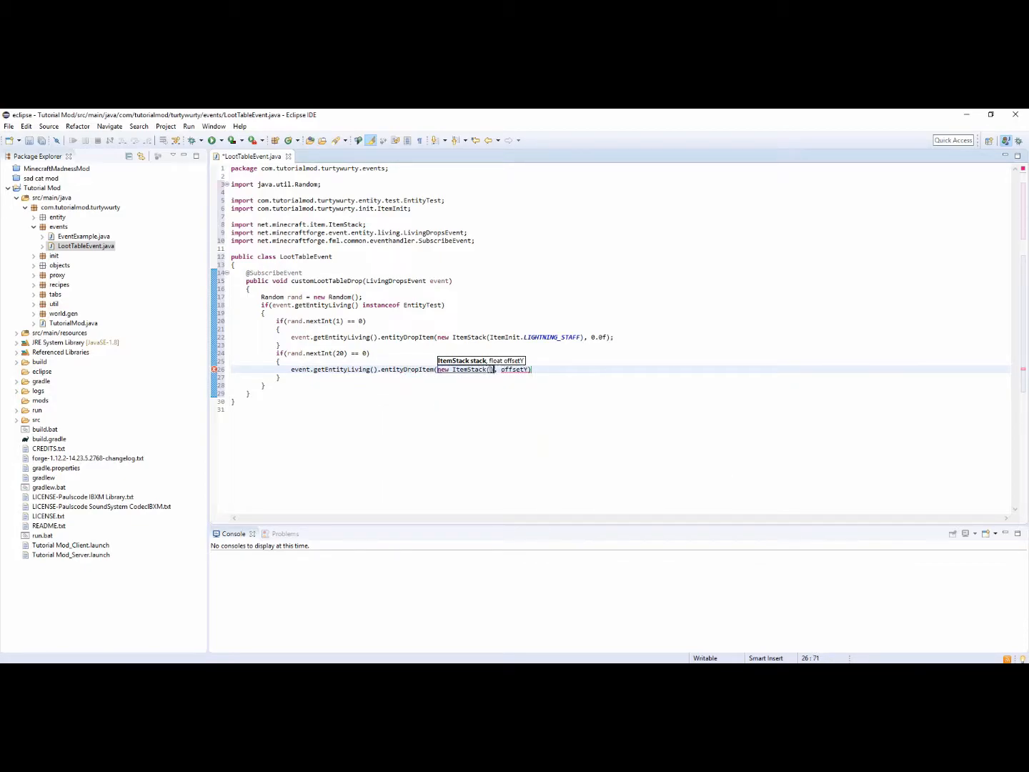
{"action": "type", "text": "offsetY"}
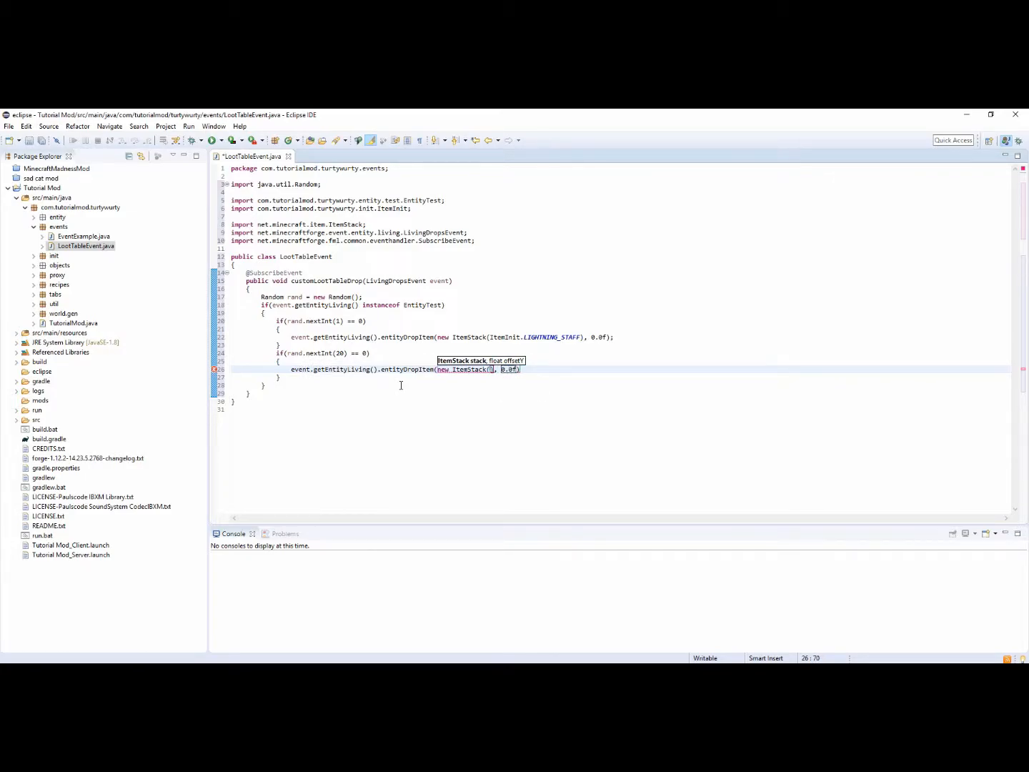
{"action": "type", "text": "BlockInit"}
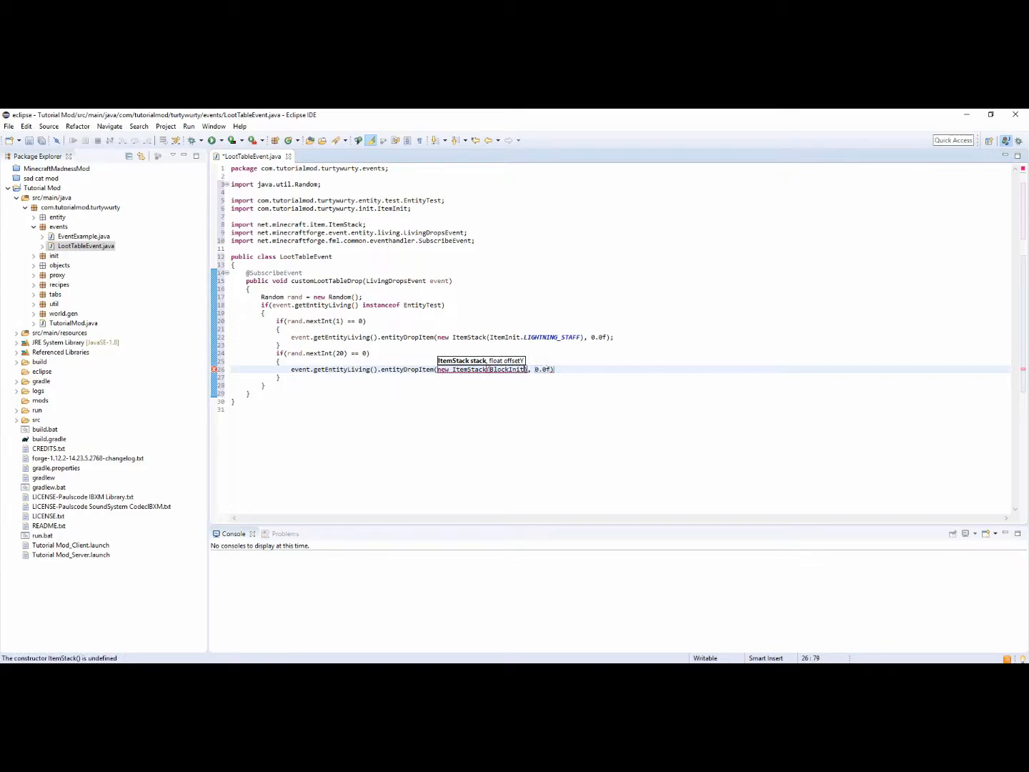
{"action": "type", "text": ".SILVER_FURNACE_OFF)"}
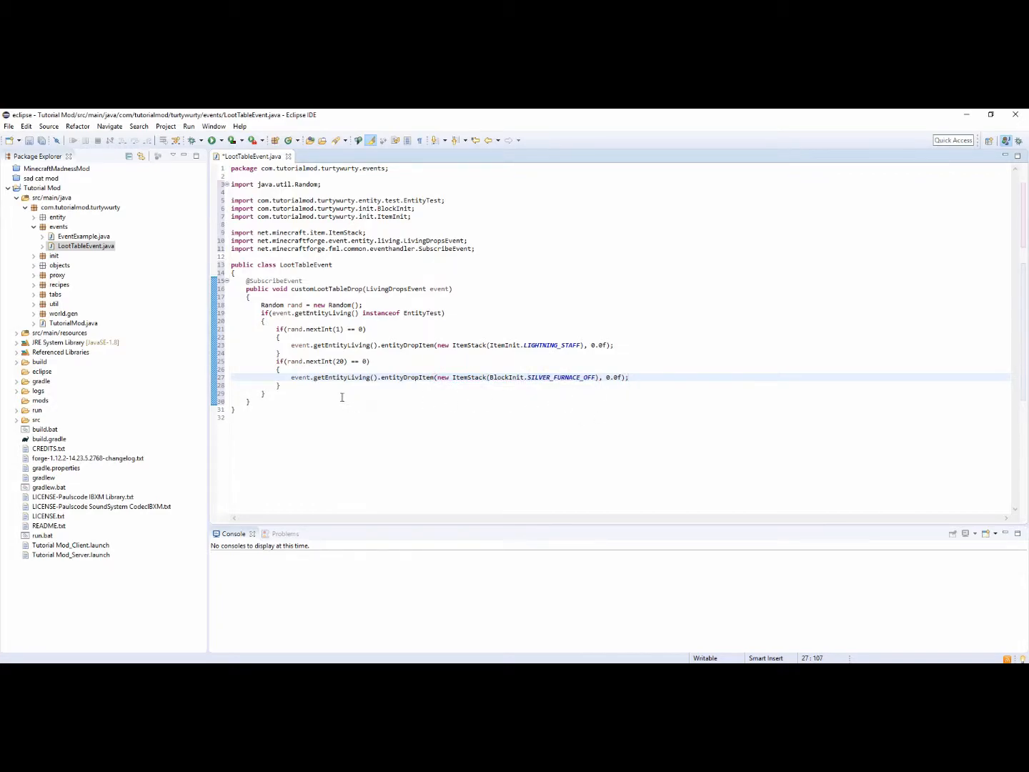
{"action": "left_click", "coordinate": [294, 393]}
{"action": "type", "text": "else "}
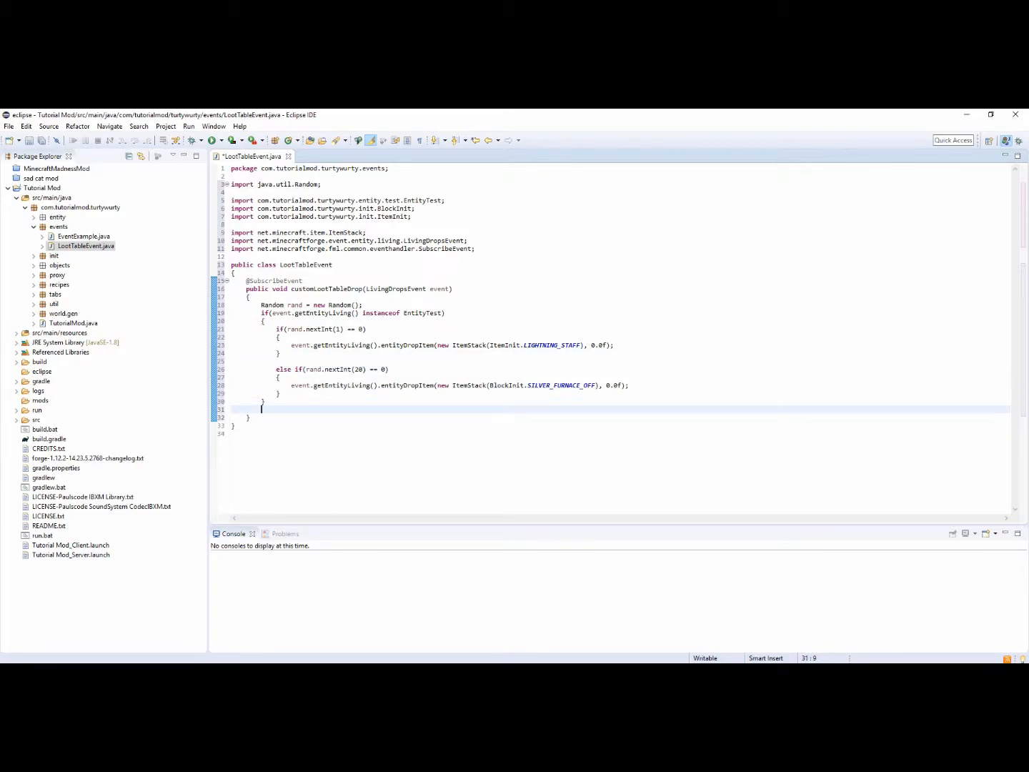
Step: Begin a new if(event.getEntityLiving() instanceof Entity...) condition and import the Entity type via Quick Fix
{"action": "type", "text": "if"}
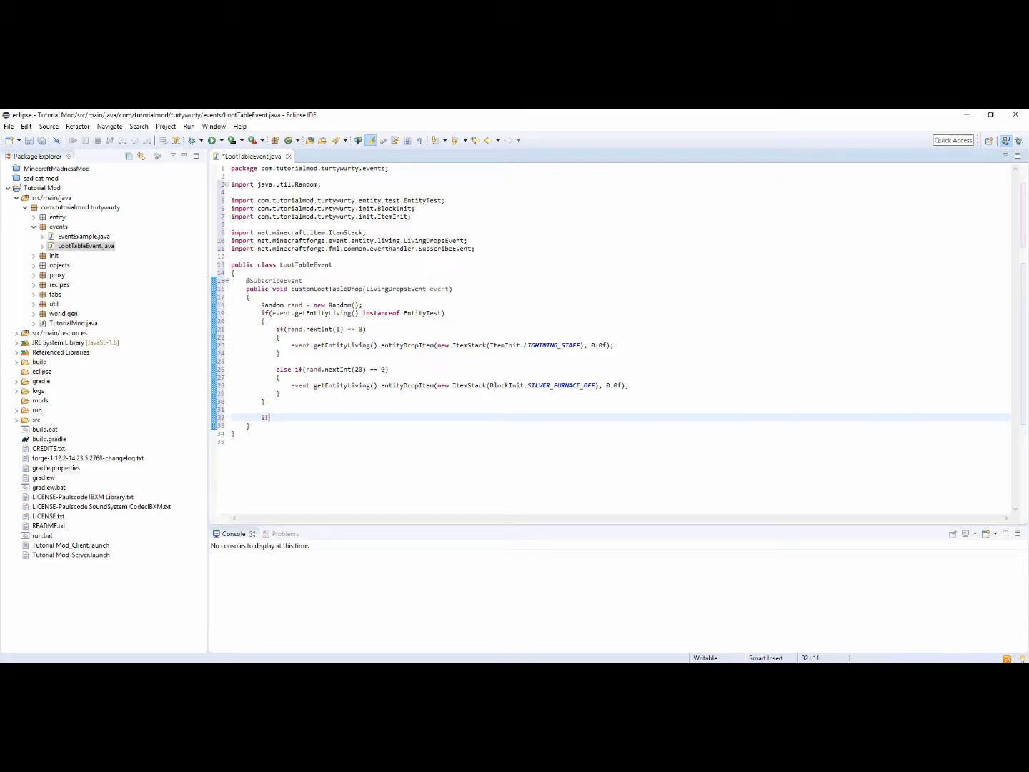
{"action": "type", "text": "(event.getEntityLiving()"}
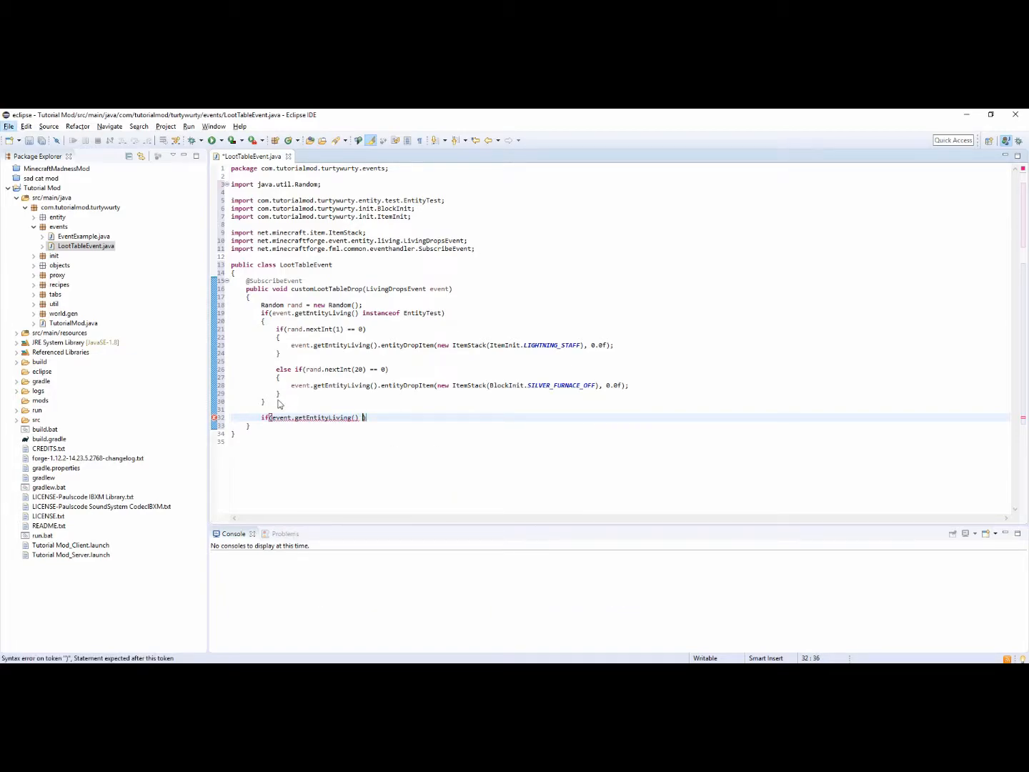
{"action": "type", "text": "in"}
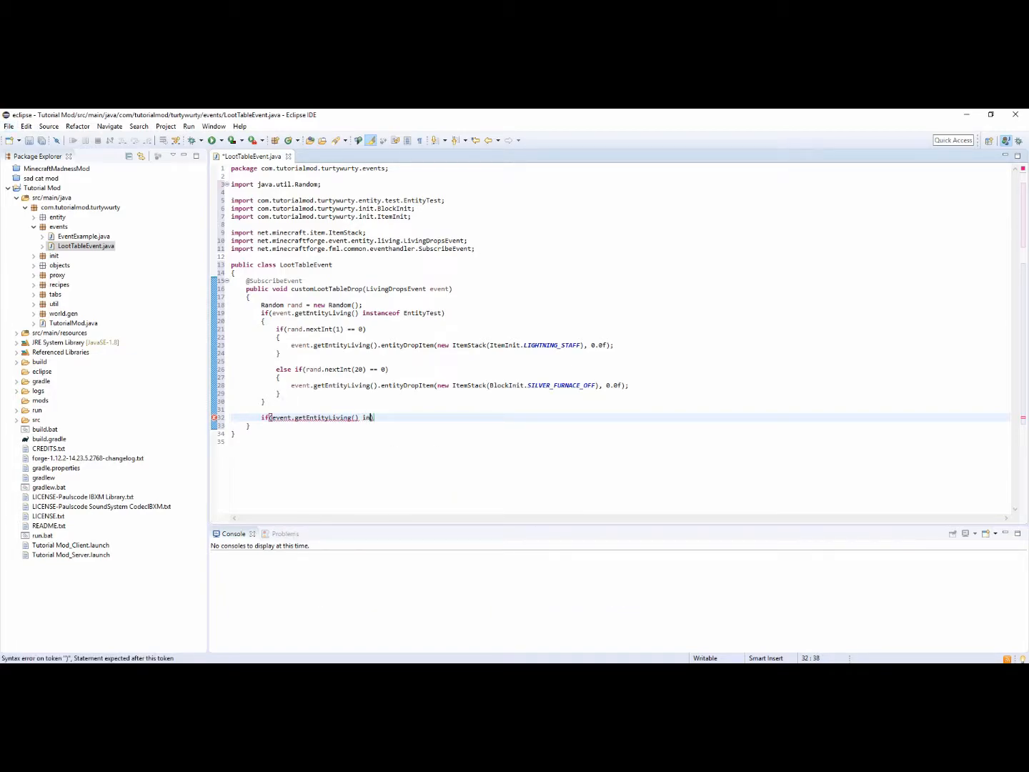
{"action": "type", "text": "equals(("}
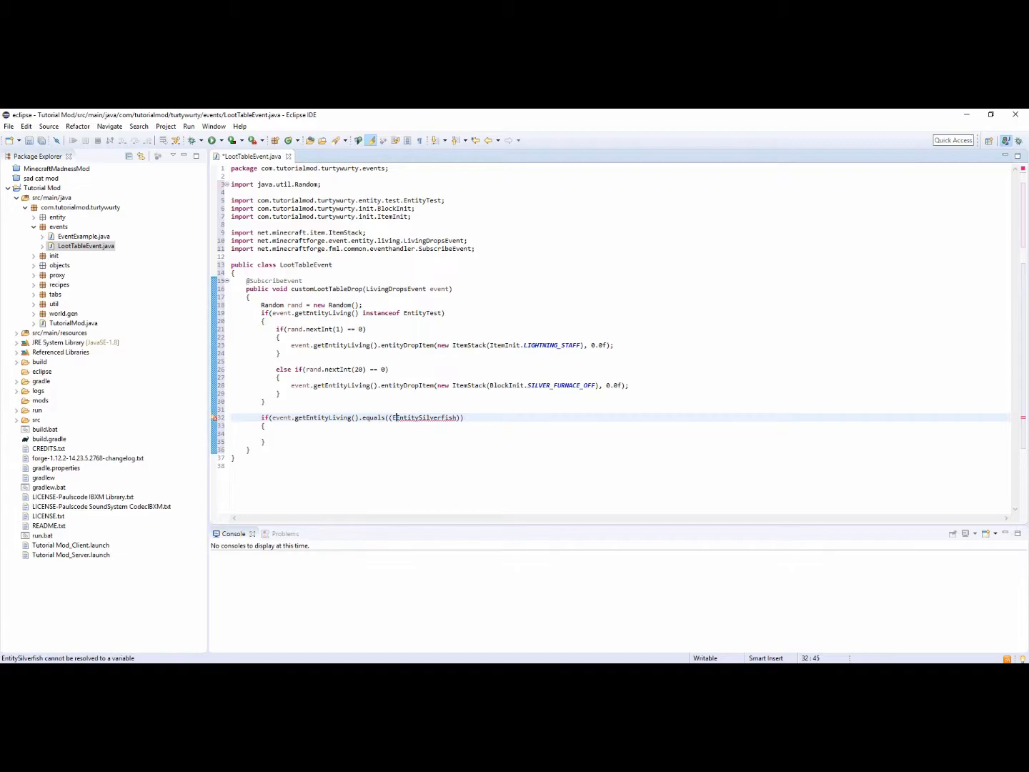
{"action": "type", "text": "Entity"}
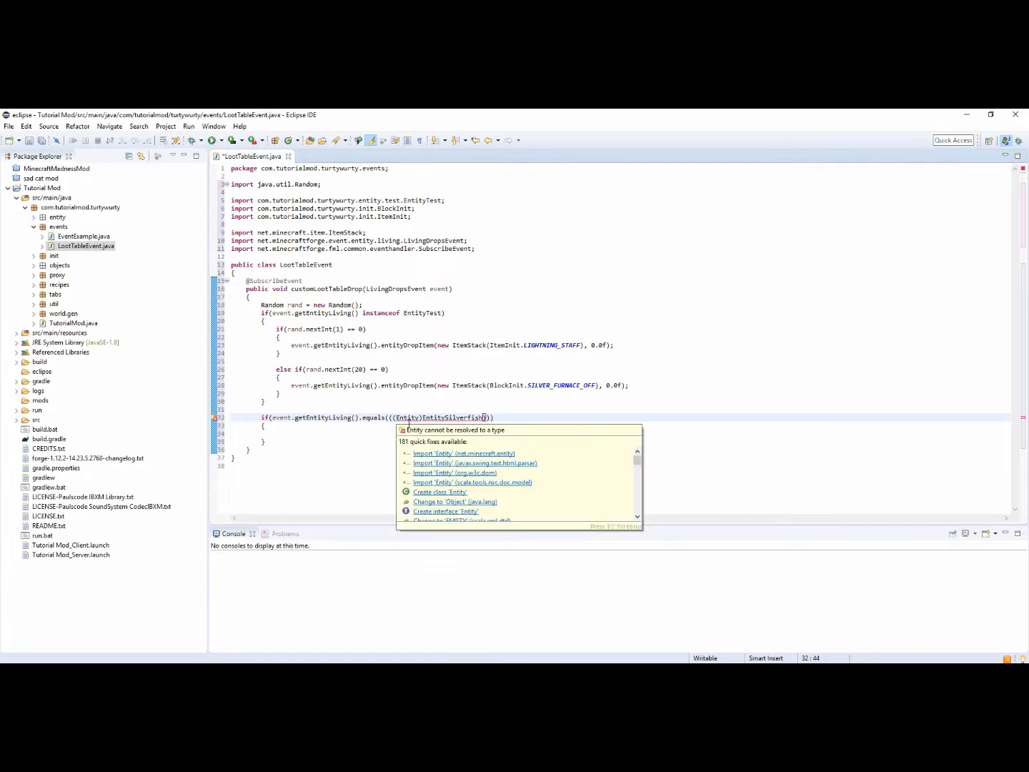
{"action": "left_click", "coordinate": [464, 453]}
{"action": "type", "text": "if(event.getEntityLiving() insta"}
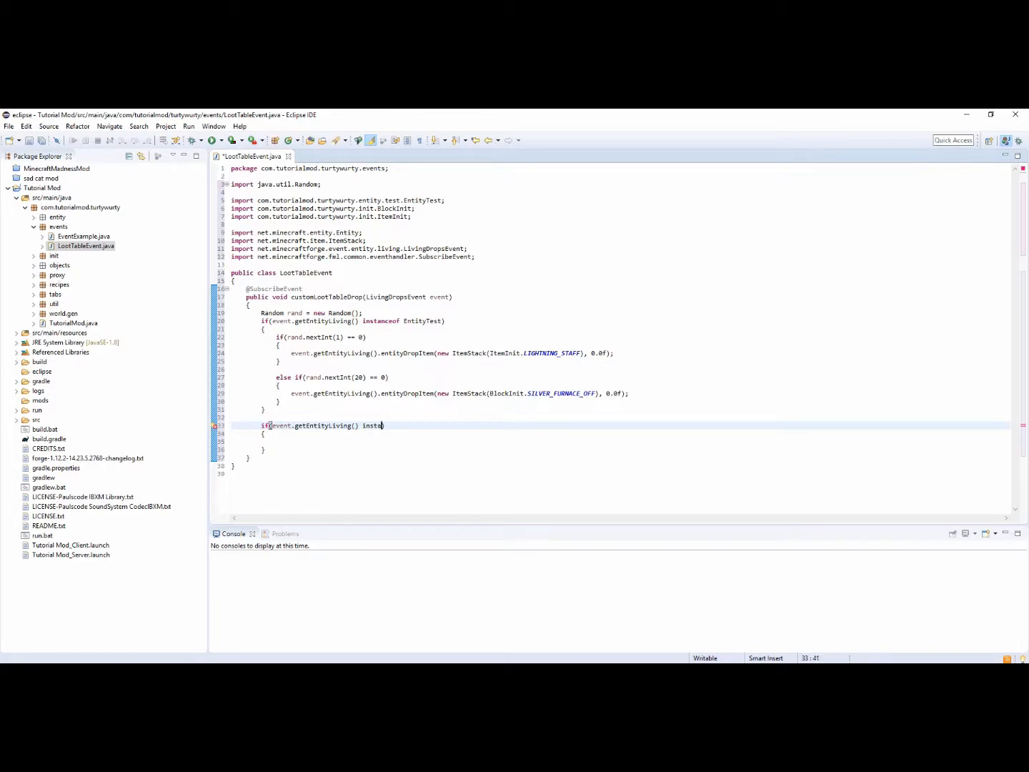
Step: Complete the condition as instanceof EntitySilverFish and open its body
{"action": "type", "text": "nceof)"}
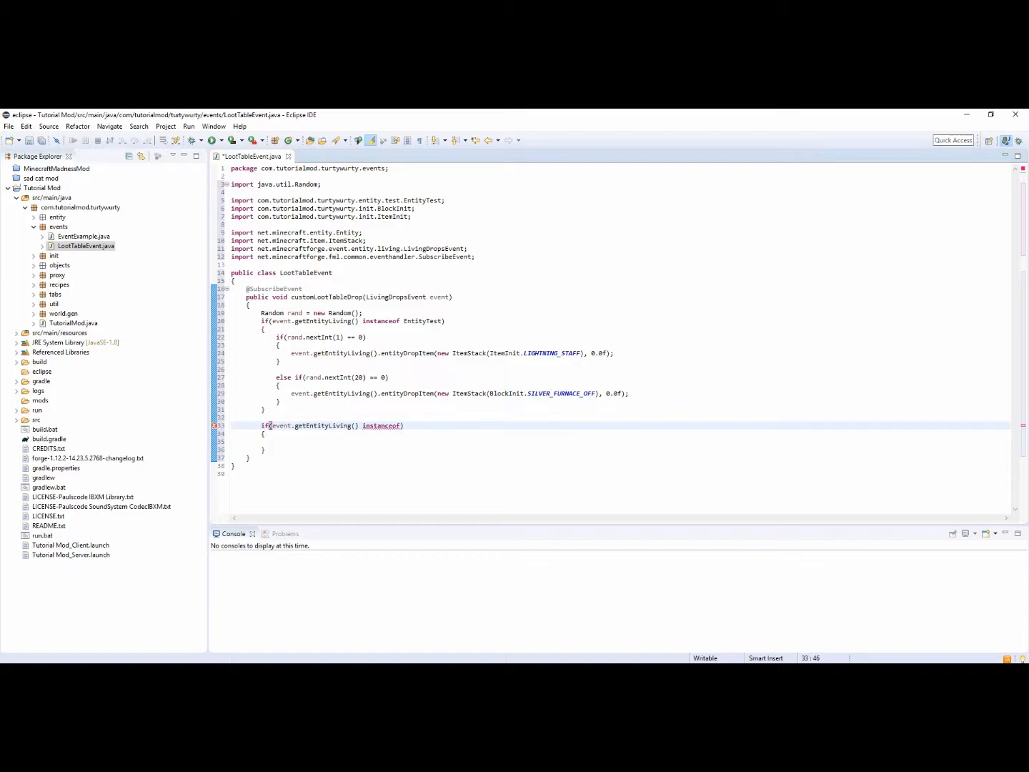
{"action": "type", "text": "Ent"}
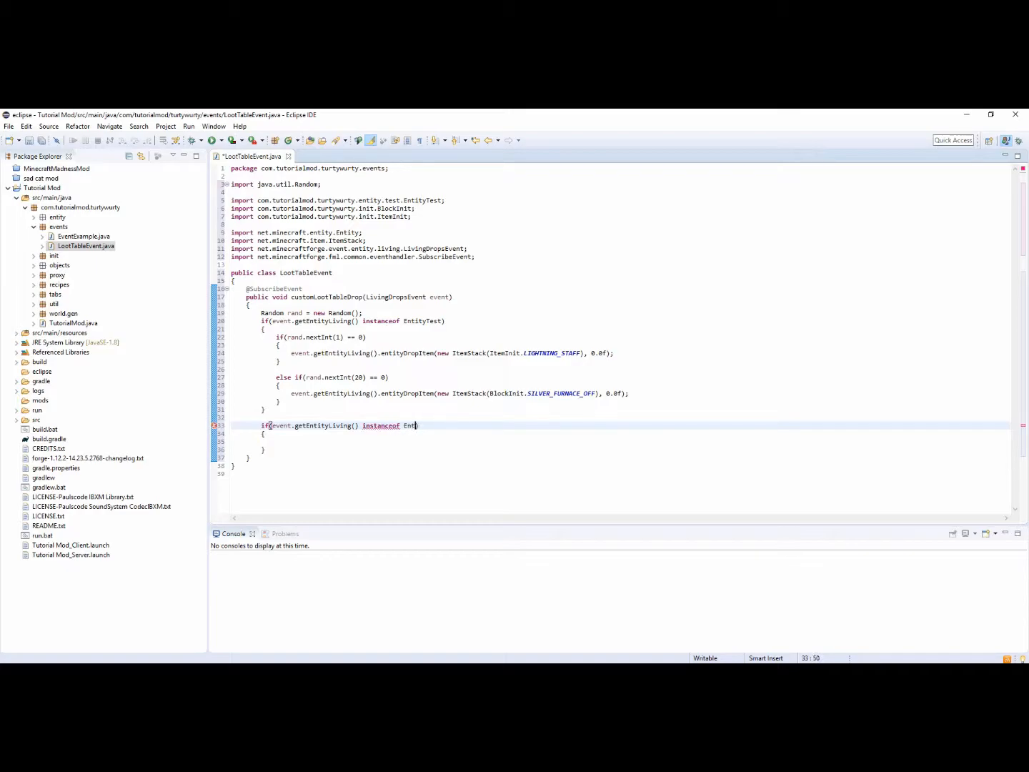
{"action": "type", "text": "itySilve"}
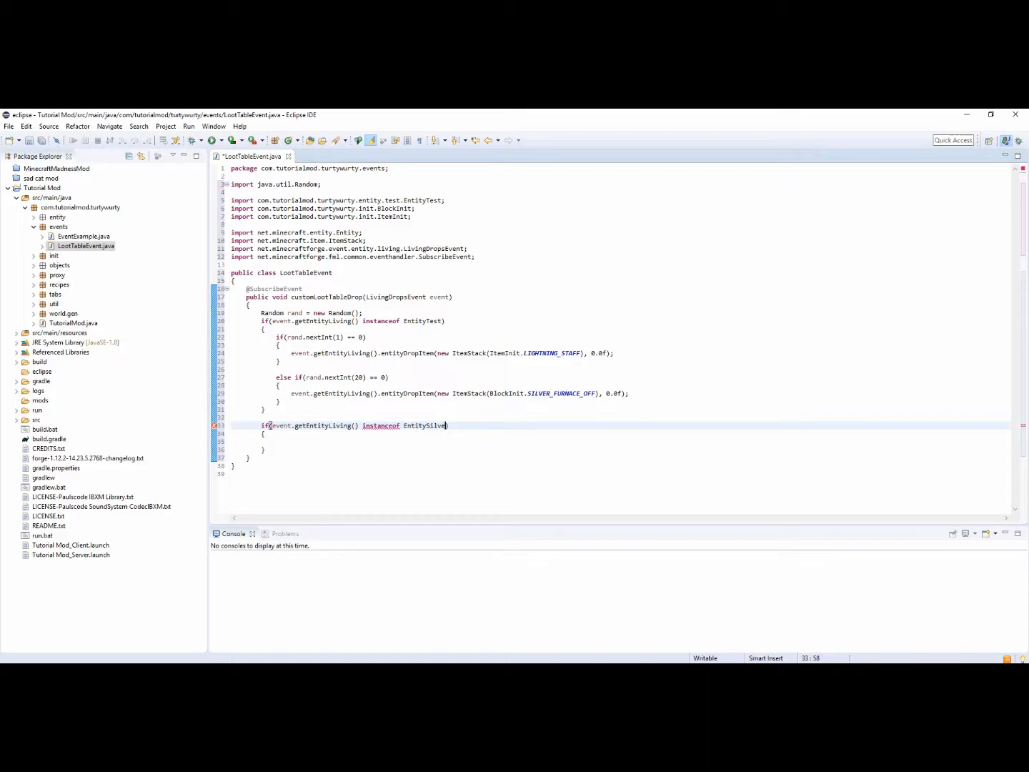
{"action": "type", "text": "Fish"}
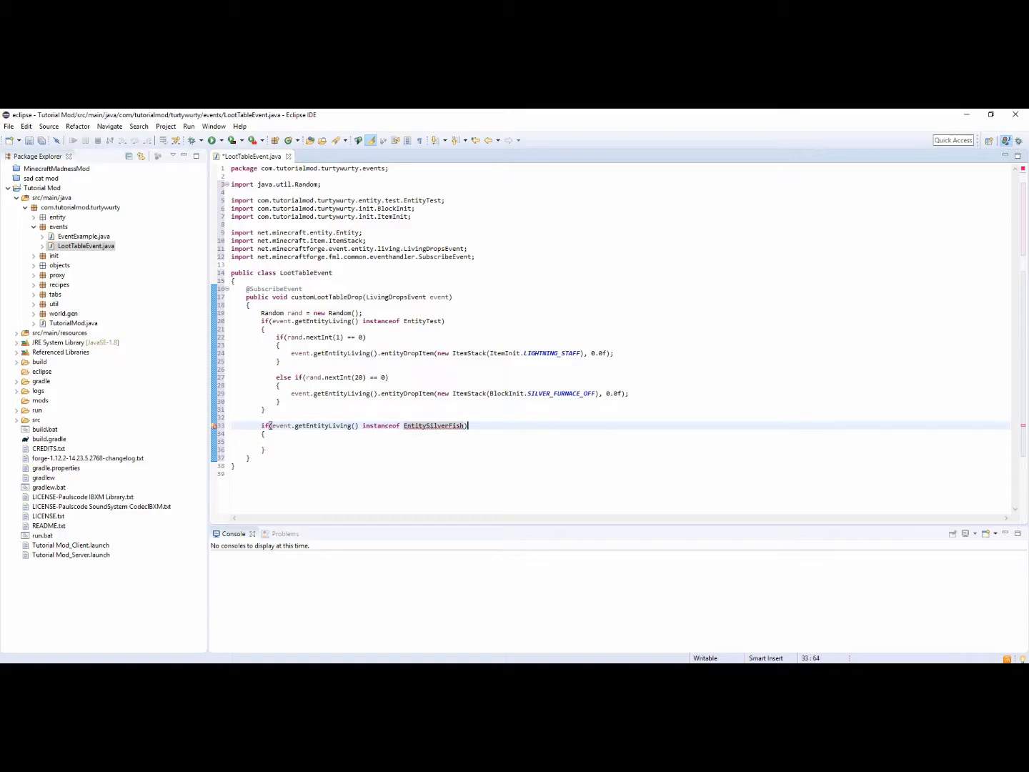
{"action": "key", "text": "Return"}
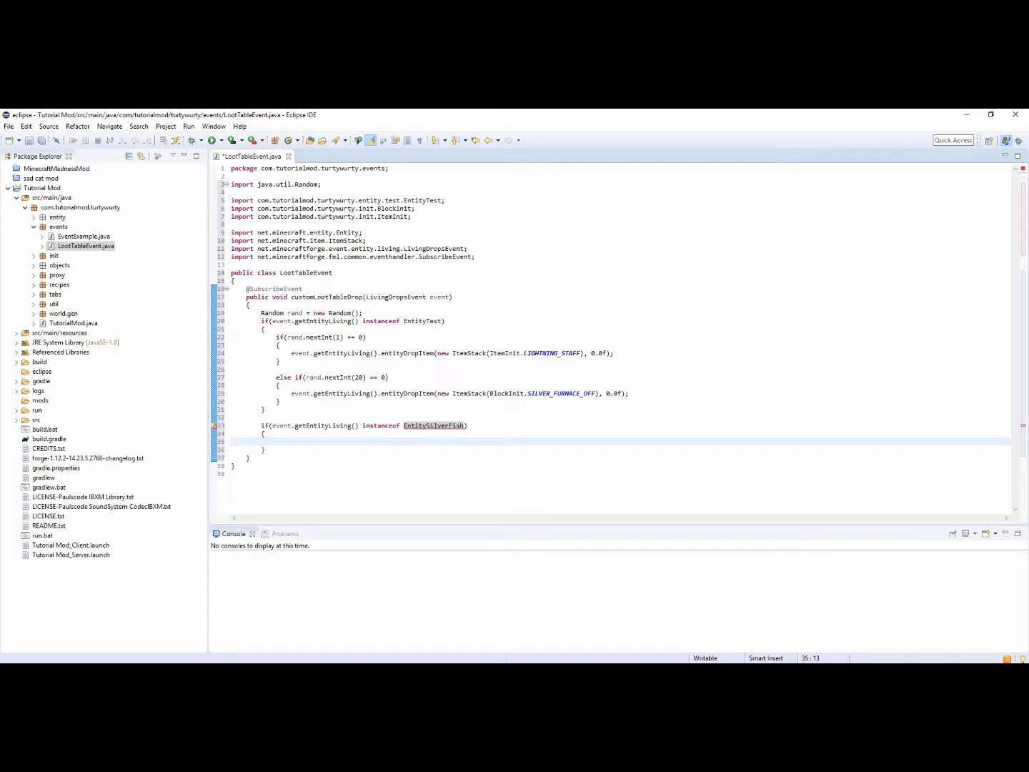
Step: Inside the silverfish check add if(rand.nextInt(5) == 0) using content assist
{"action": "type", "text": "if("}
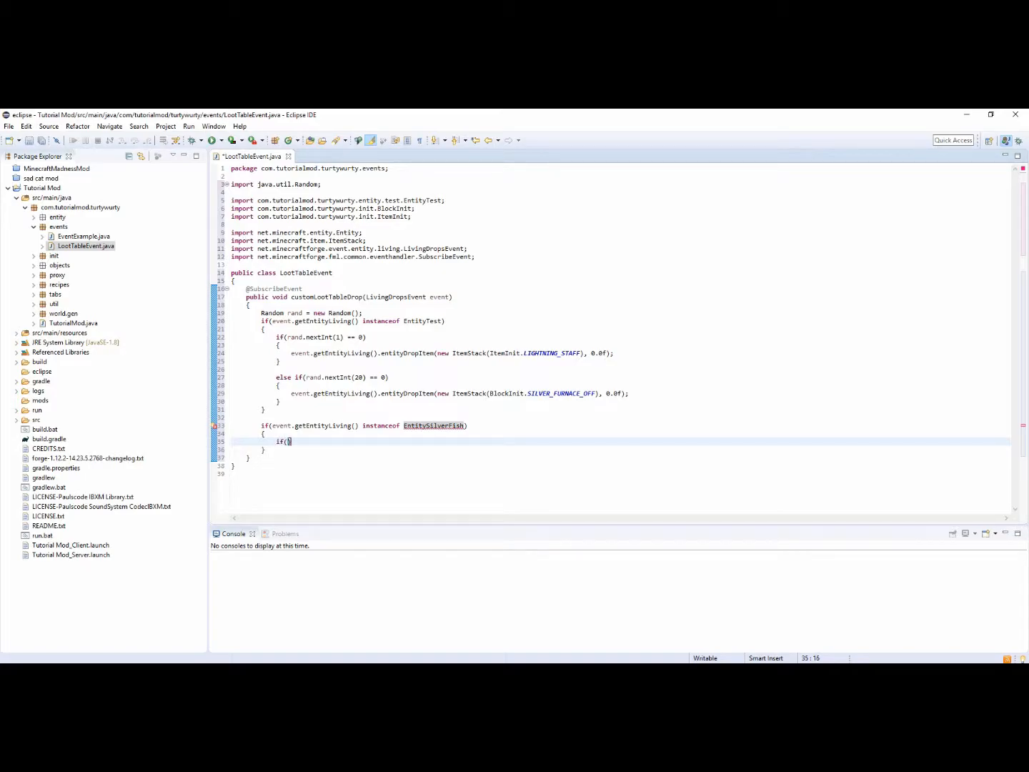
{"action": "type", "text": "rand.ne"}
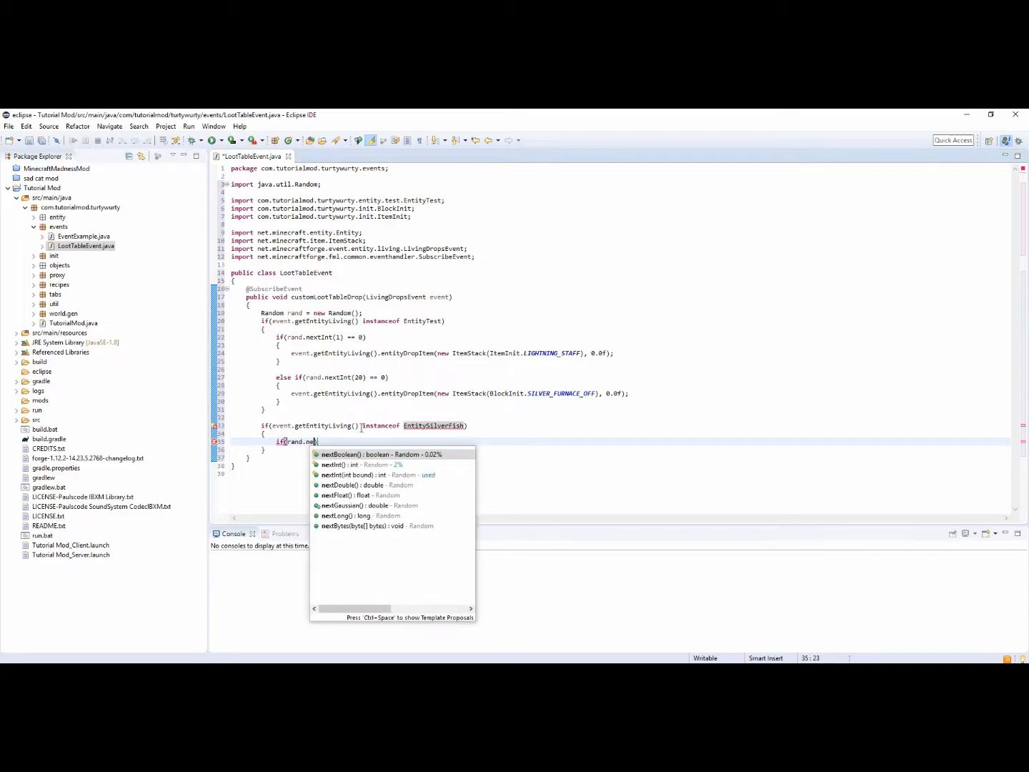
{"action": "left_click", "coordinate": [340, 464]}
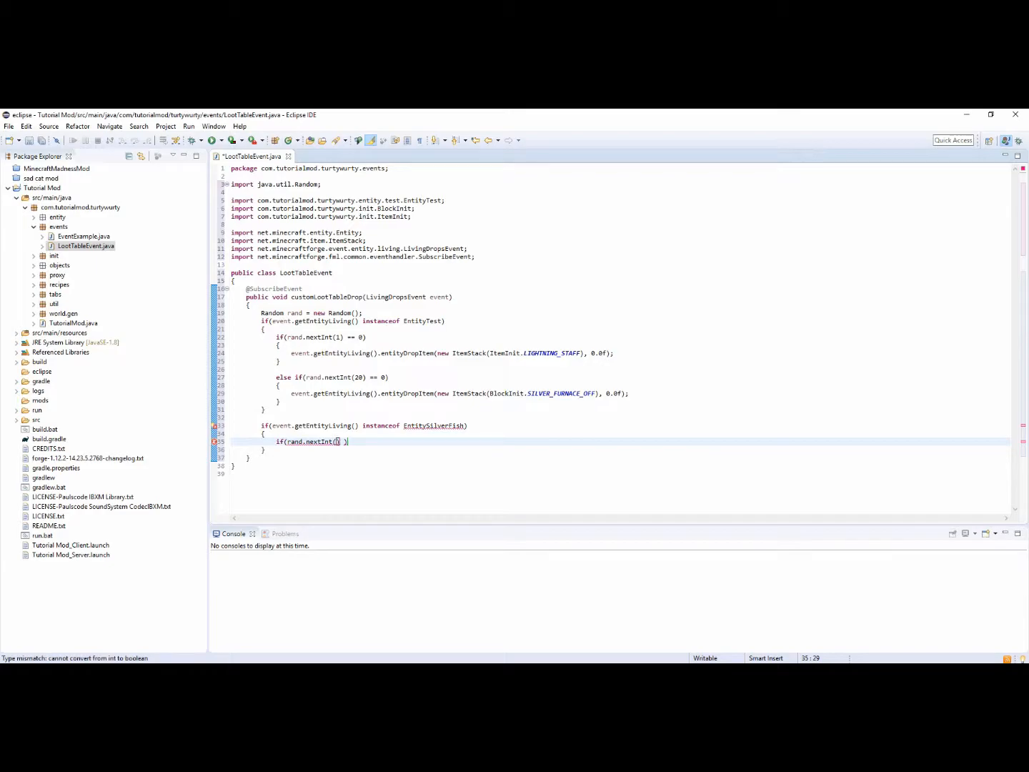
{"action": "type", "text": "5"}
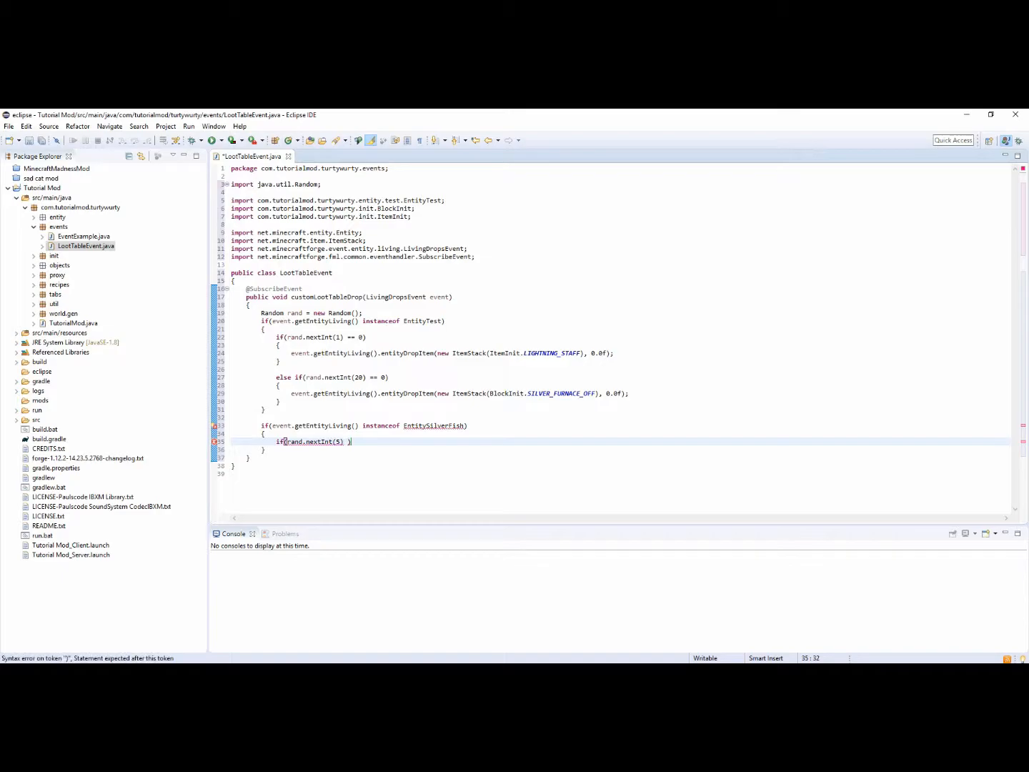
{"action": "type", "text": "== 0"}
{"action": "type", "text": "{"}
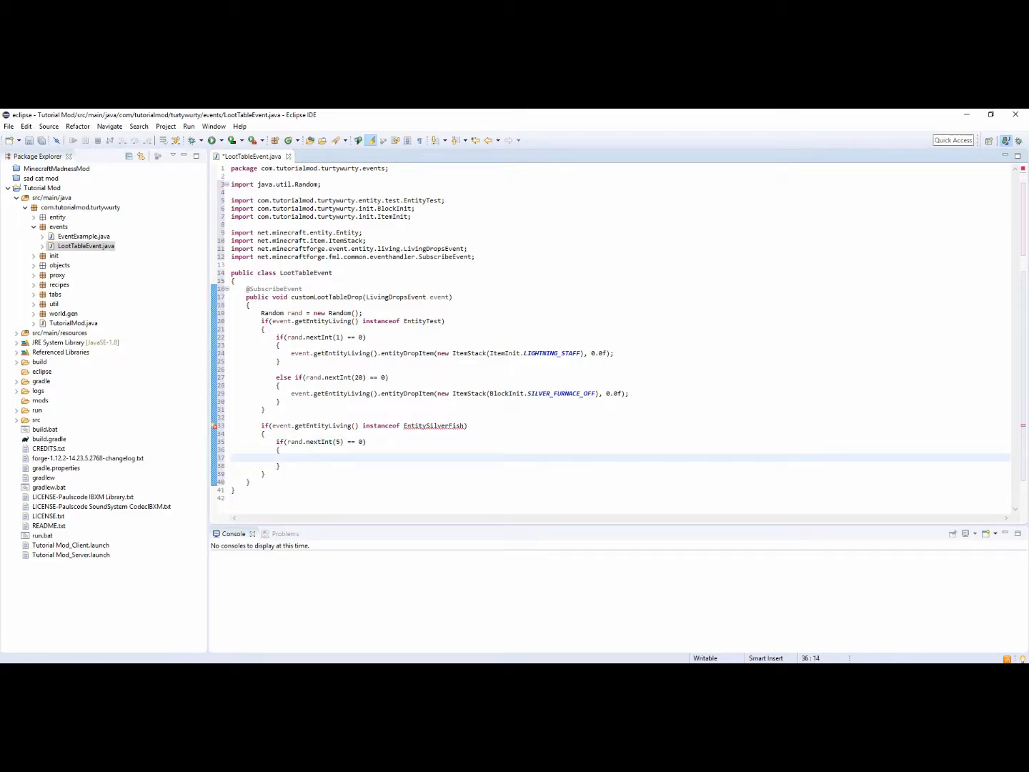
Step: Drop new ItemStack(BlockInit.SILVER_BLOCK) at 0.0f for silverfish and Quick Fix the class to EntitySilverfish
{"action": "type", "text": "event"}
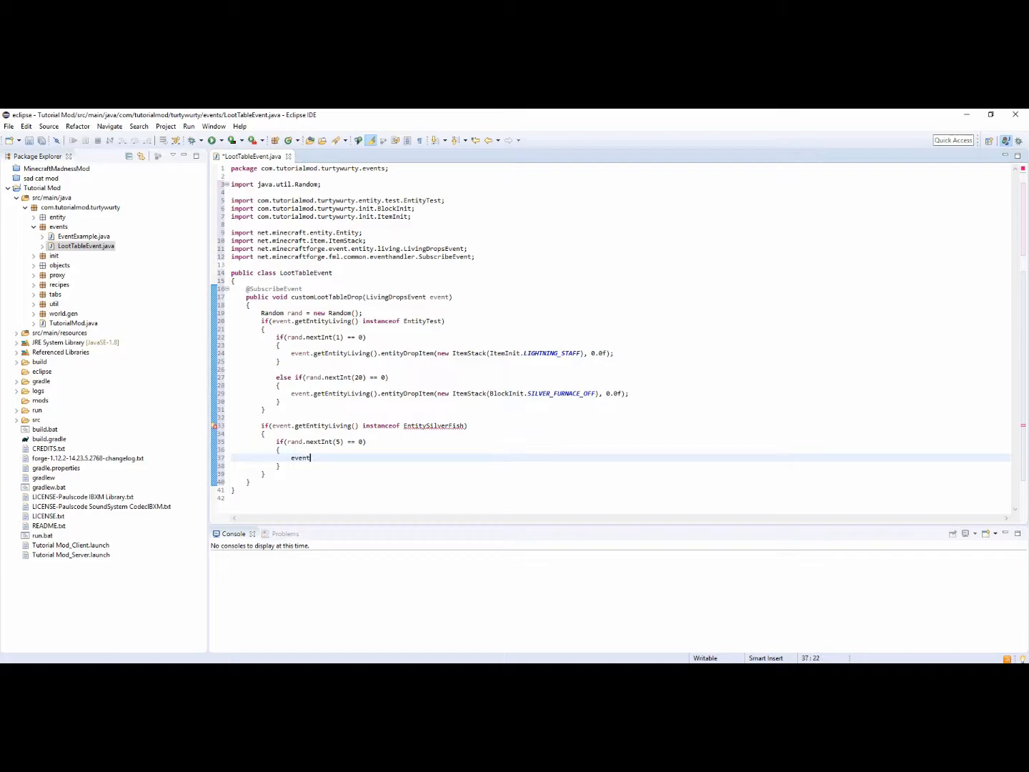
{"action": "type", "text": ".getEntityLiving("}
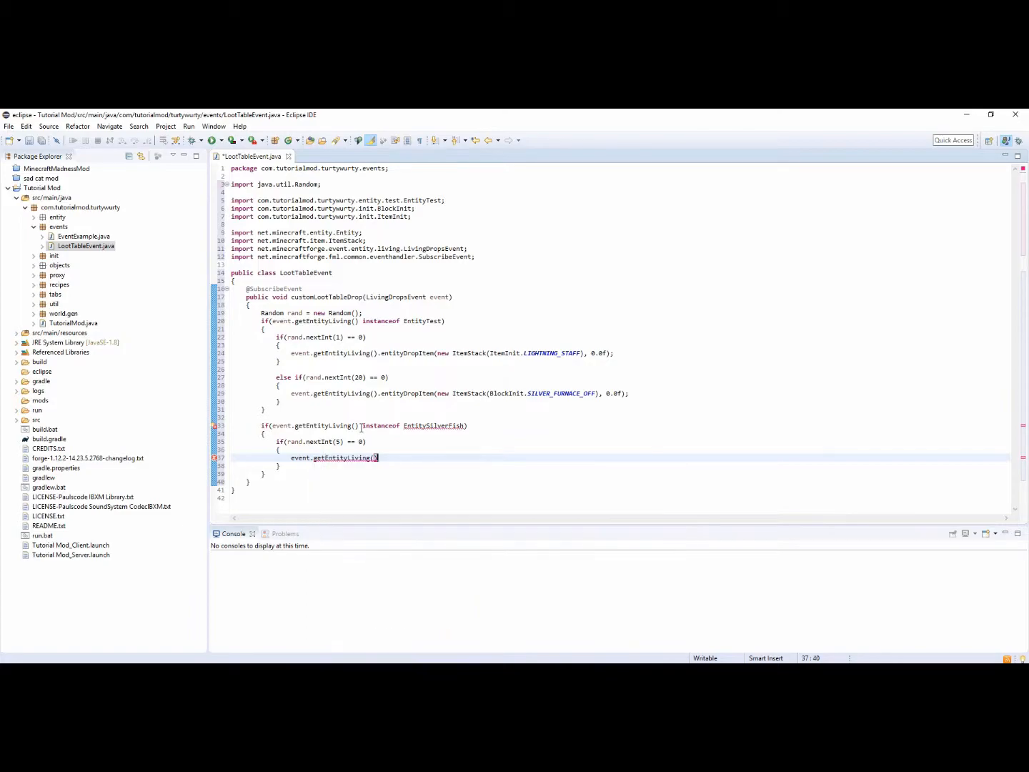
{"action": "type", "text": ".entityDropItem(new , offsetY"}
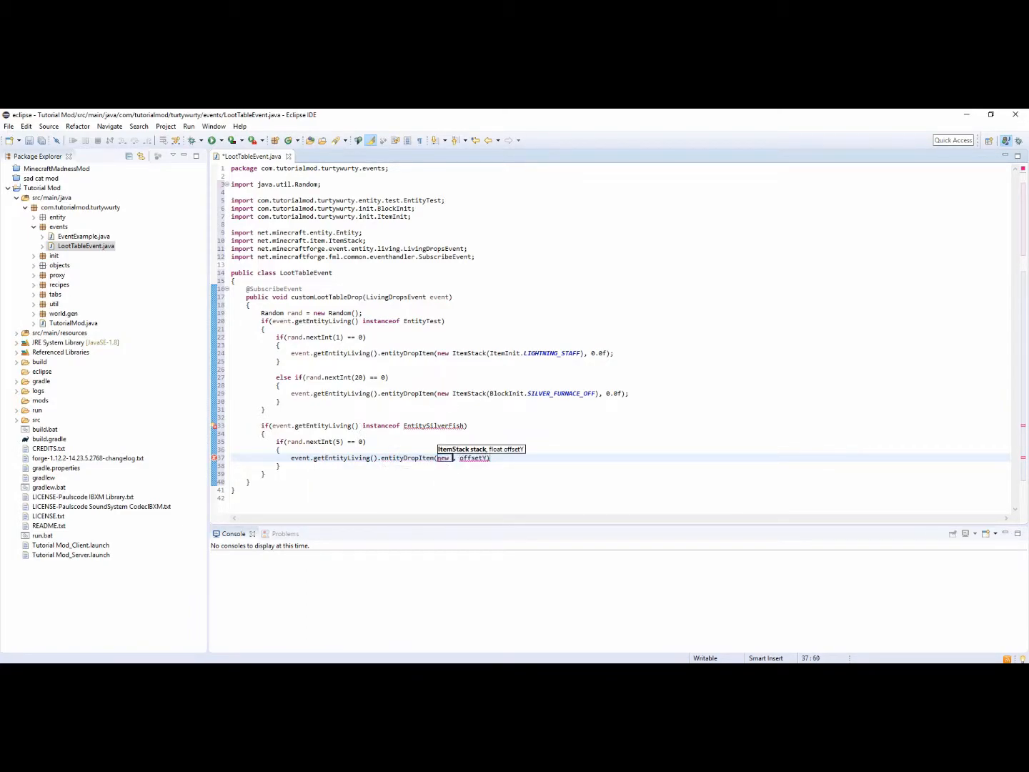
{"action": "type", "text": "ItemStack"}
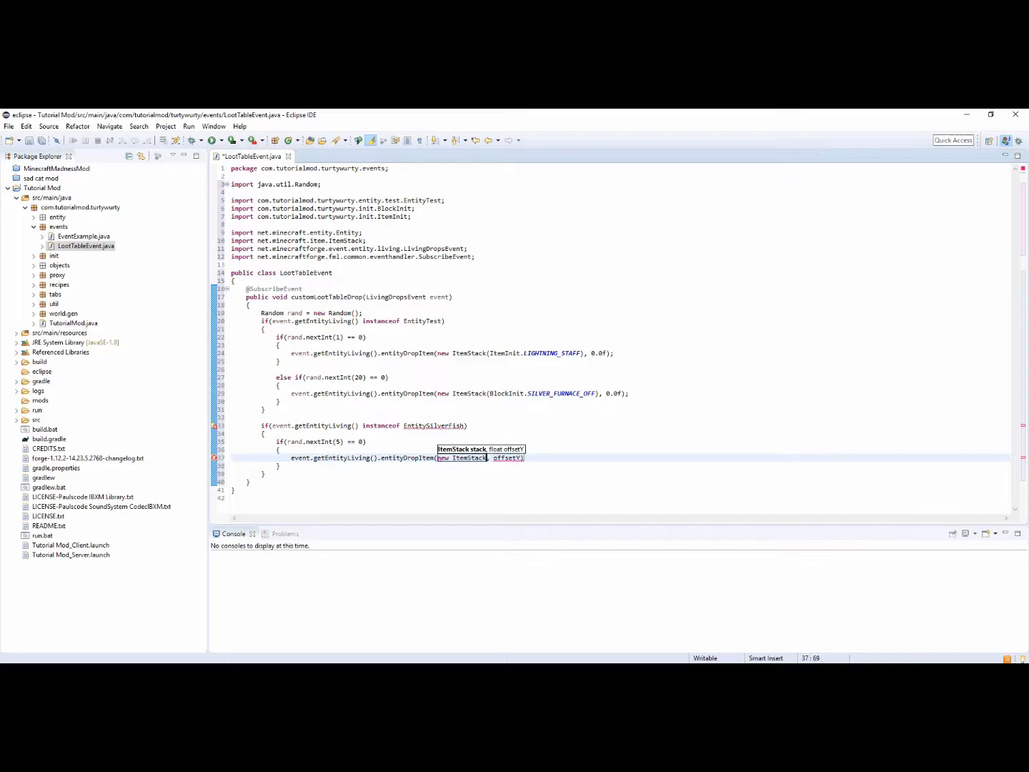
{"action": "type", "text": "("}
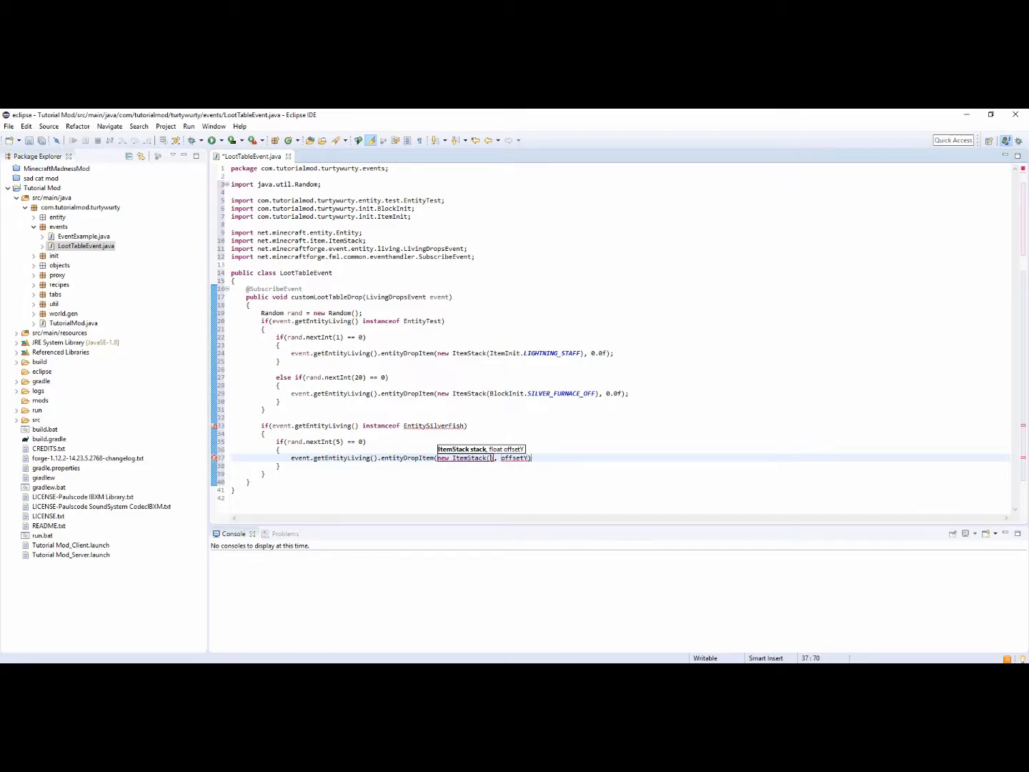
{"action": "type", "text": "BlockIn"}
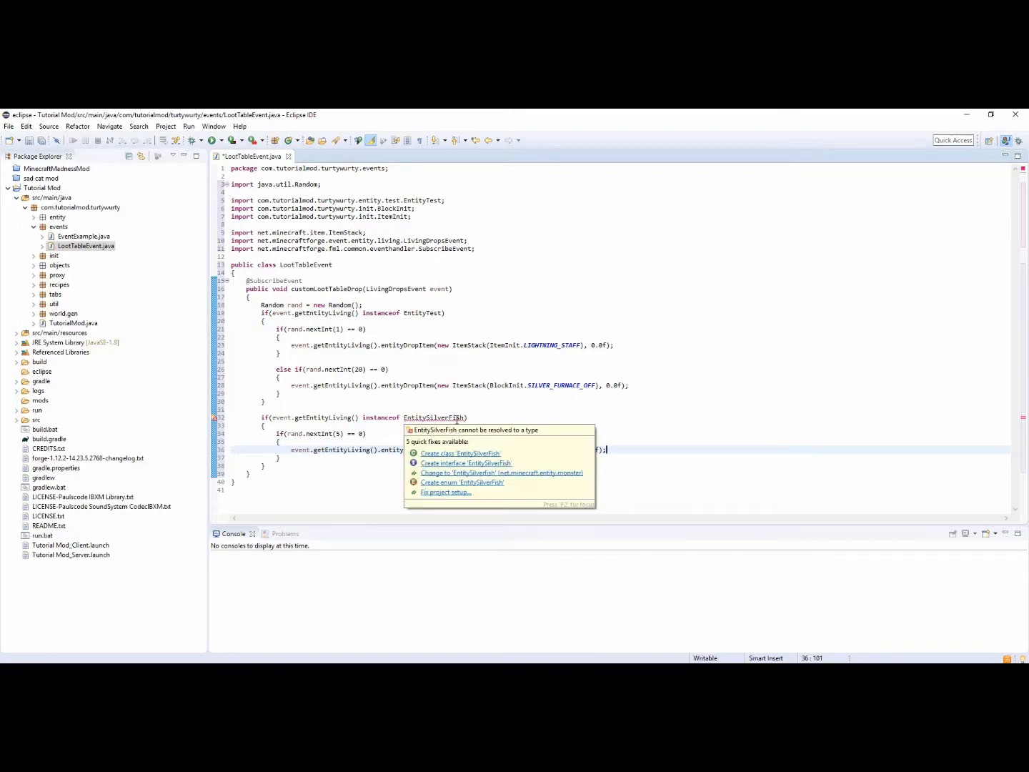
{"action": "left_click", "coordinate": [503, 472]}
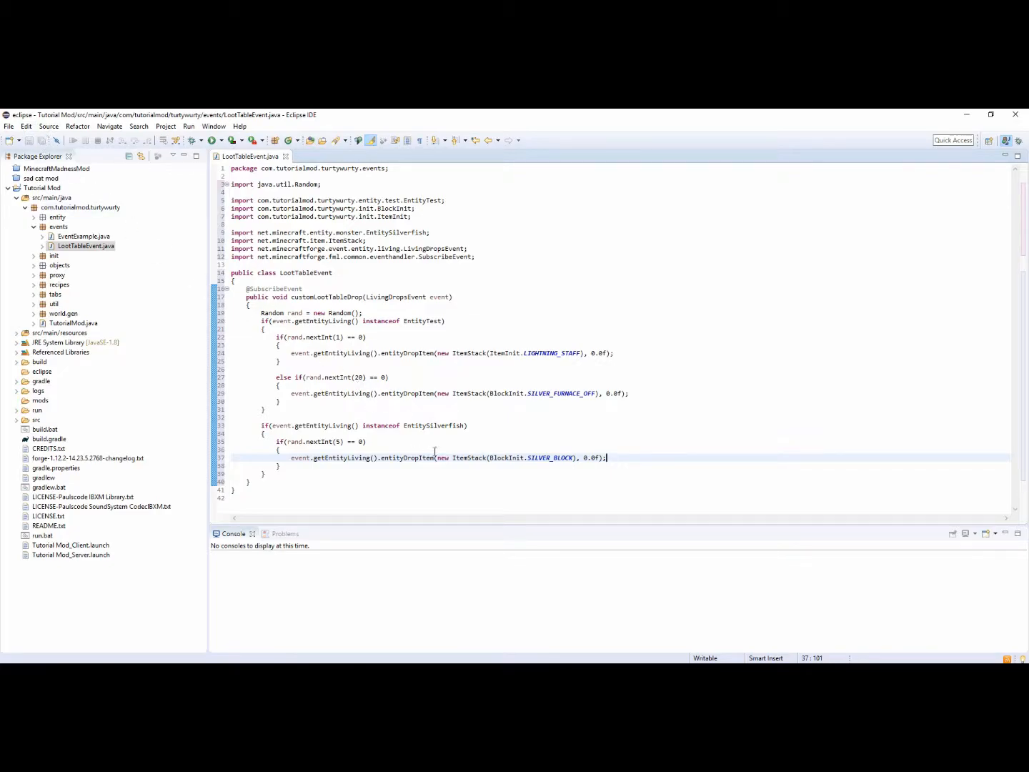
Step: Change the silverfish condition to event.getEntityLiving().equals(EntitySilverfish)
{"action": "double_click", "coordinate": [384, 426]}
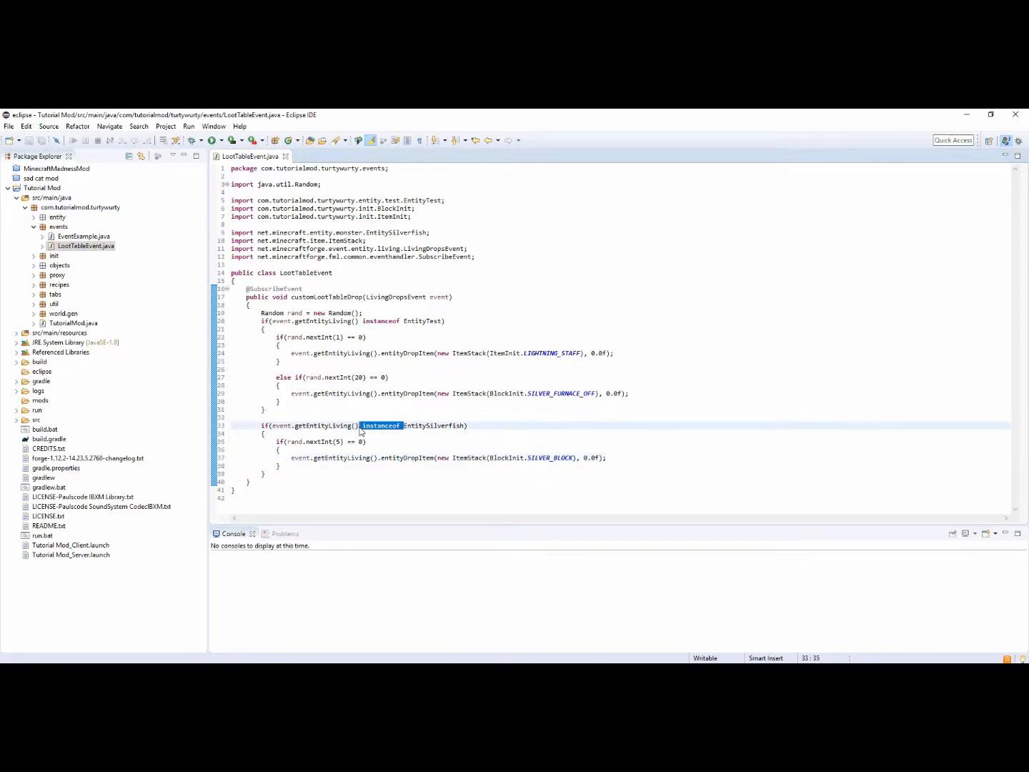
{"action": "type", "text": "new"}
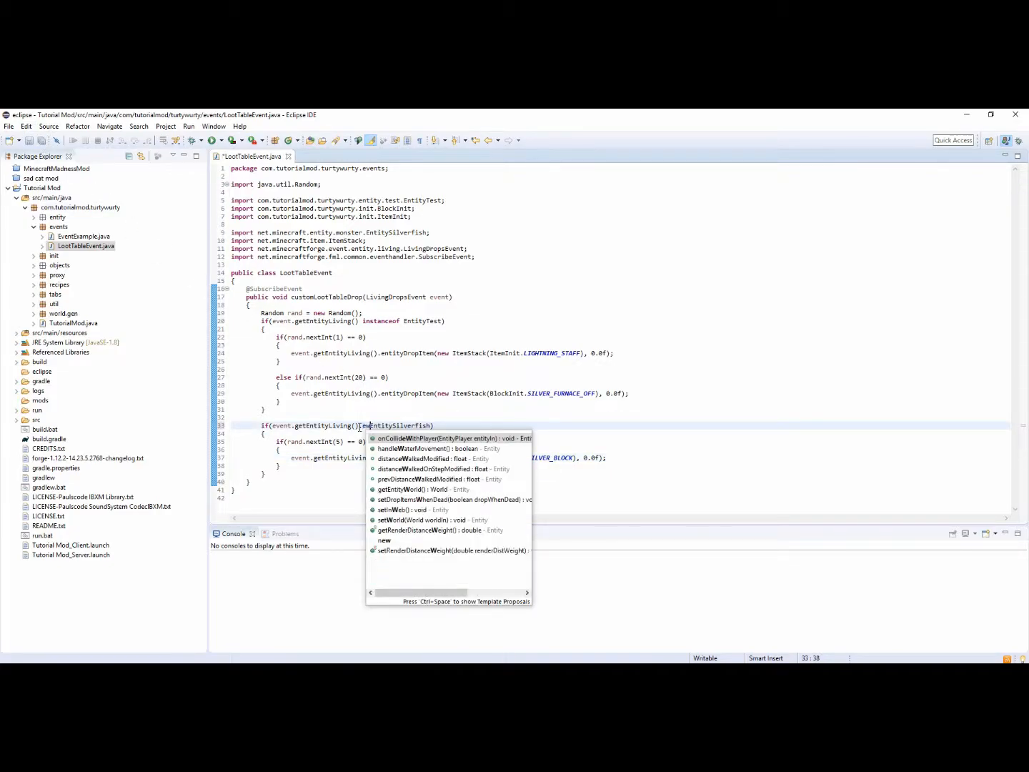
{"action": "type", "text": "equals("}
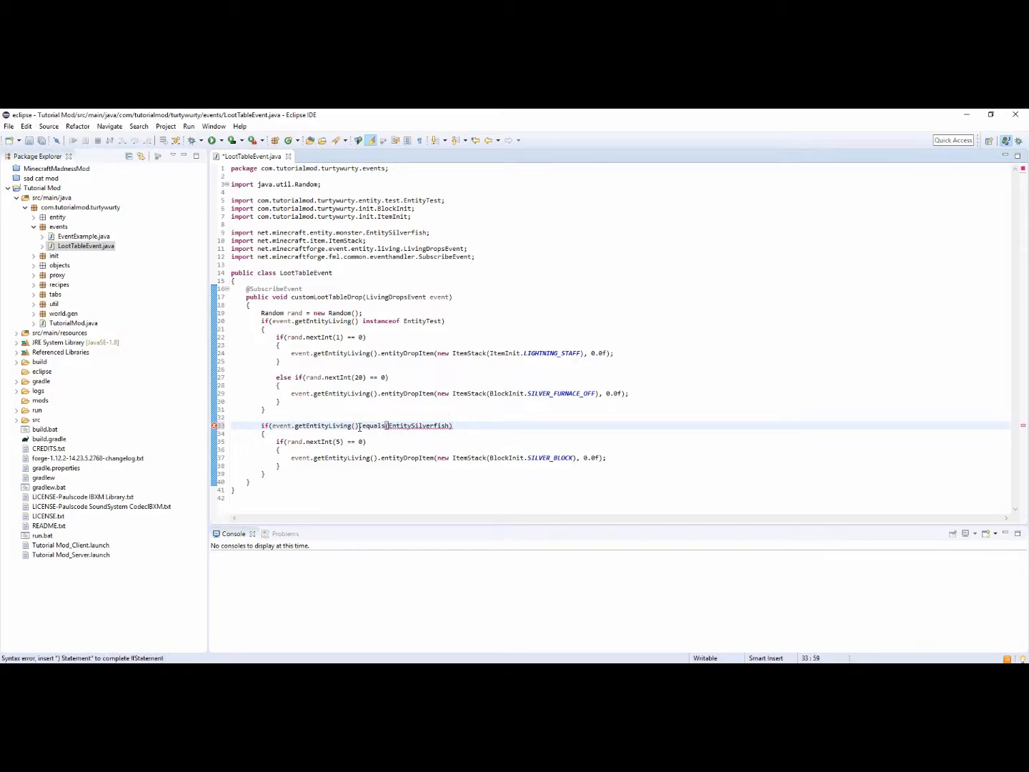
{"action": "type", "text": ")"}
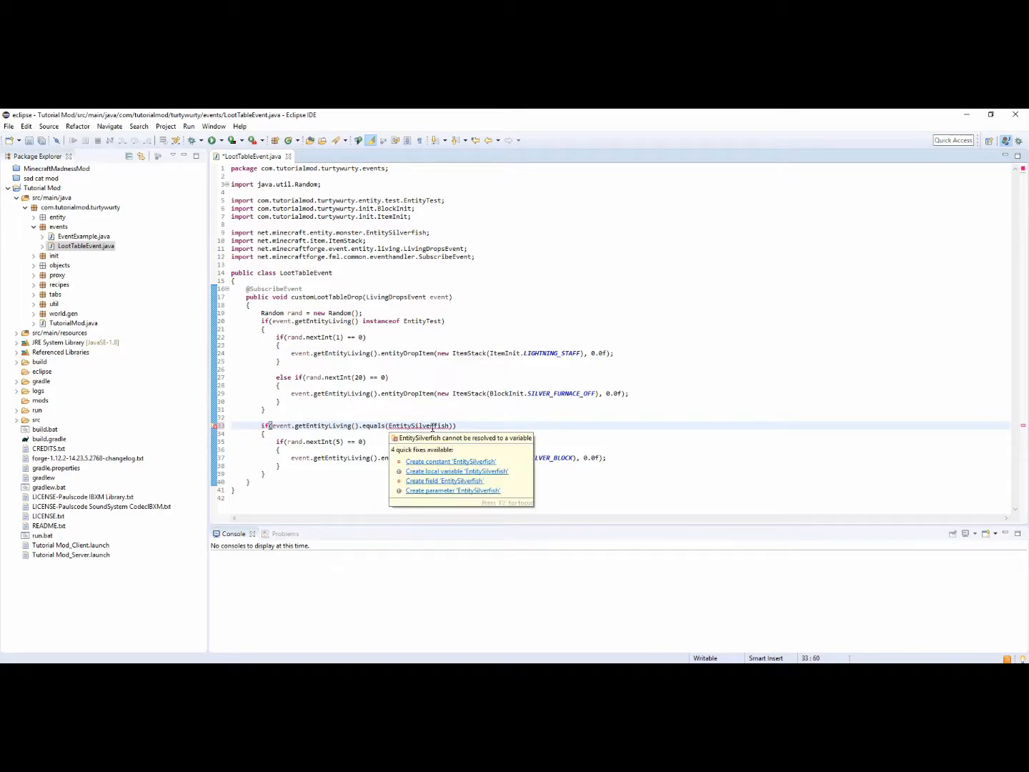
Step: Jump to the declaration of equals in the Entity class
{"action": "left_click", "coordinate": [377, 426]}
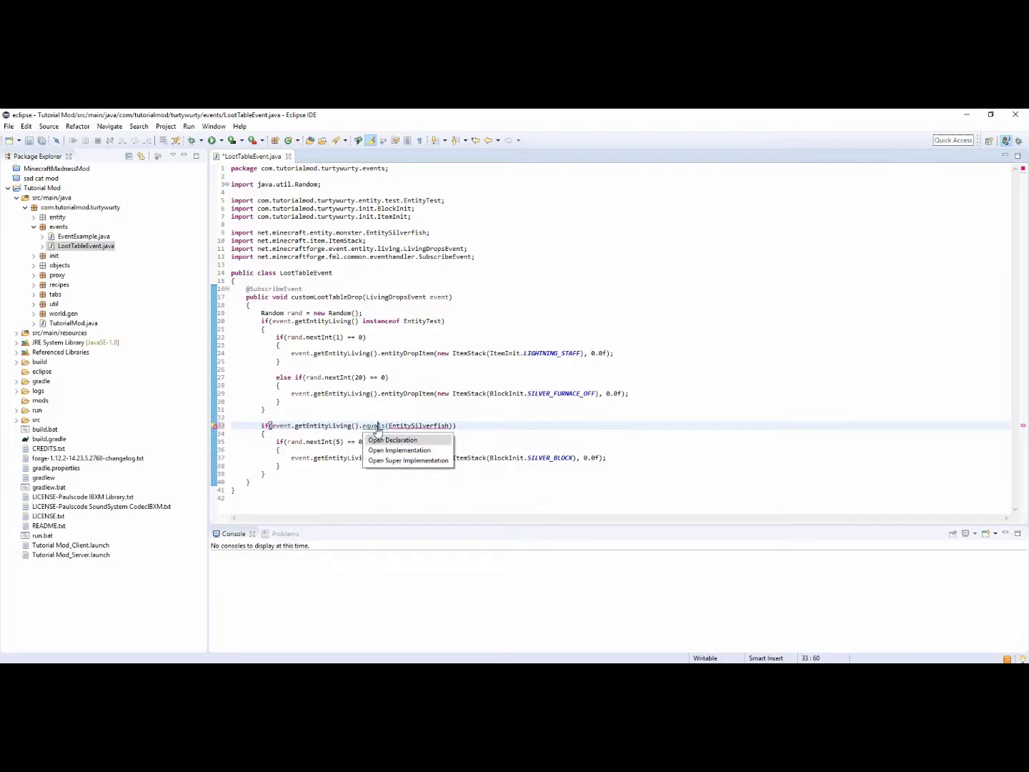
{"action": "left_click", "coordinate": [394, 440]}
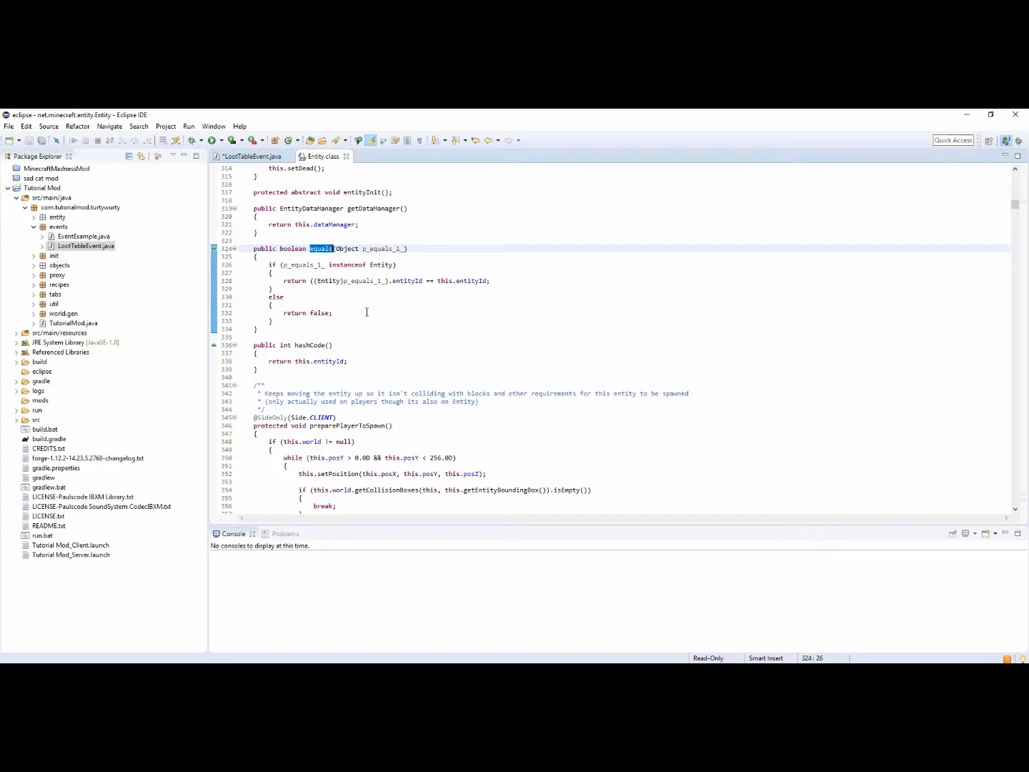
{"action": "mouse_move", "coordinate": [446, 301]}
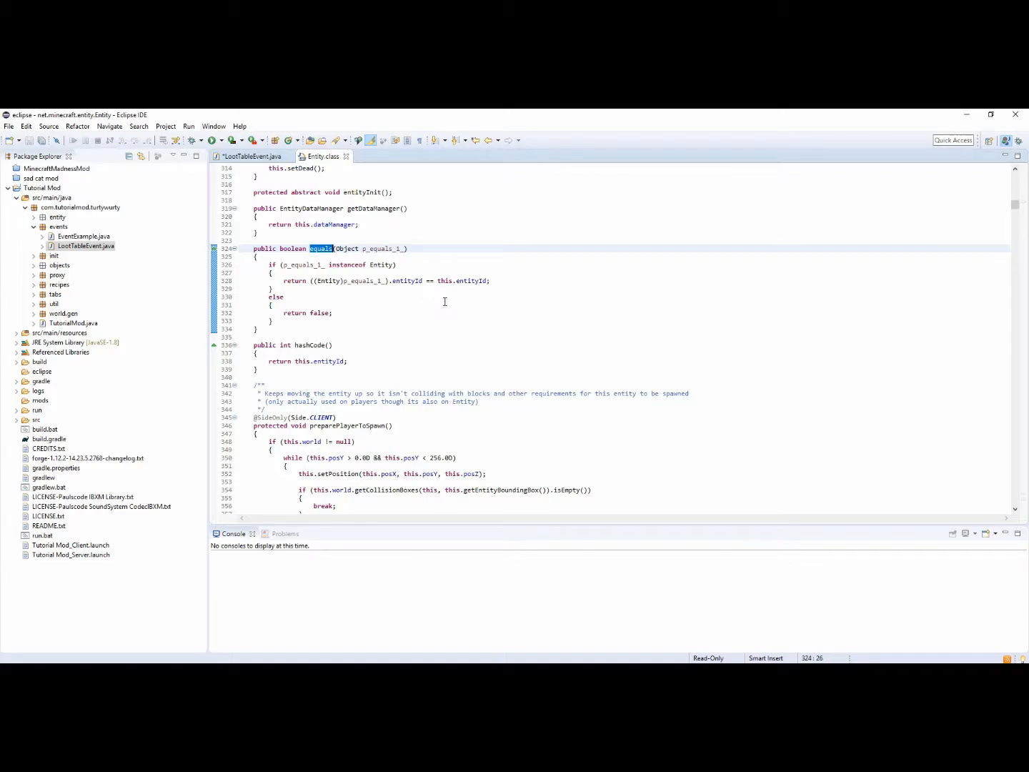
{"action": "mouse_move", "coordinate": [372, 235]}
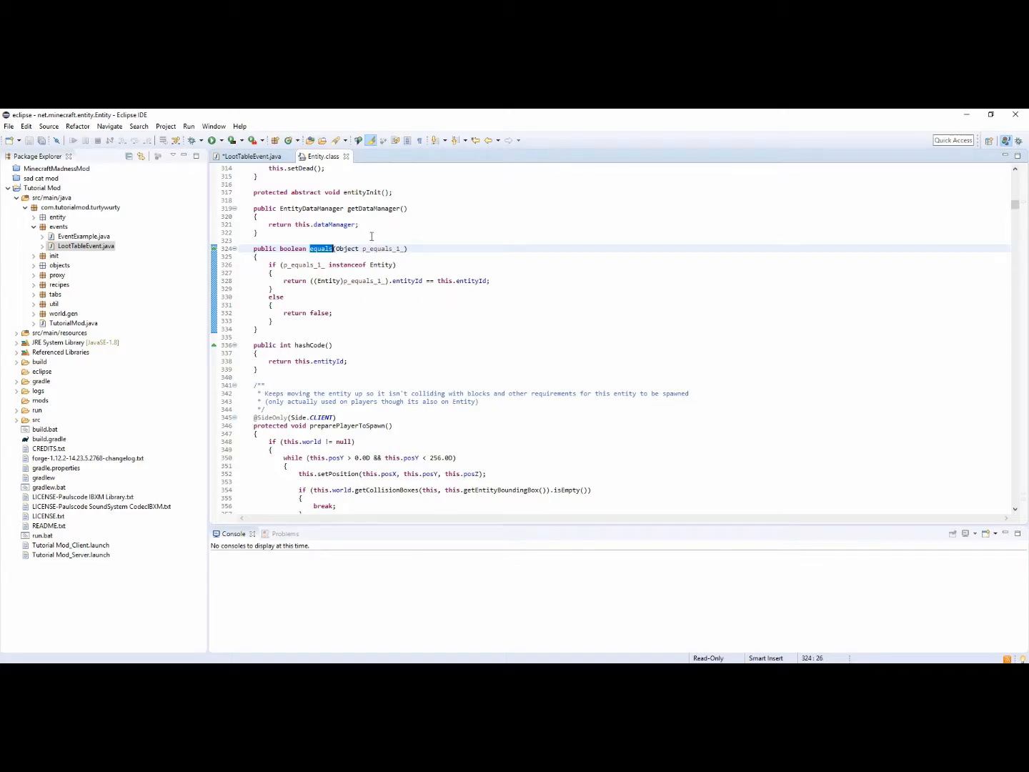
{"action": "mouse_move", "coordinate": [250, 156]}
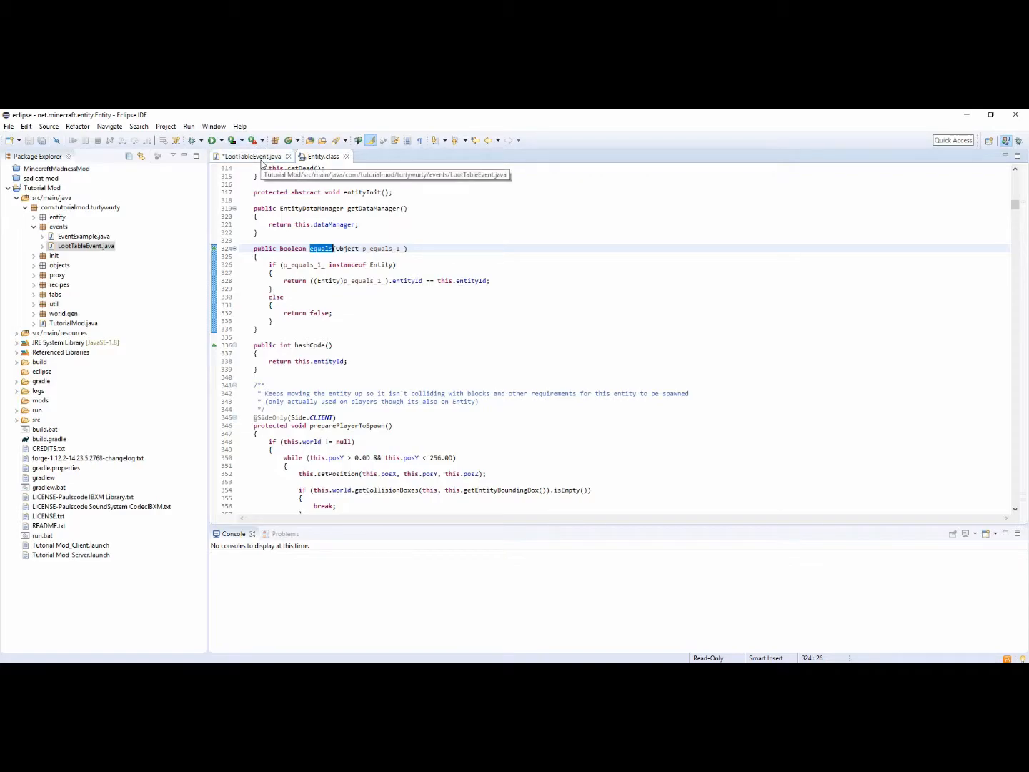
Step: Revert the silverfish condition in LootTableEvent.java back to instanceof EntitySilverfish
{"action": "left_click", "coordinate": [252, 157]}
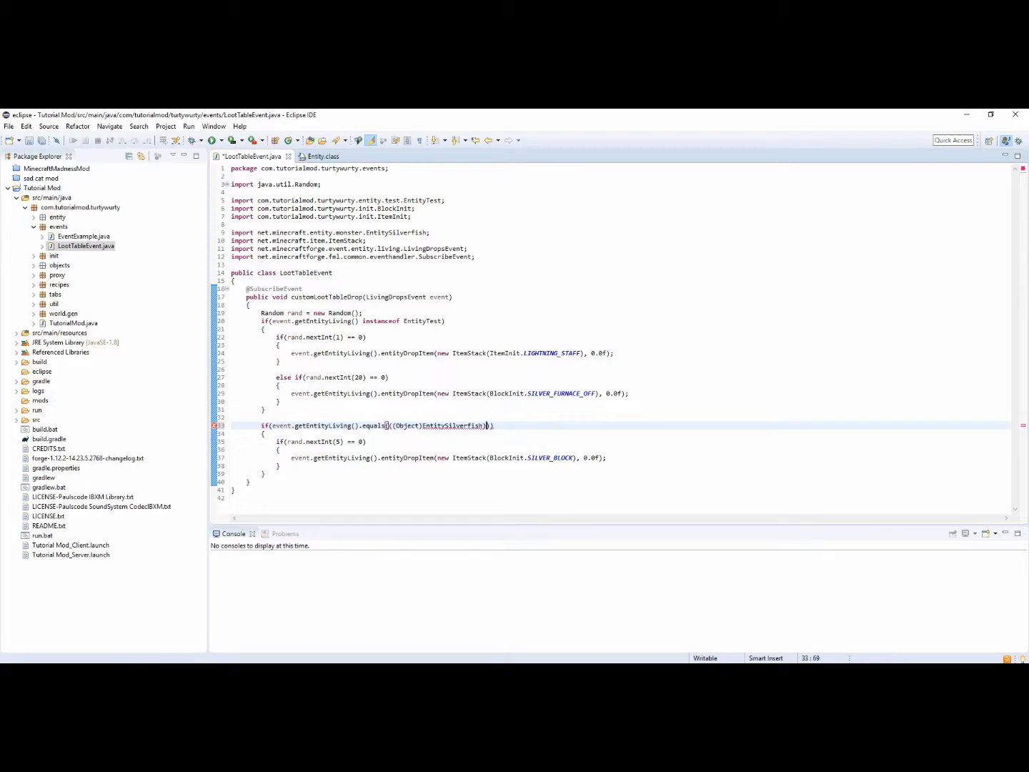
{"action": "left_click", "coordinate": [451, 426]}
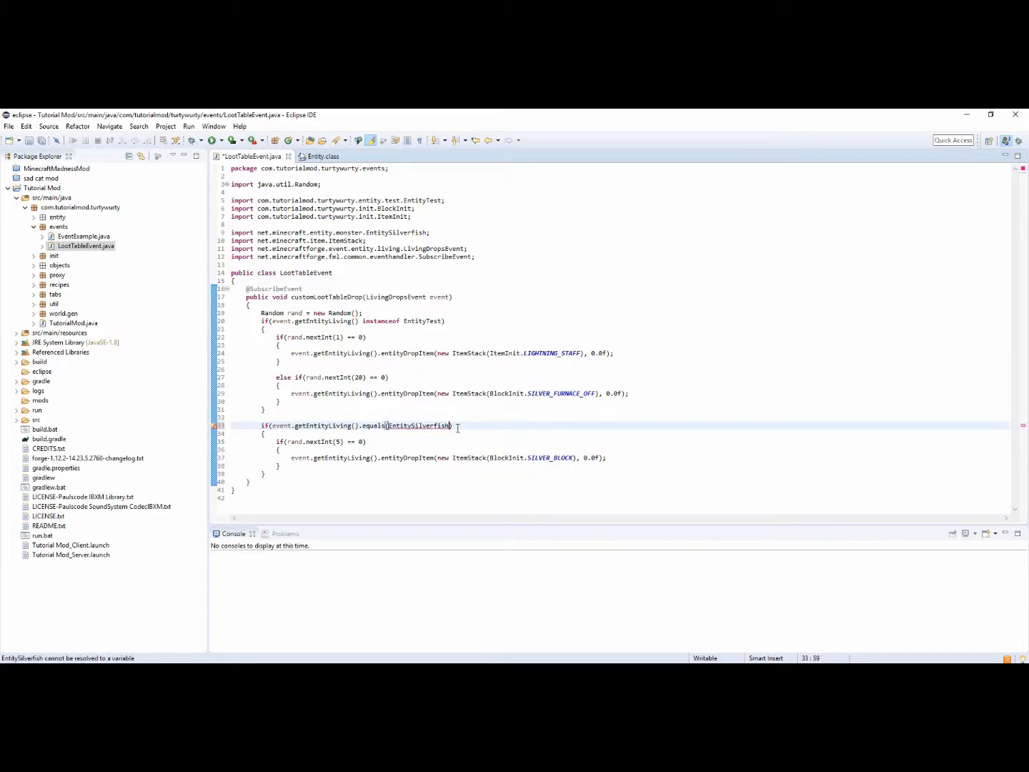
{"action": "type", "text": ");"}
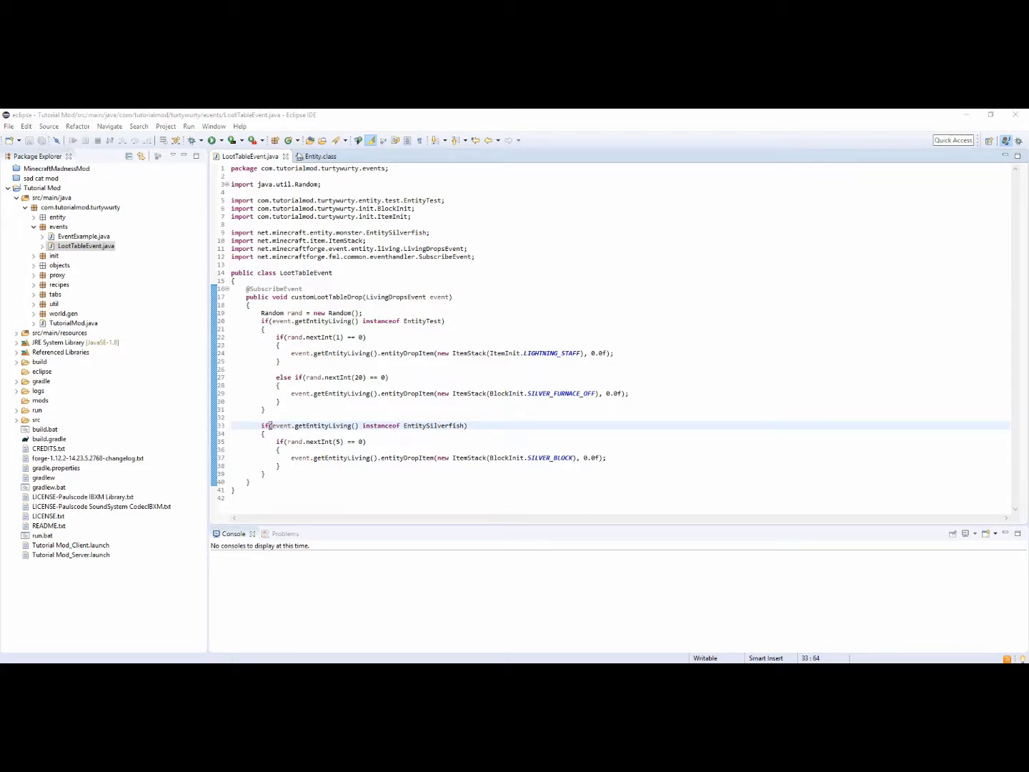
{"action": "mouse_move", "coordinate": [343, 157]}
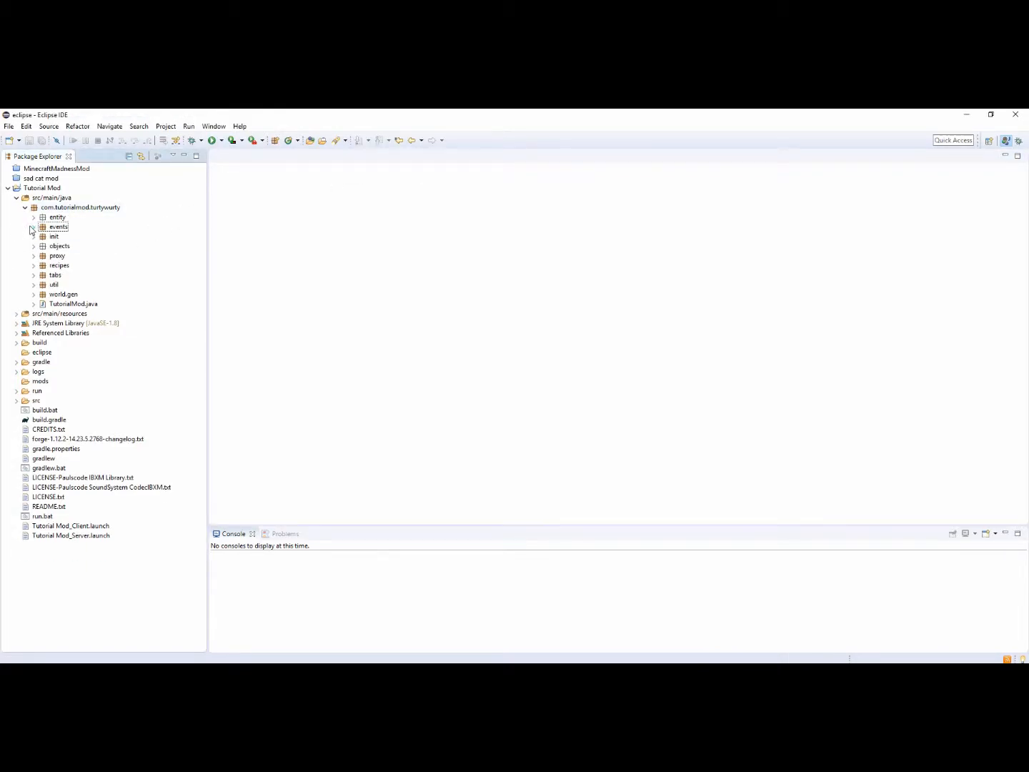
Step: Expand util > handlers in Package Explorer and open EventHandler.java
{"action": "left_click", "coordinate": [33, 283]}
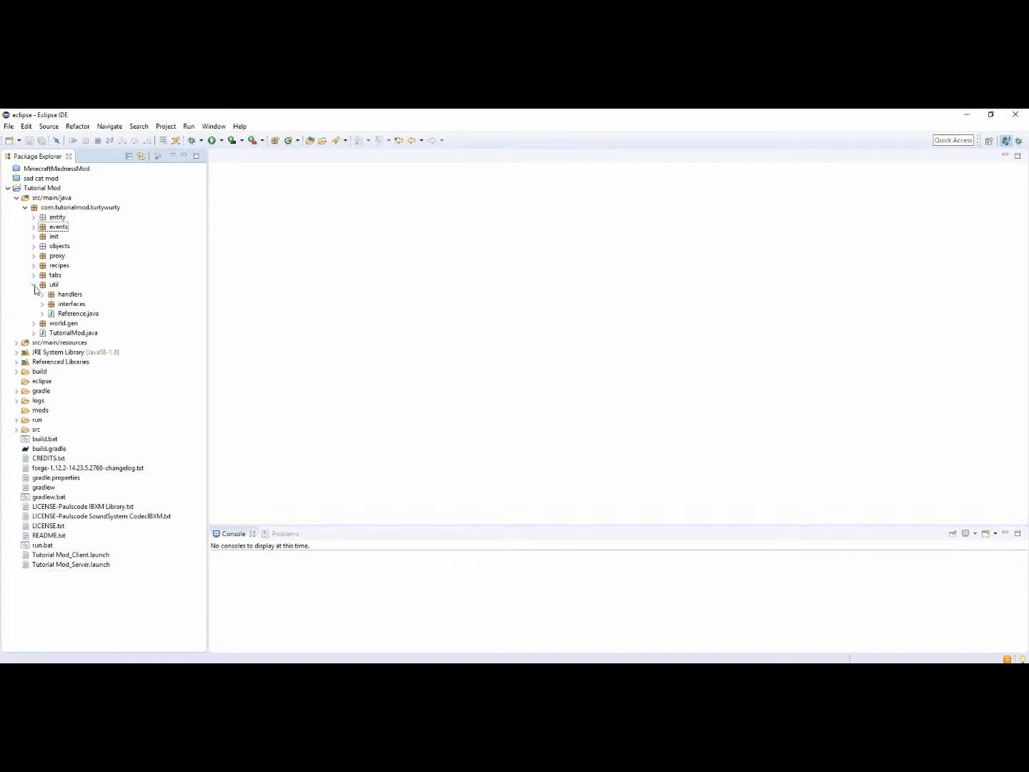
{"action": "left_click", "coordinate": [32, 237]}
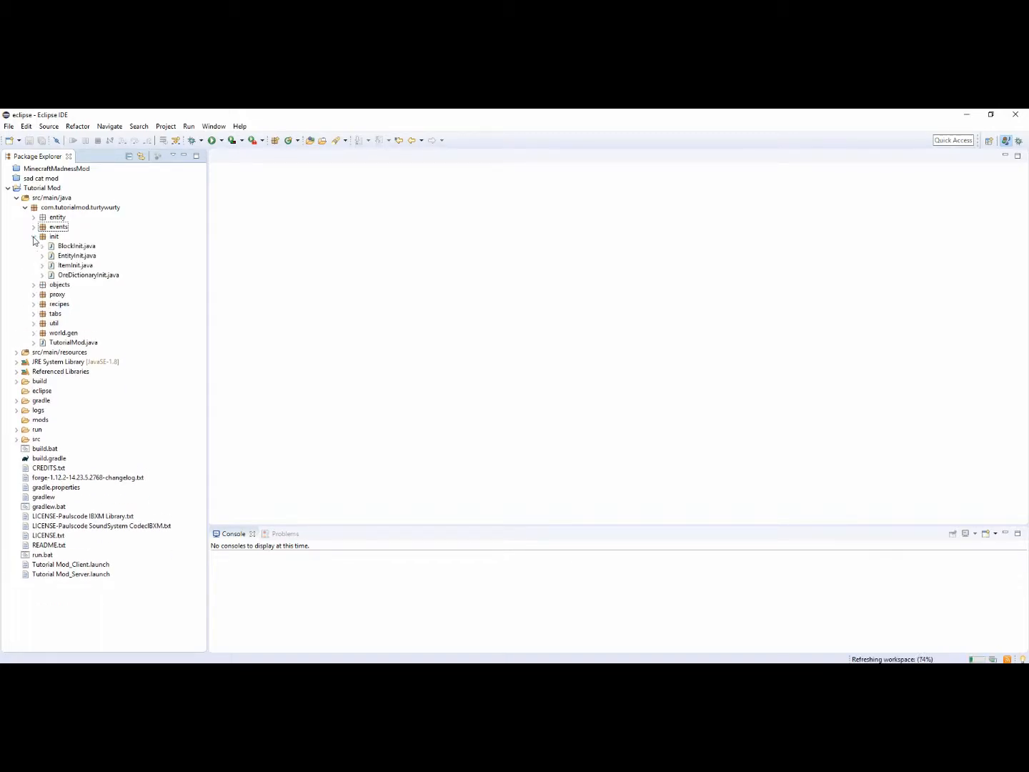
{"action": "left_click", "coordinate": [35, 285]}
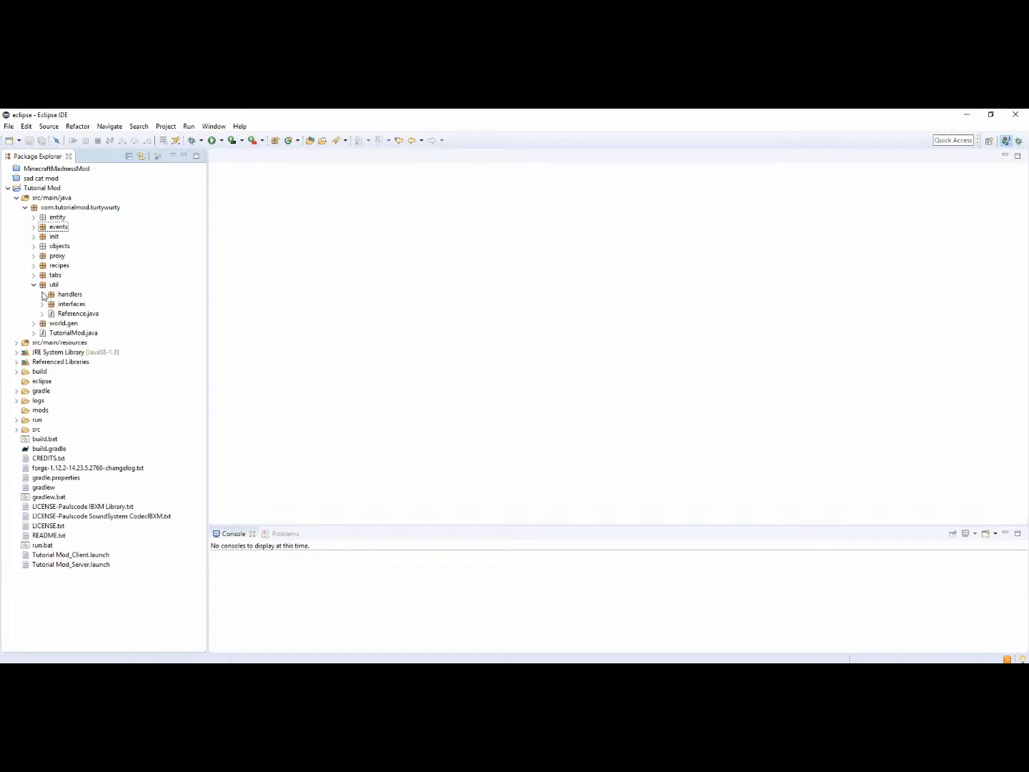
{"action": "left_click", "coordinate": [43, 295]}
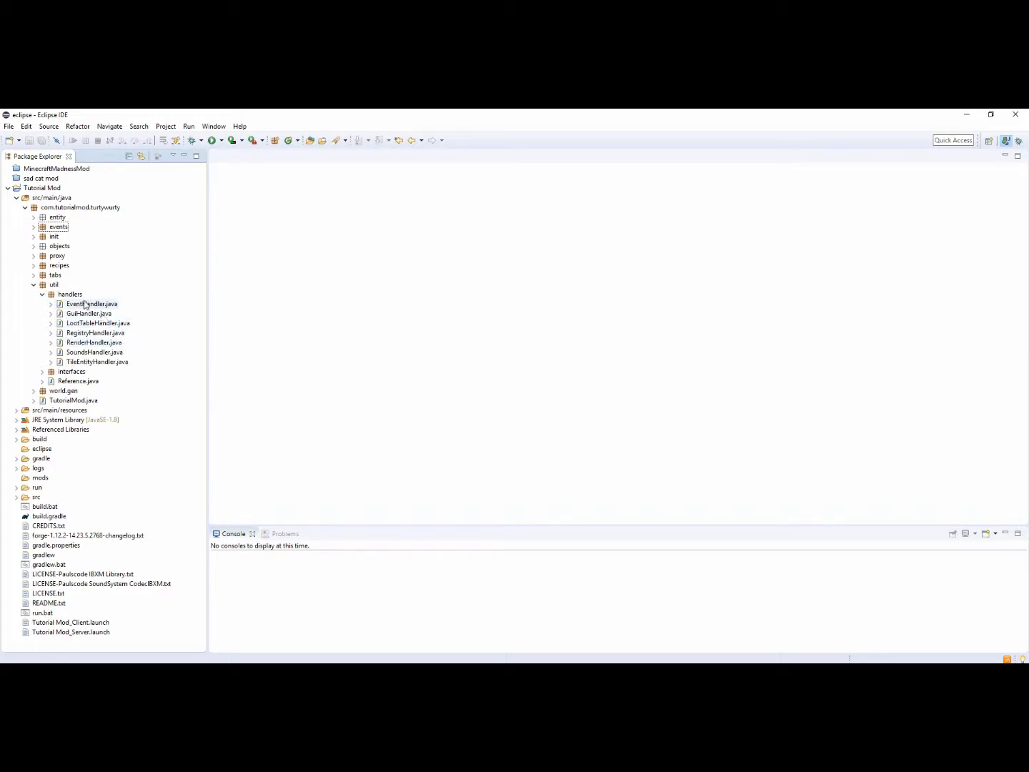
{"action": "double_click", "coordinate": [92, 303]}
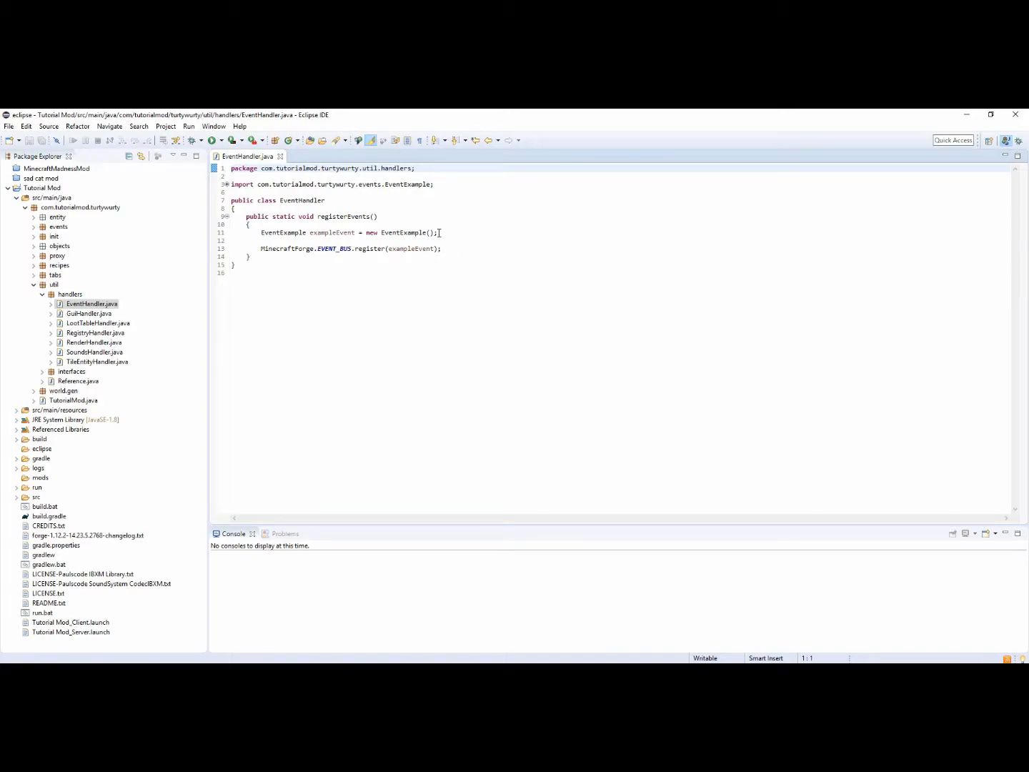
Step: Add a LootTableEvent lootE = new LootTableEvent registration line inside registerEvents
{"action": "key", "text": "Return"}
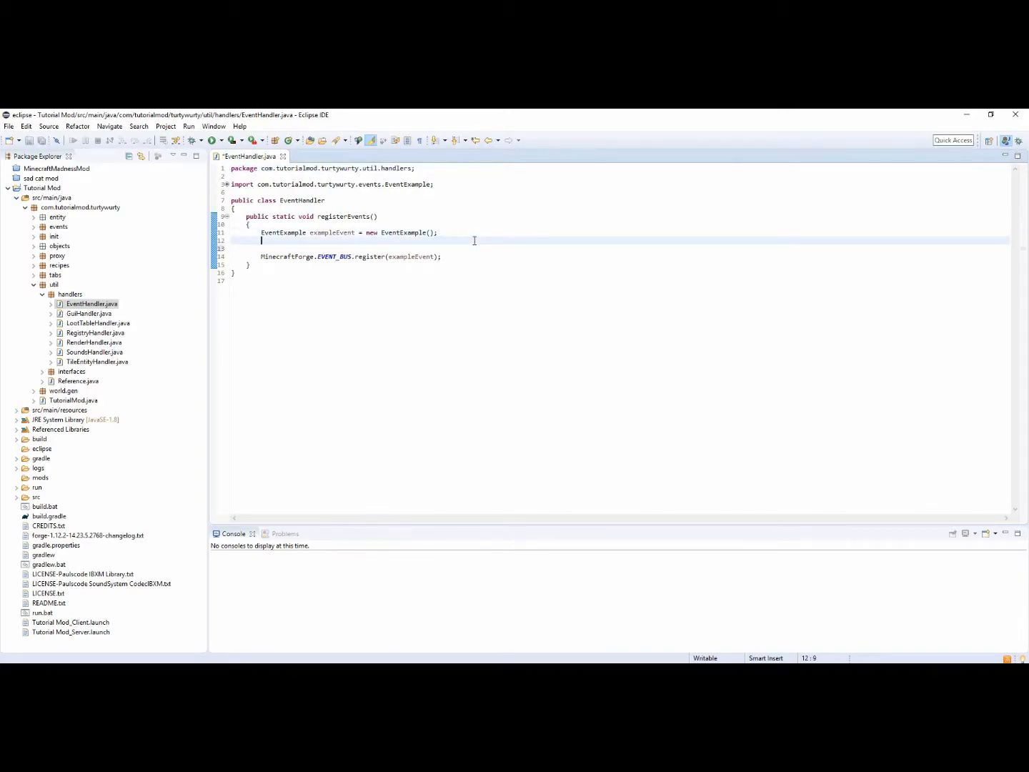
{"action": "type", "text": "L"}
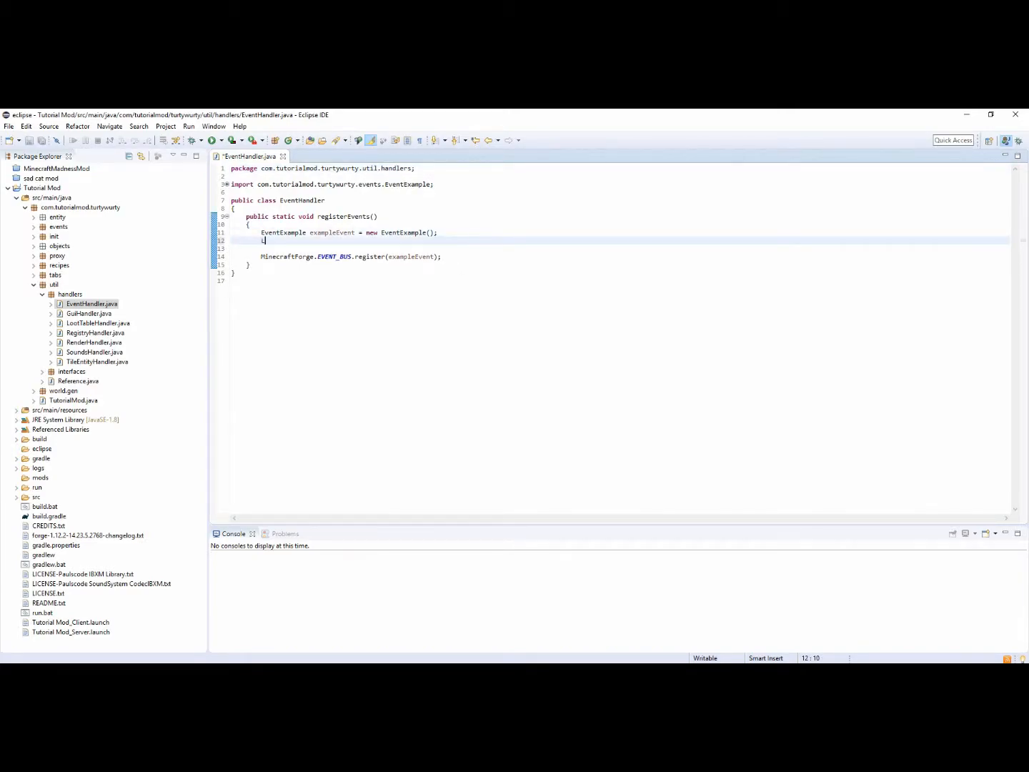
{"action": "type", "text": "Loot"}
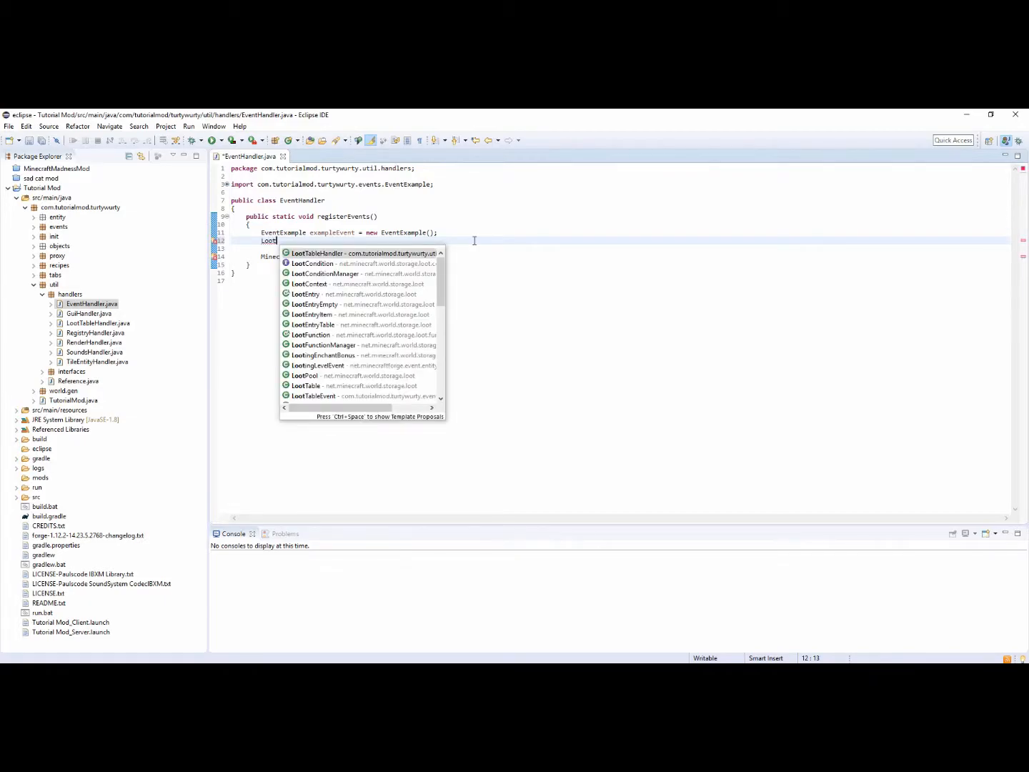
{"action": "type", "text": "table"}
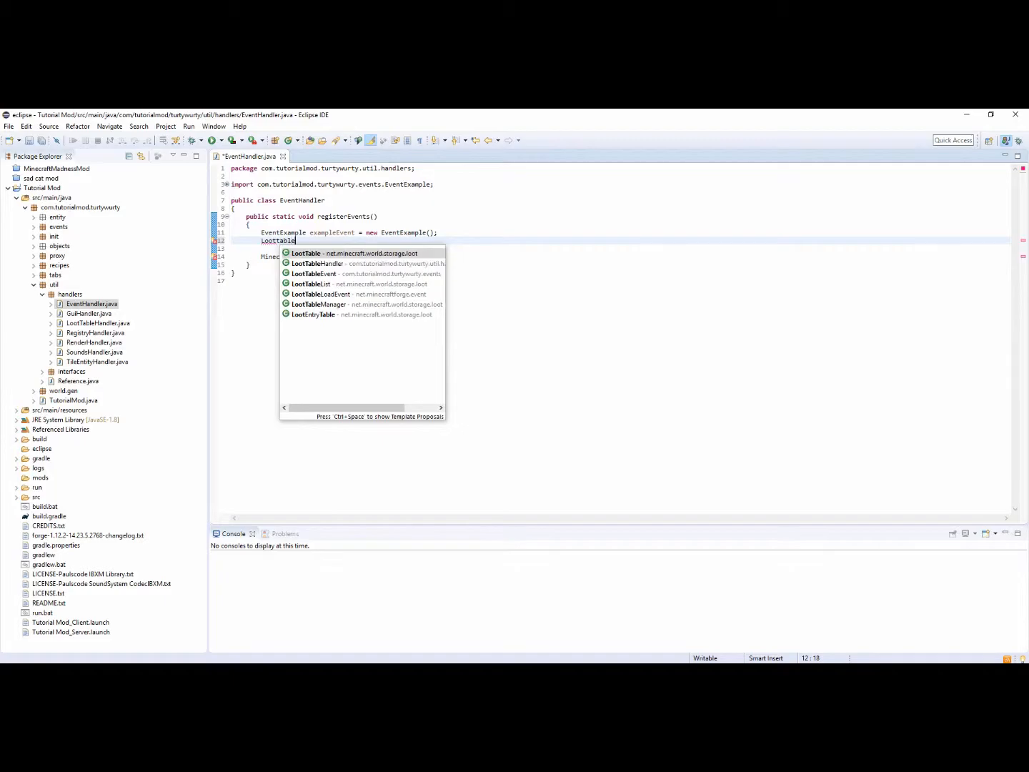
{"action": "mouse_move", "coordinate": [421, 180]}
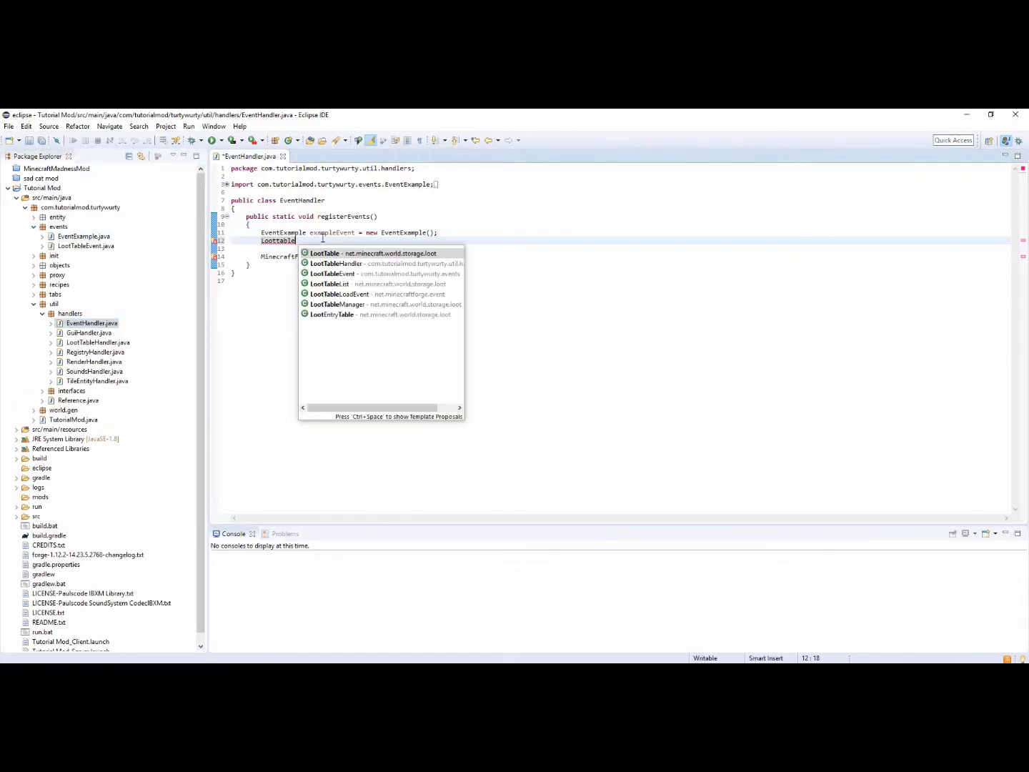
{"action": "type", "text": "ev"}
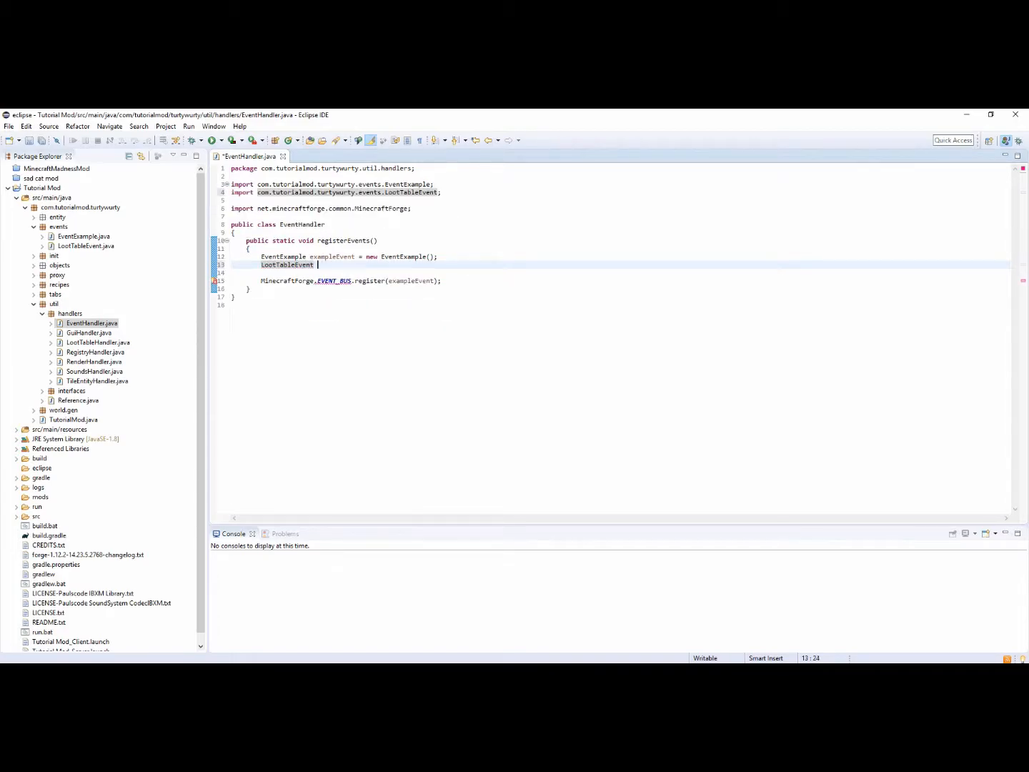
{"action": "type", "text": "lootEvent"}
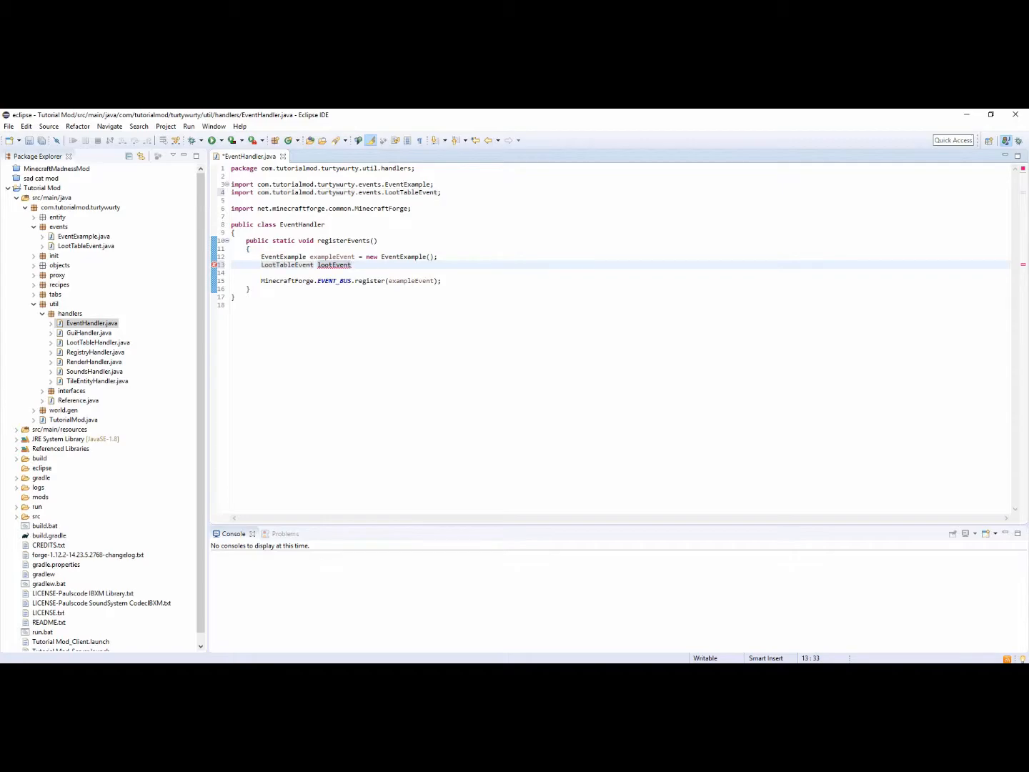
{"action": "type", "text": "= new"}
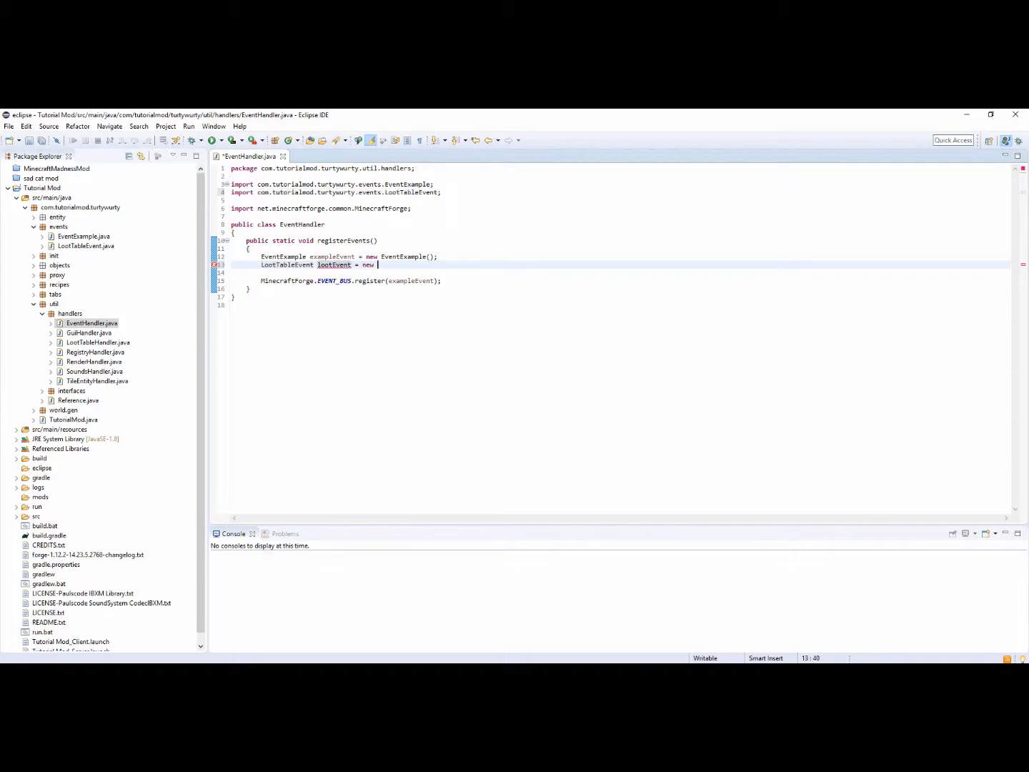
{"action": "type", "text": "Loot"}
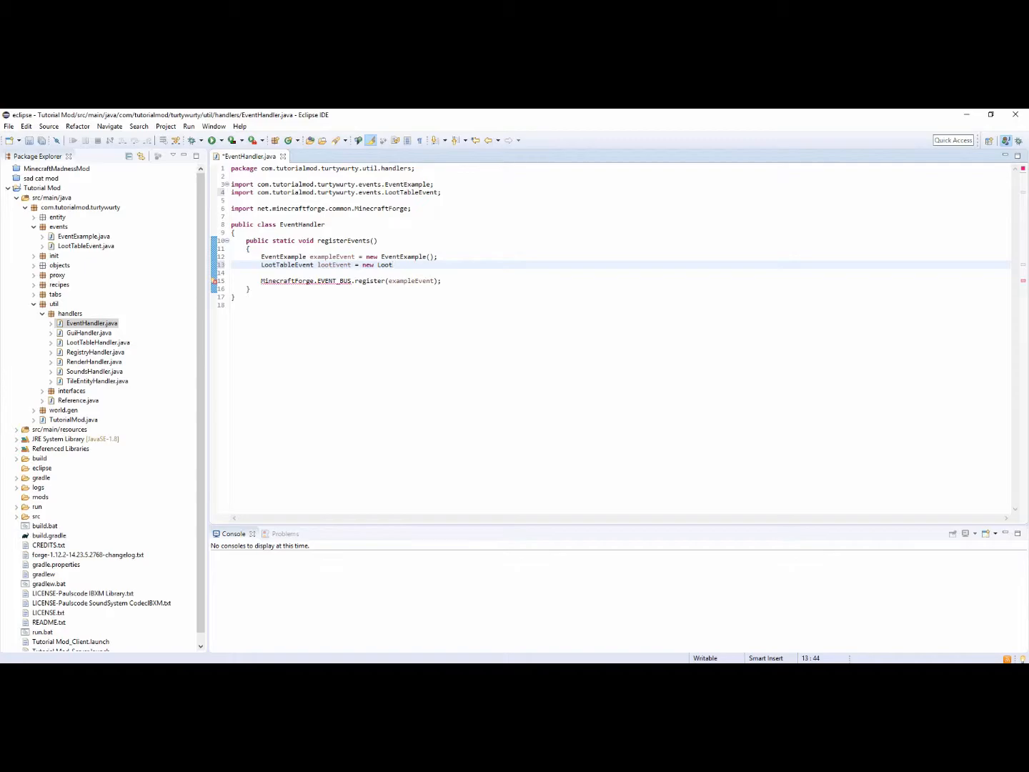
{"action": "type", "text": "TableEvent();"}
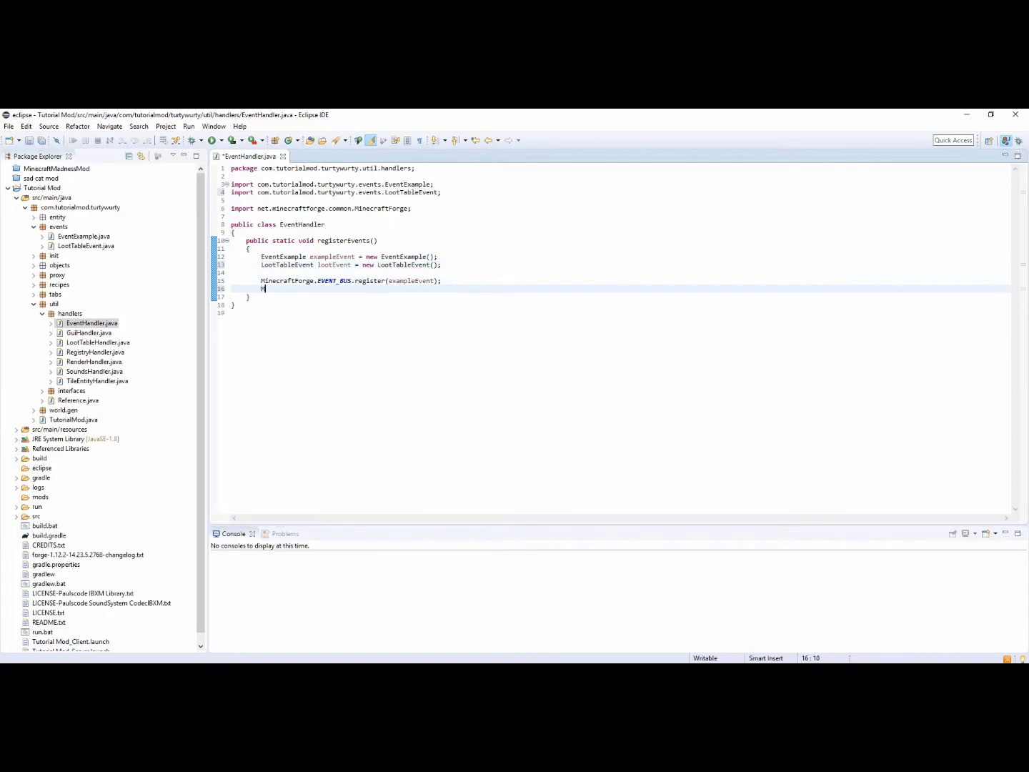
{"action": "type", "text": "Minecraft"}
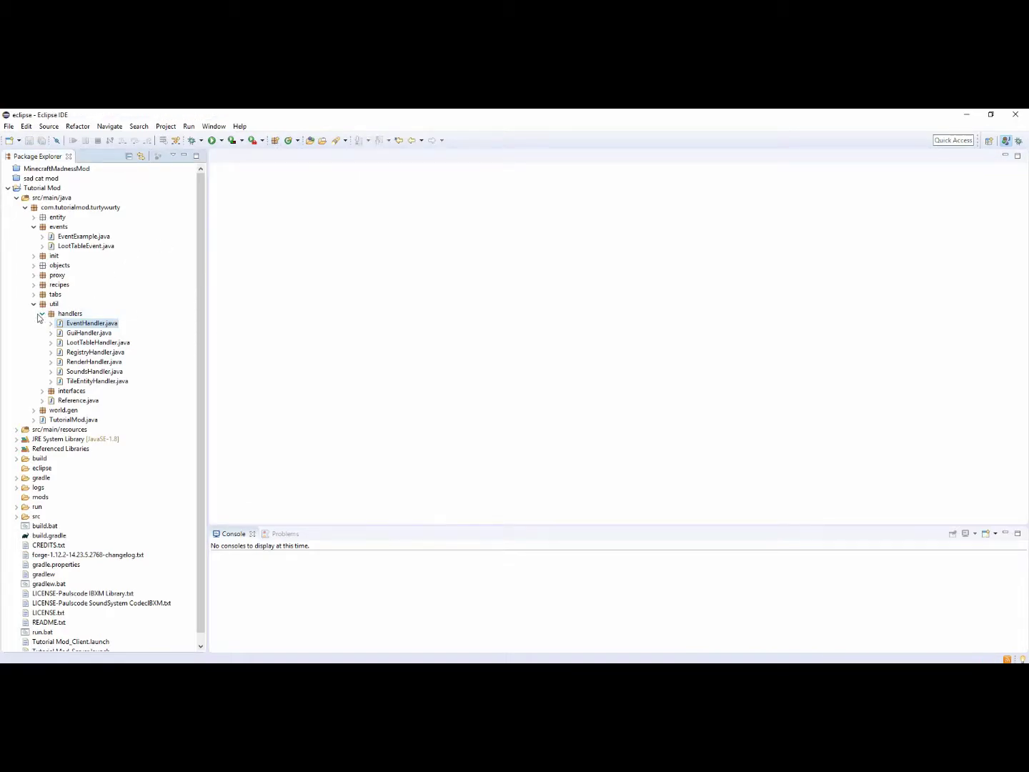
Step: Collapse the Tutorial Mod project tree and run the mod's Minecraft client
{"action": "left_click", "coordinate": [34, 304]}
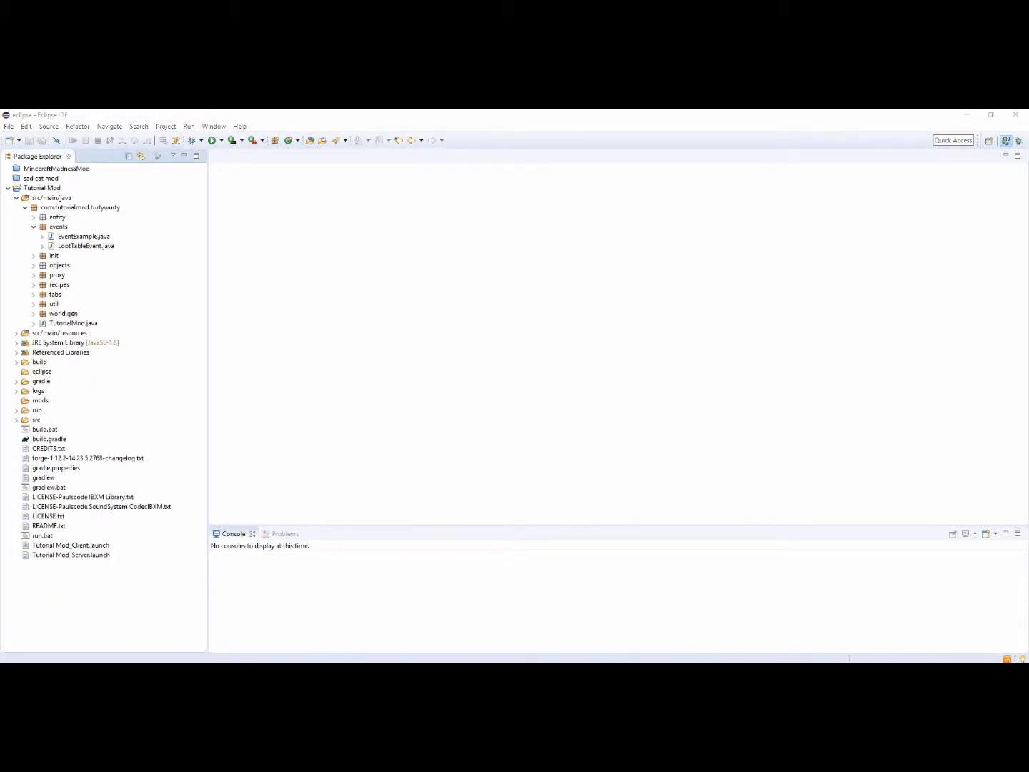
{"action": "left_click", "coordinate": [26, 207]}
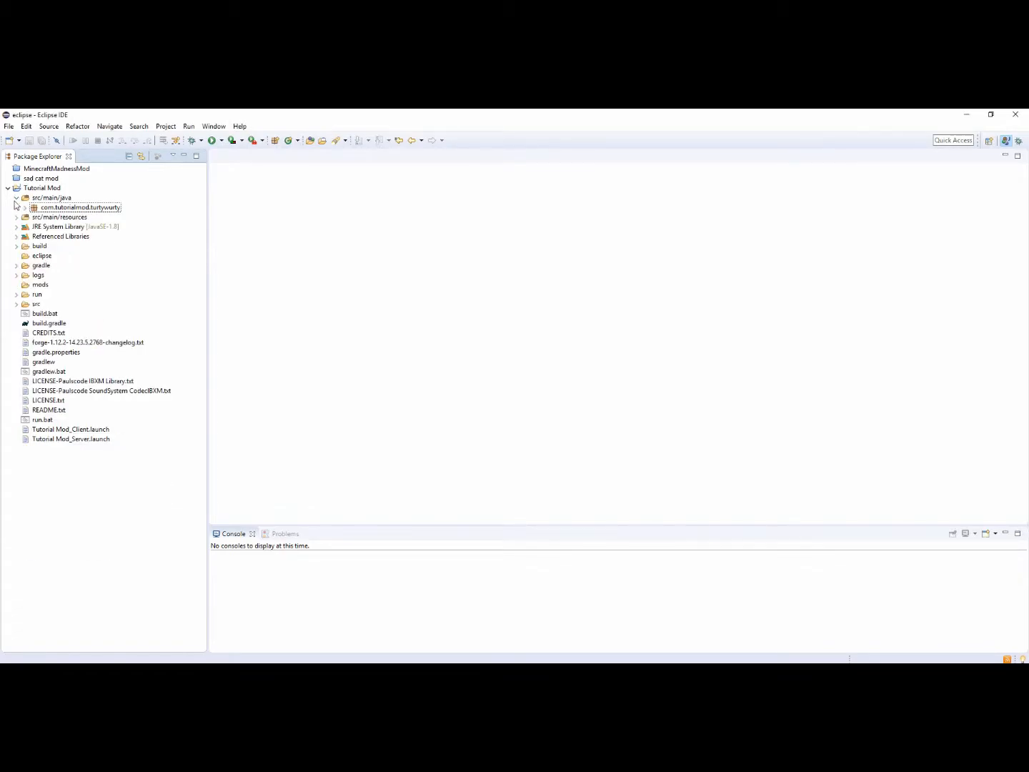
{"action": "left_click", "coordinate": [8, 187]}
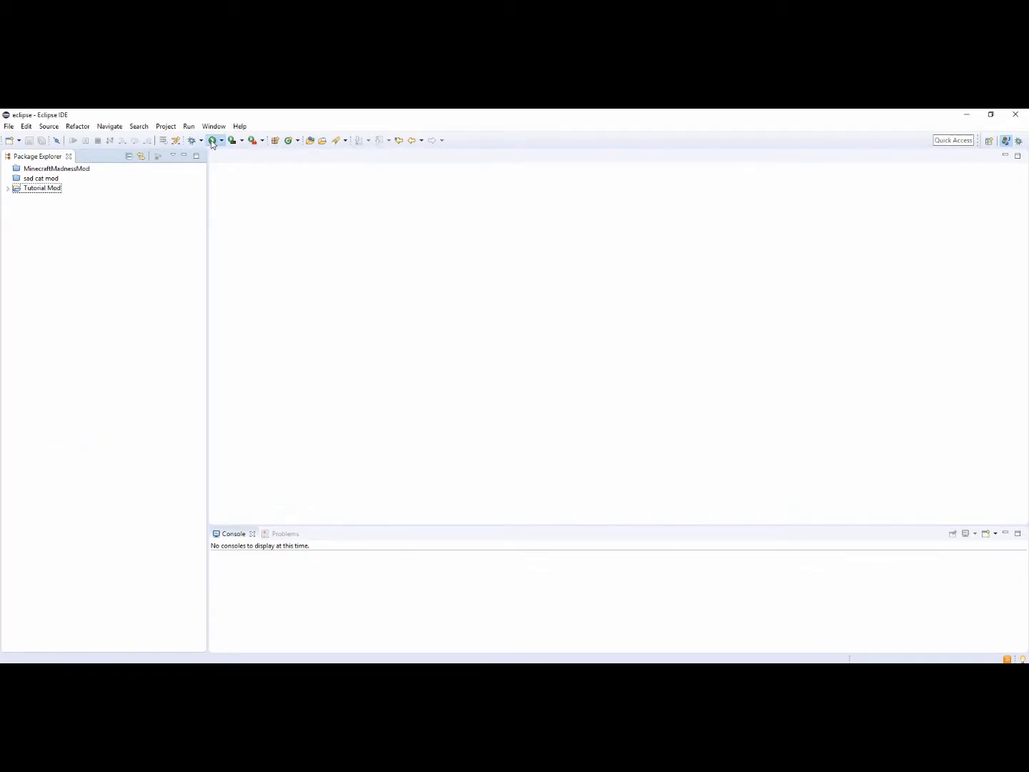
{"action": "left_click", "coordinate": [213, 140]}
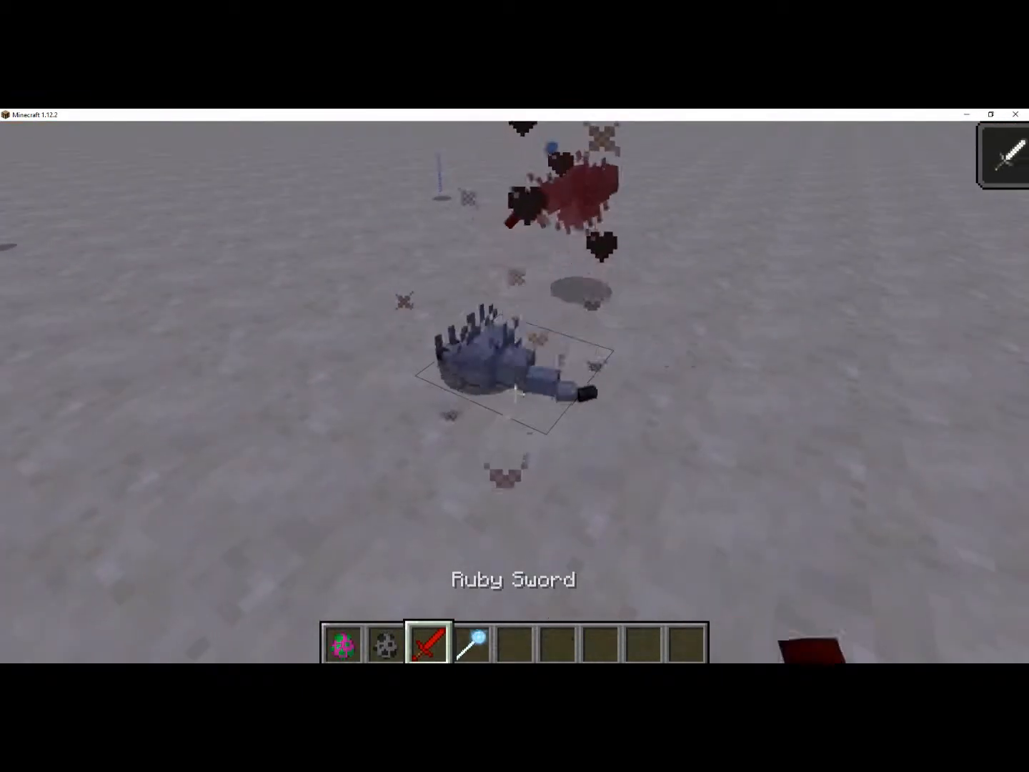
Step: Kill the spawned spiky mobs with the Ruby Sword and collect their staff and block drops
{"action": "left_click", "coordinate": [514, 393]}
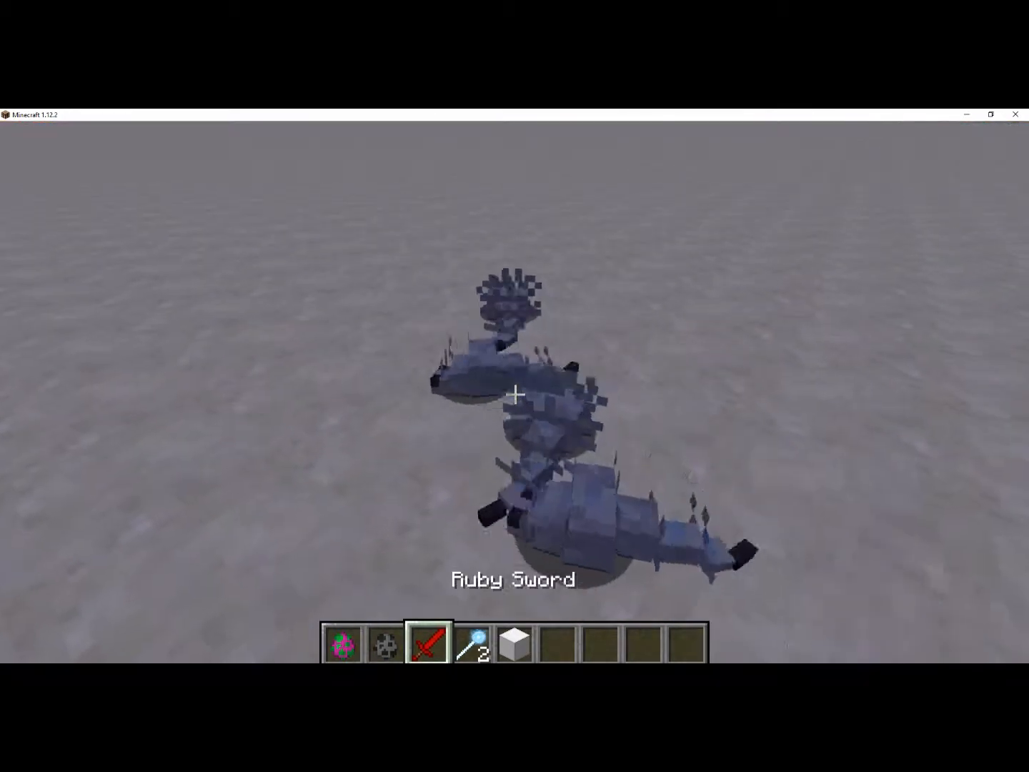
{"action": "left_click", "coordinate": [514, 393]}
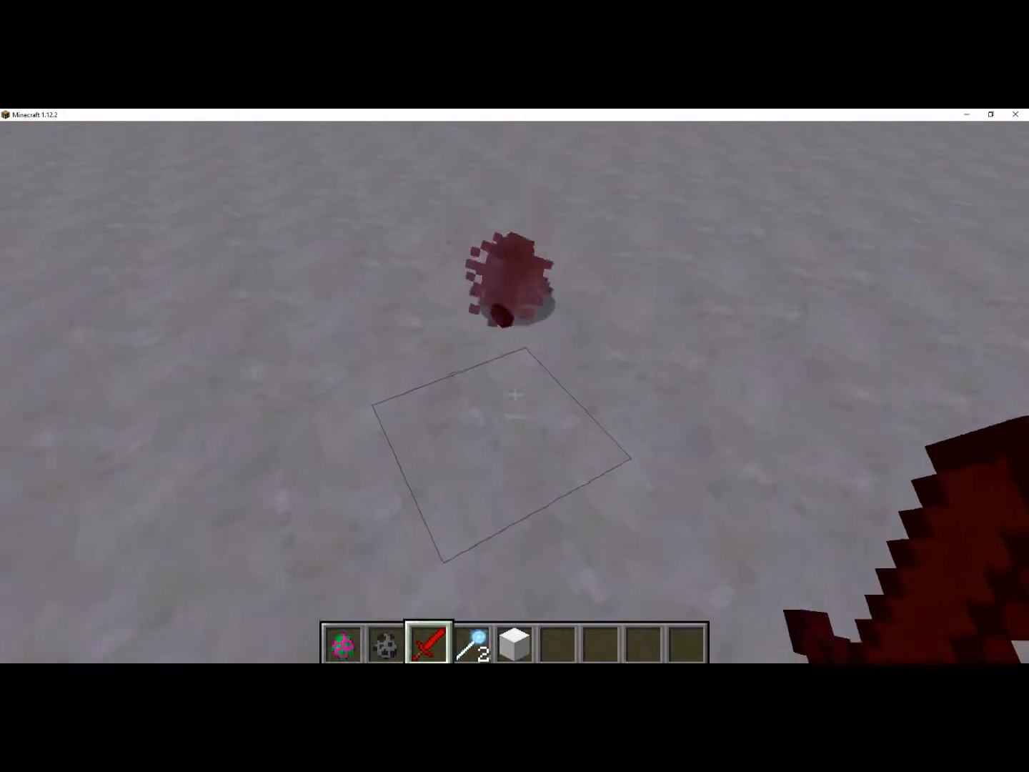
{"action": "mouse_move", "coordinate": [515, 386]}
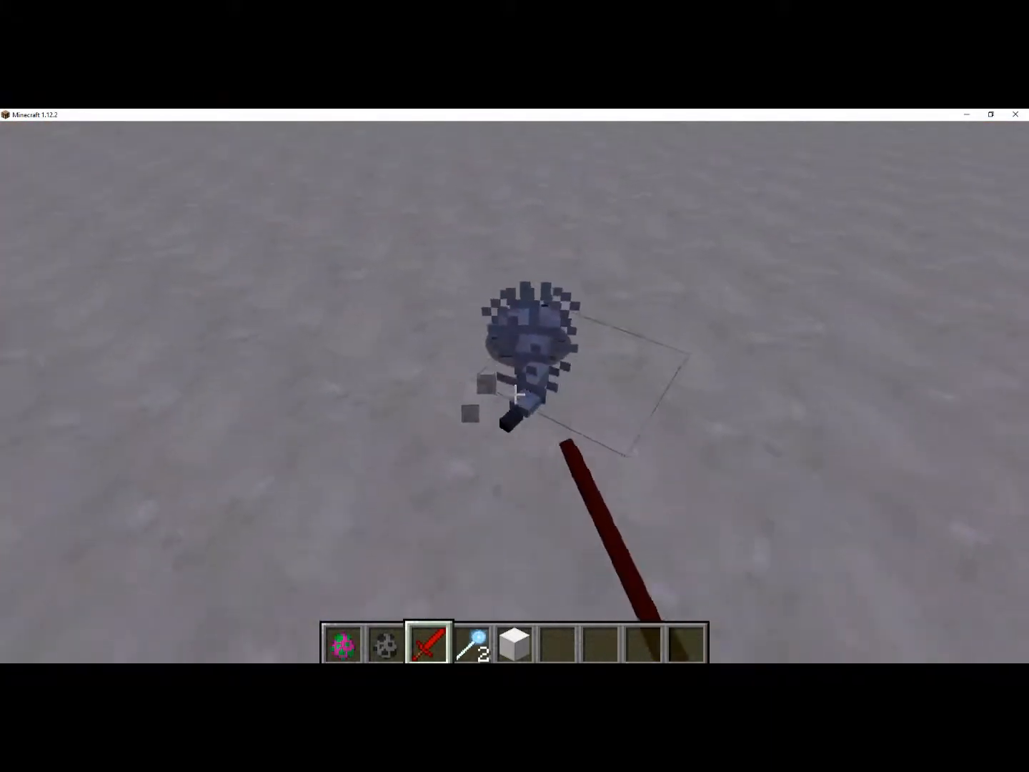
{"action": "left_click", "coordinate": [515, 386]}
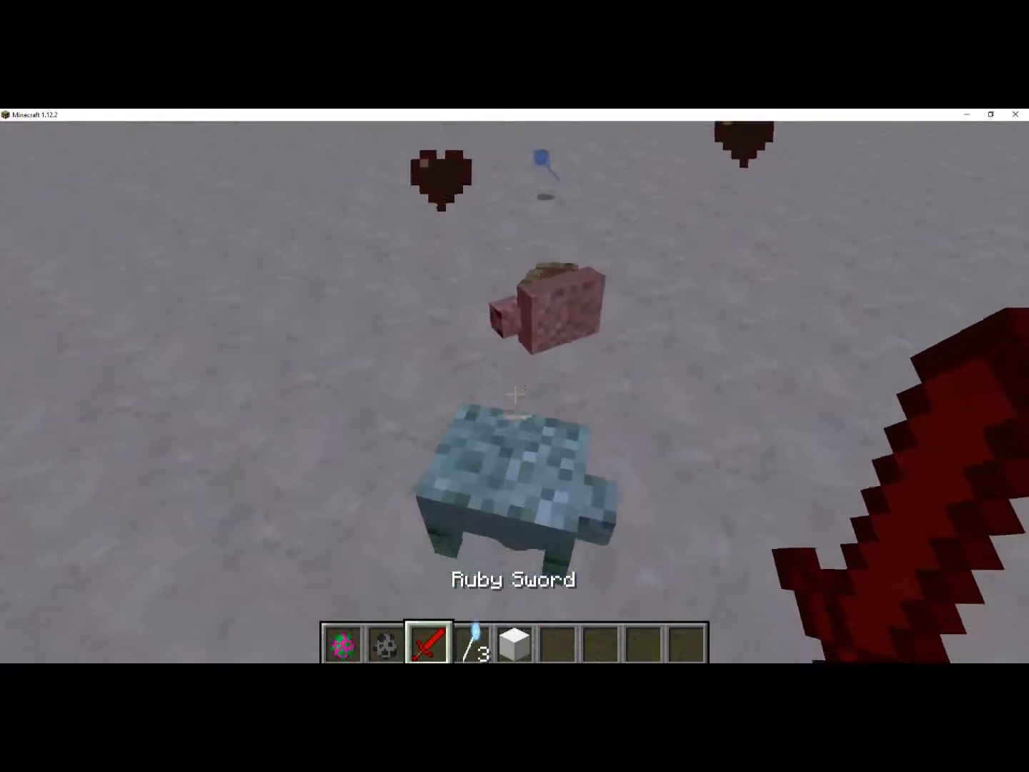
{"action": "mouse_move", "coordinate": [515, 386]}
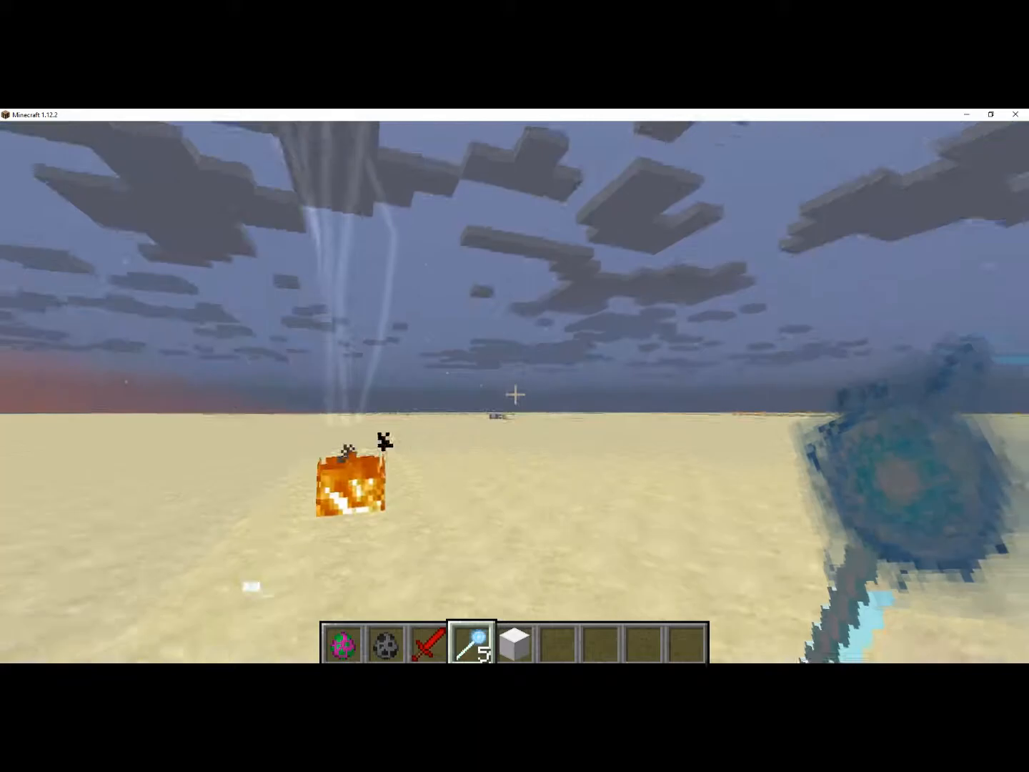
{"action": "mouse_move", "coordinate": [514, 393]}
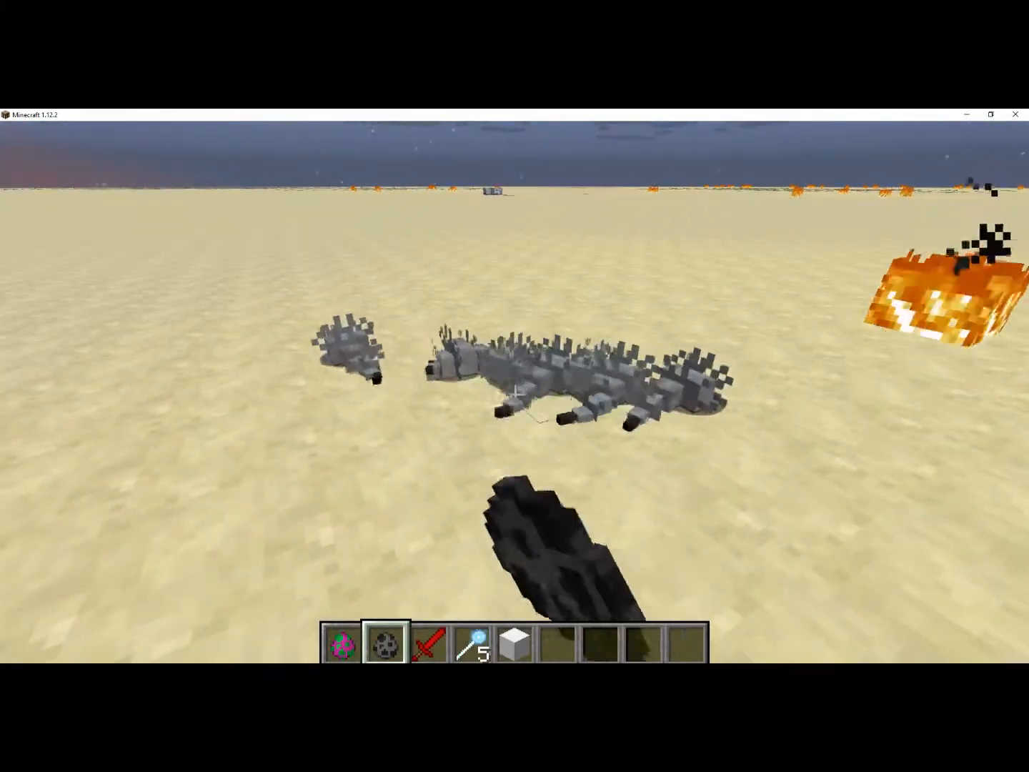
Step: Switch to the dark spawn egg to spawn and kill more mobs for staffs
{"action": "key", "text": "3"}
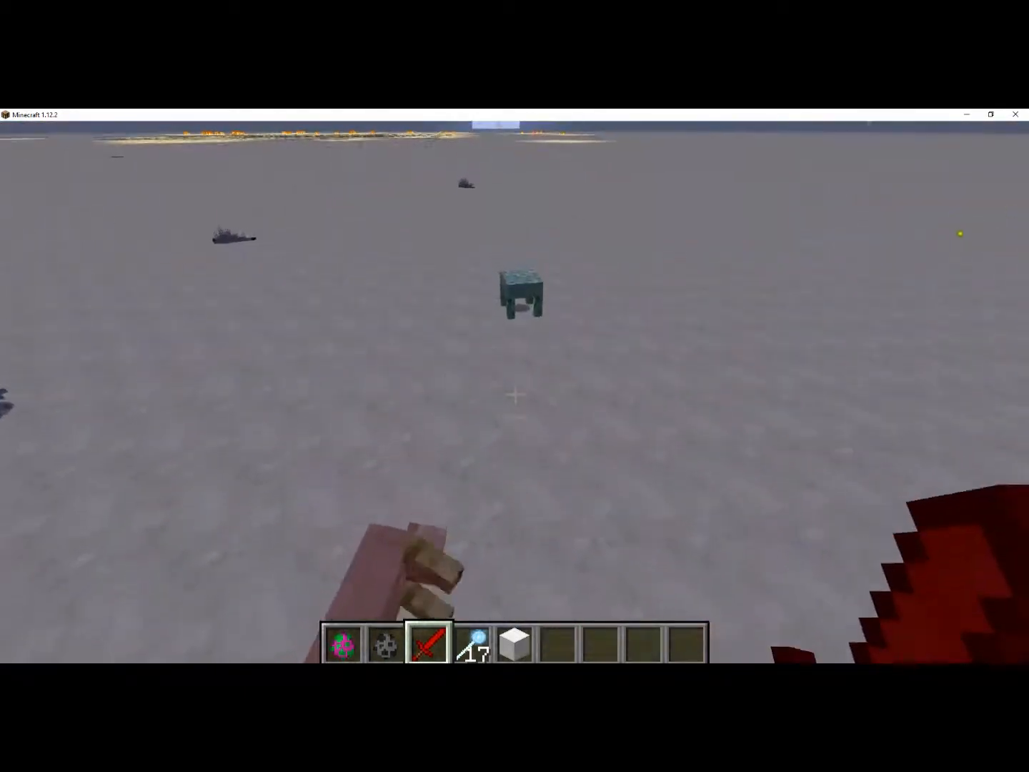
{"action": "mouse_move", "coordinate": [514, 386]}
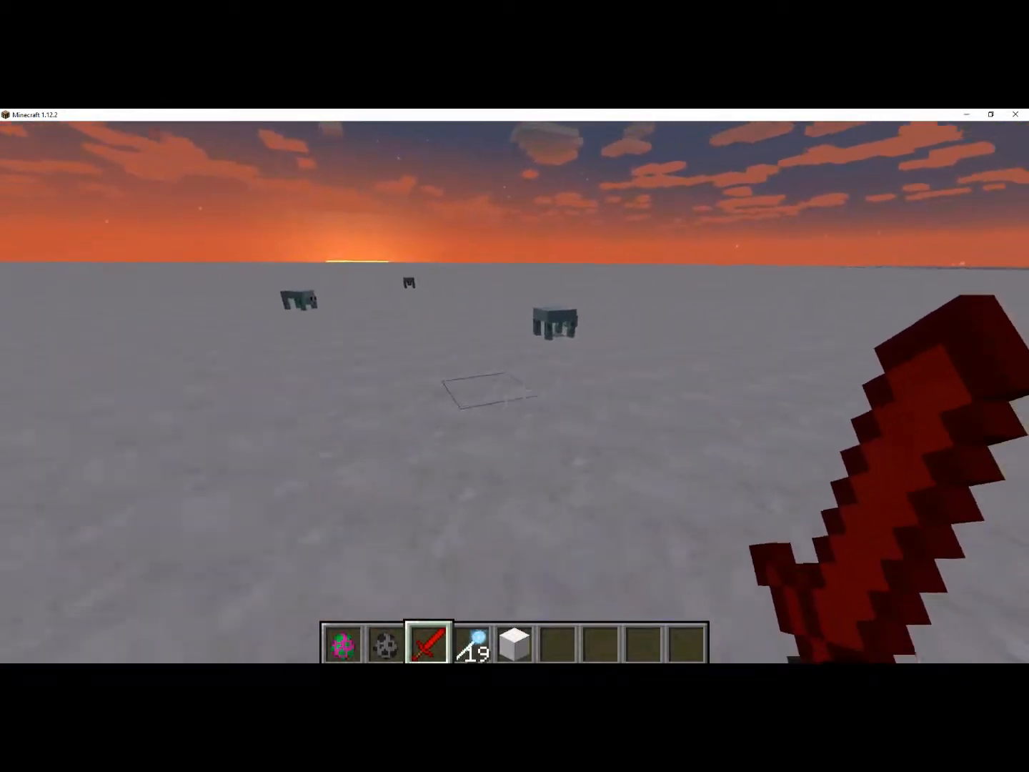
{"action": "mouse_move", "coordinate": [515, 386]}
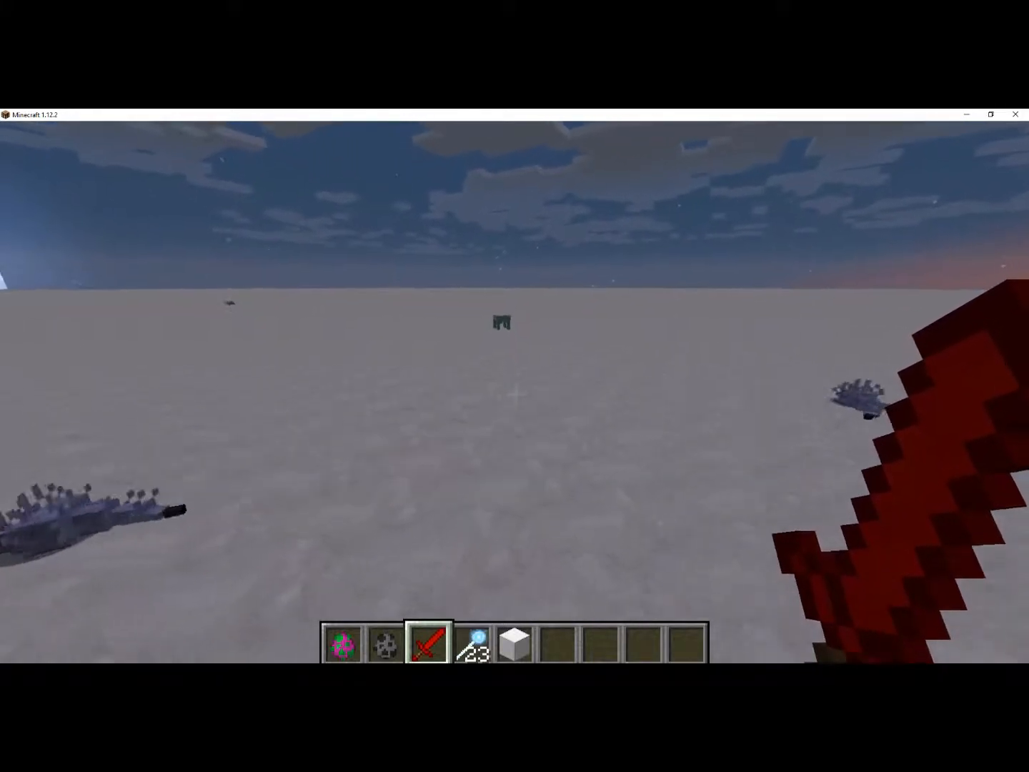
{"action": "mouse_move", "coordinate": [515, 386]}
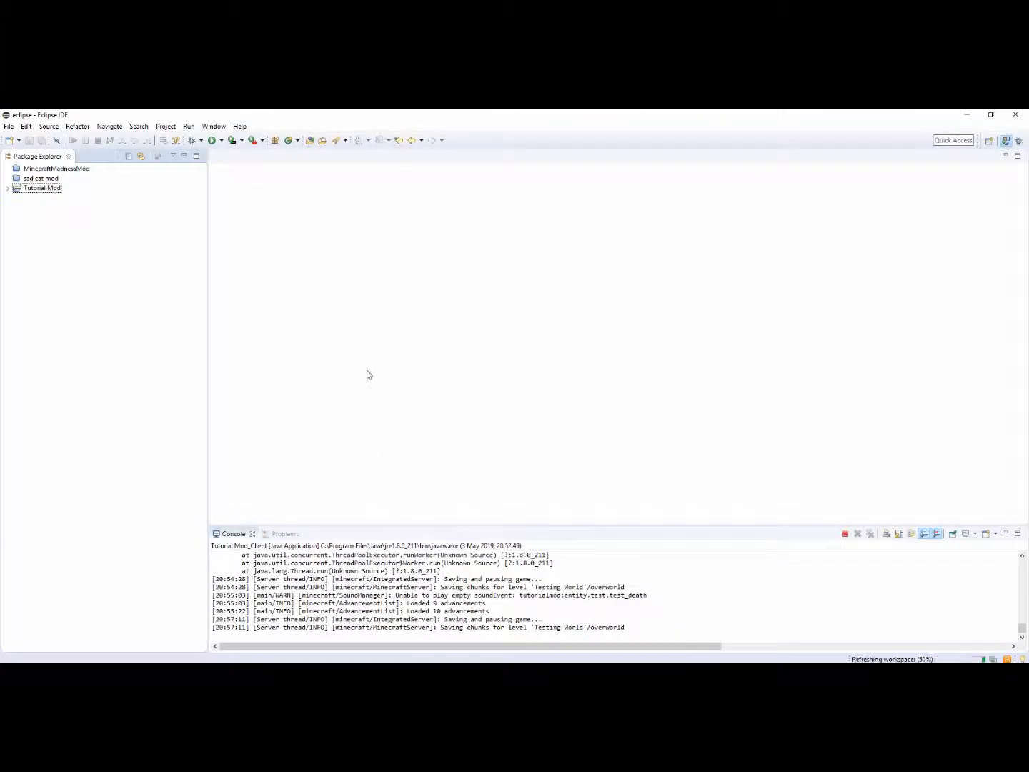
Step: Expand Tutorial Mod and src/main/java down to the events package
{"action": "left_click", "coordinate": [9, 187]}
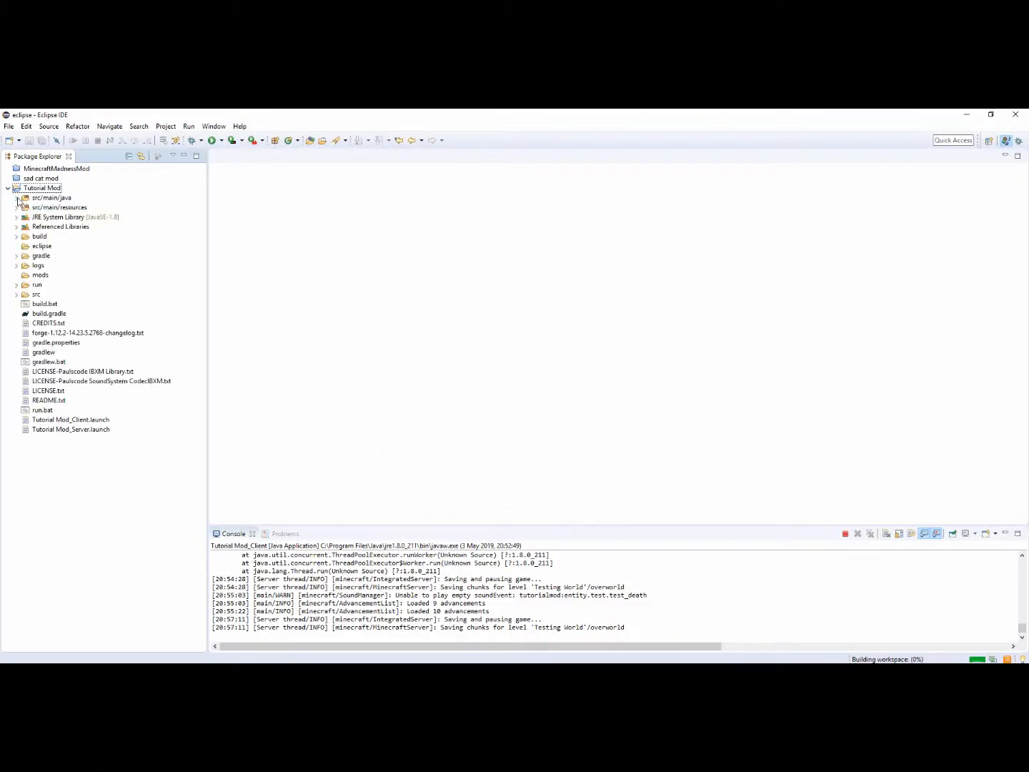
{"action": "left_click", "coordinate": [17, 197]}
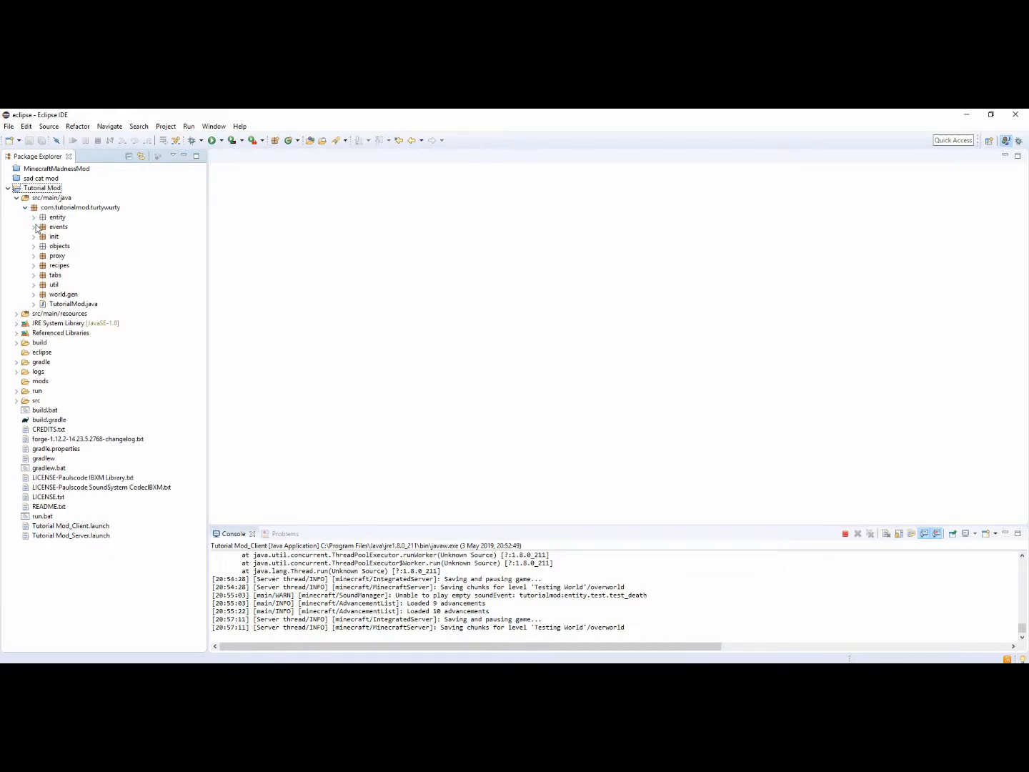
{"action": "double_click", "coordinate": [87, 246]}
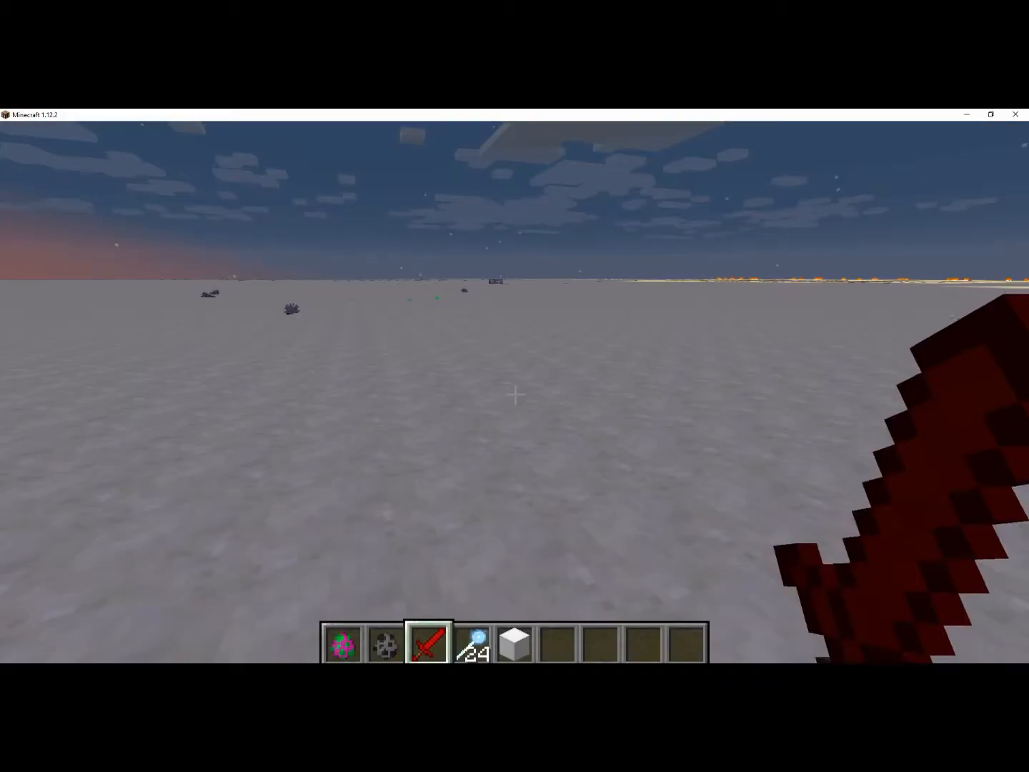
Step: Spawn and kill a Spawn Test mob in the pit, then return to the events package in Eclipse
{"action": "key", "text": "1"}
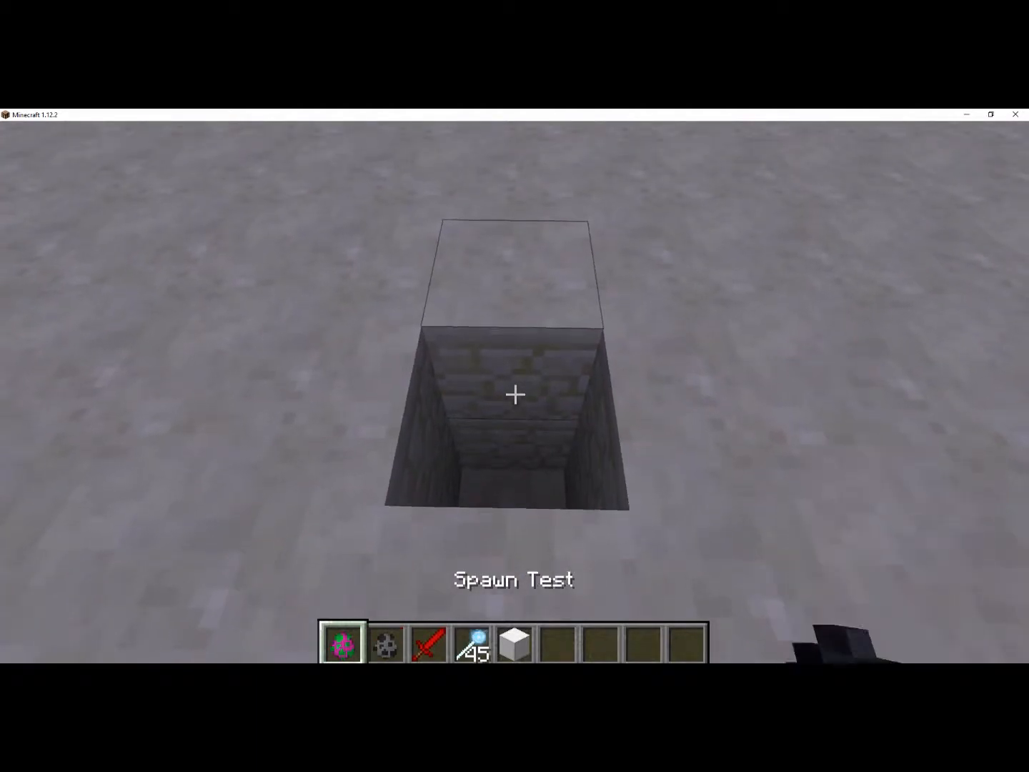
{"action": "mouse_move", "coordinate": [515, 394]}
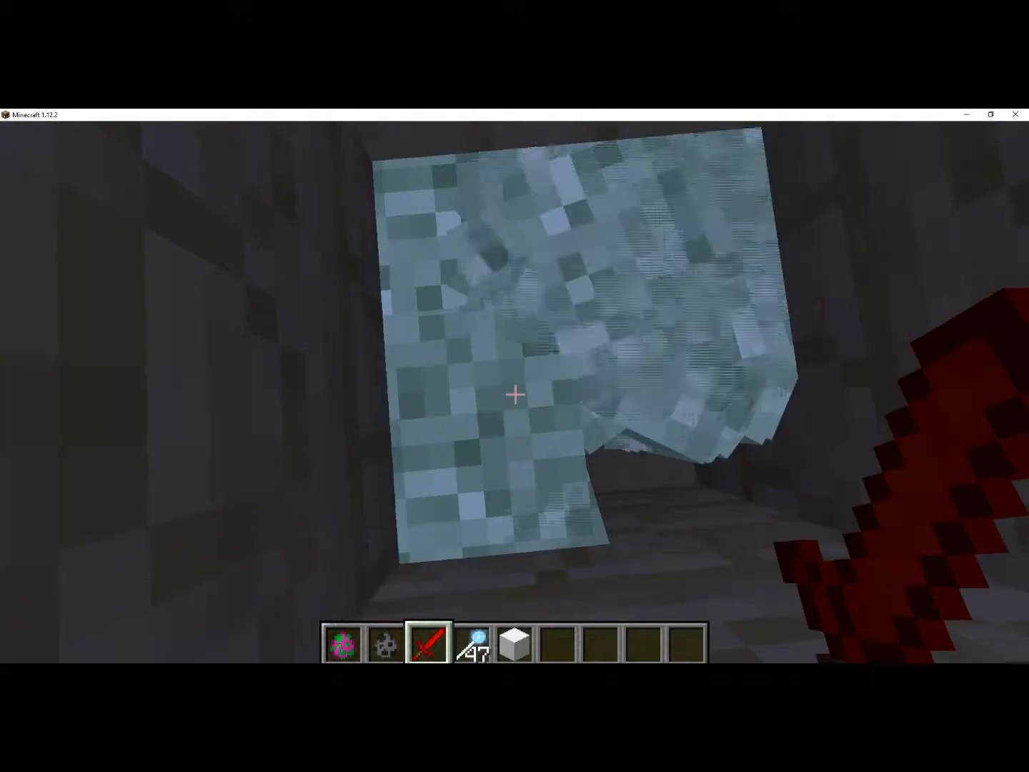
{"action": "mouse_move", "coordinate": [514, 400]}
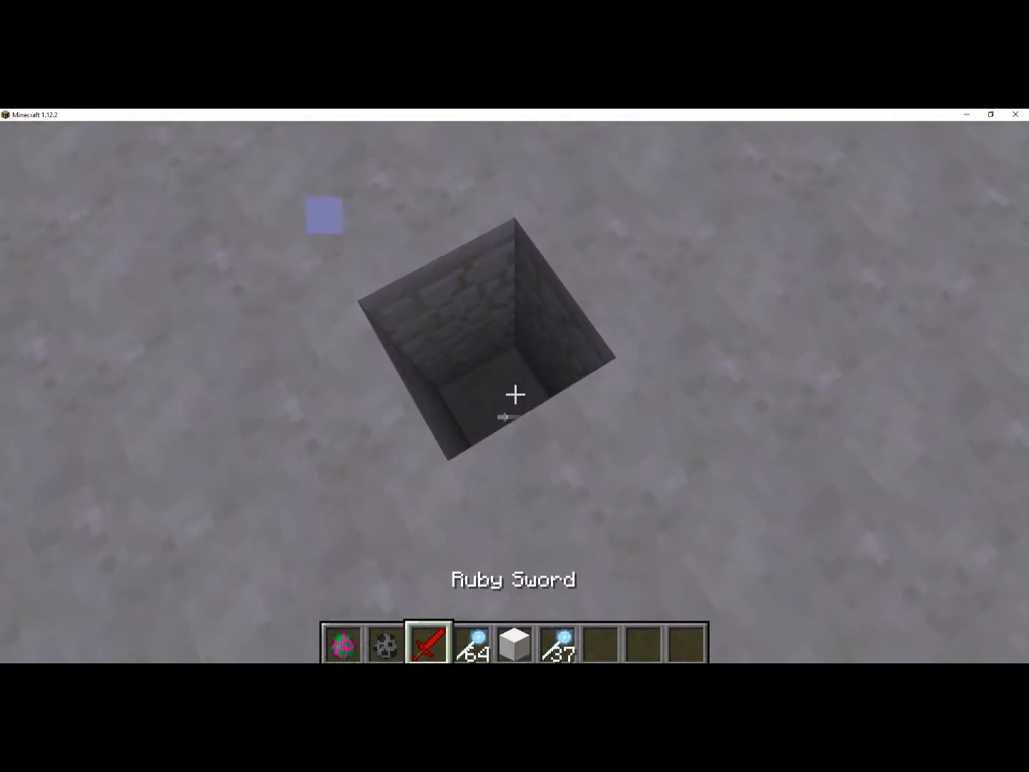
{"action": "key", "text": "1"}
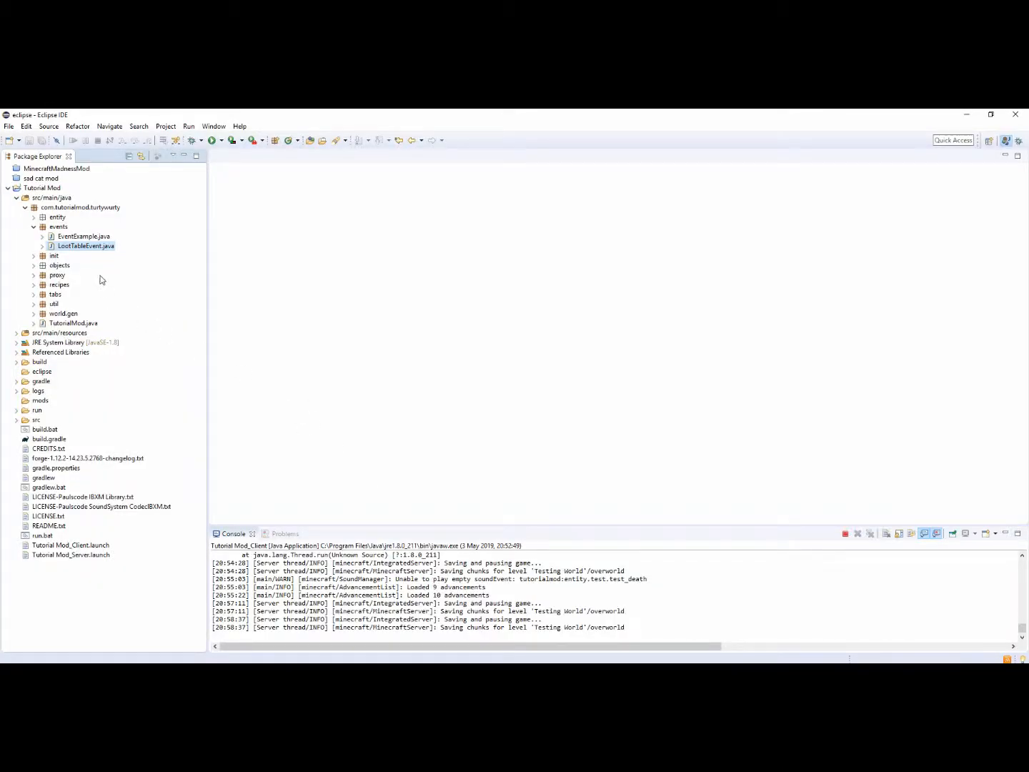
{"action": "double_click", "coordinate": [87, 245]}
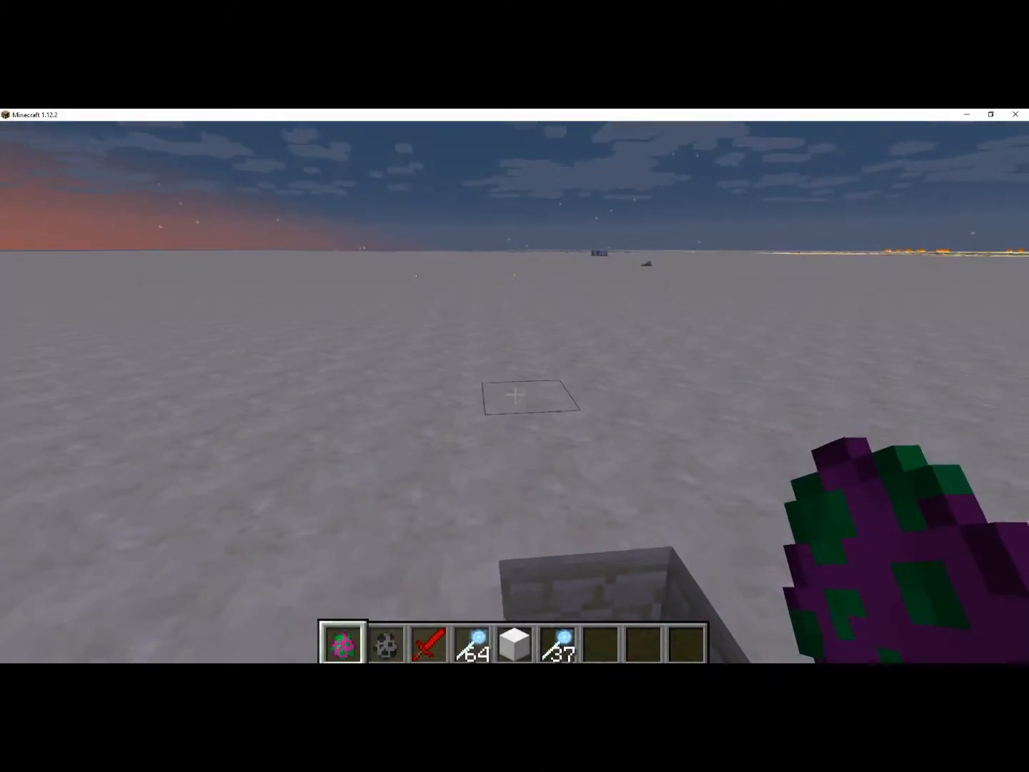
{"action": "mouse_move", "coordinate": [514, 386]}
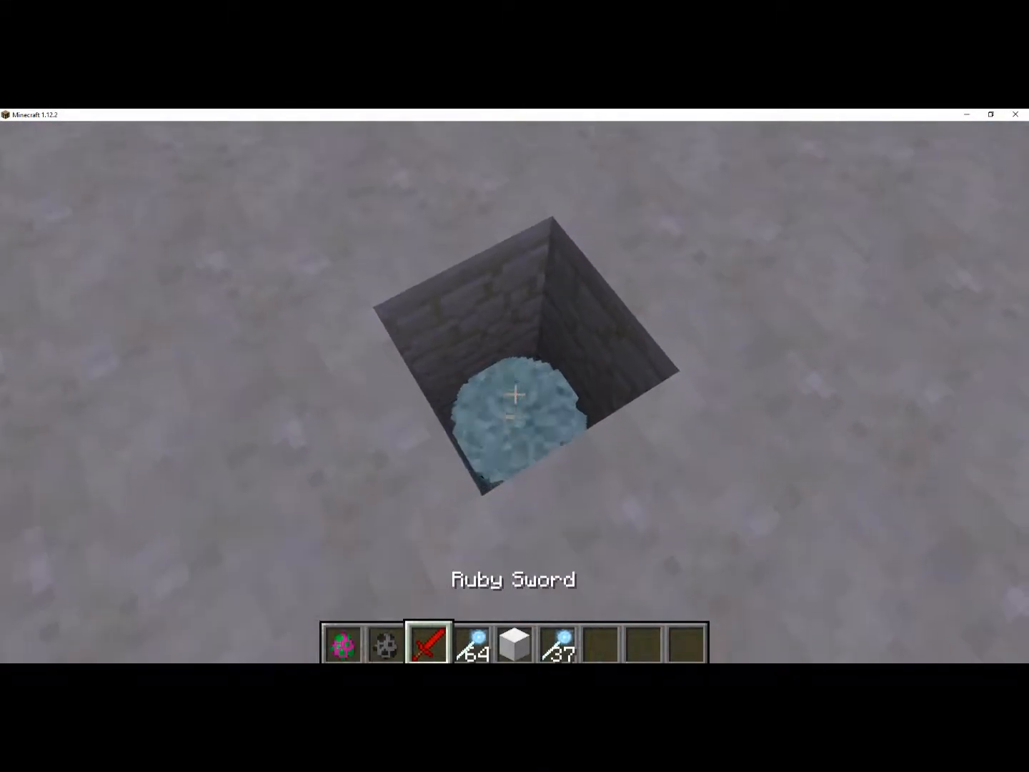
Step: Attack the test mob spawned inside the pit with the Ruby Sword
{"action": "left_click", "coordinate": [514, 393]}
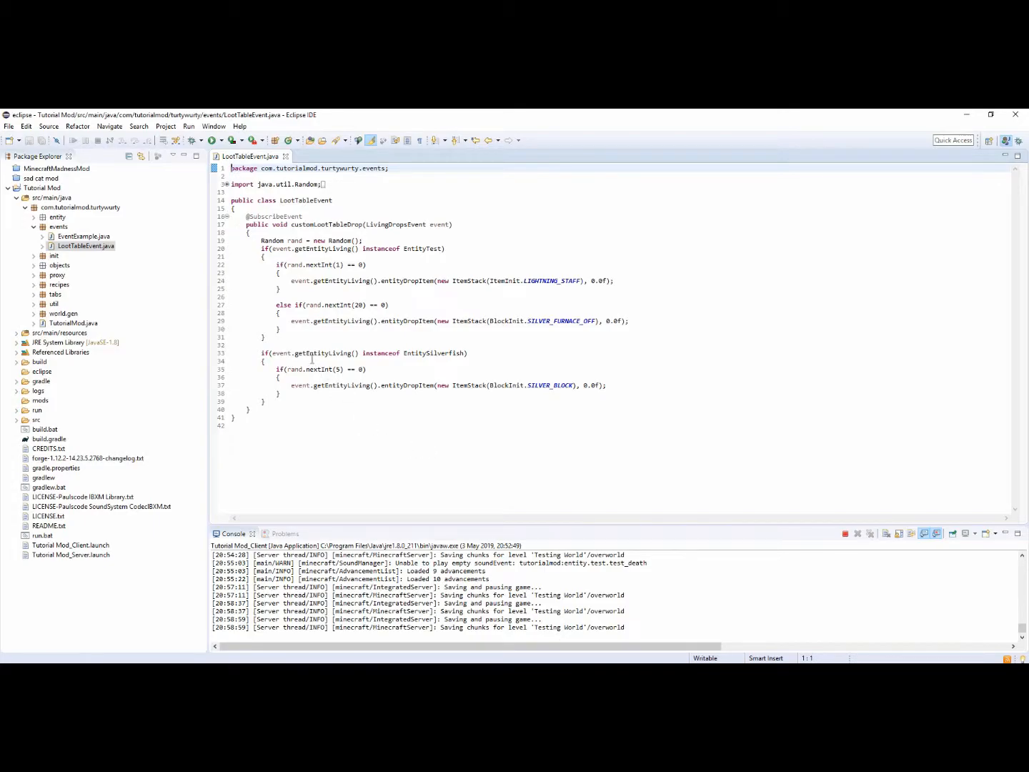
Step: Change the else-if before the furnace-drop chance check on line 23 into a plain if
{"action": "left_click", "coordinate": [284, 305]}
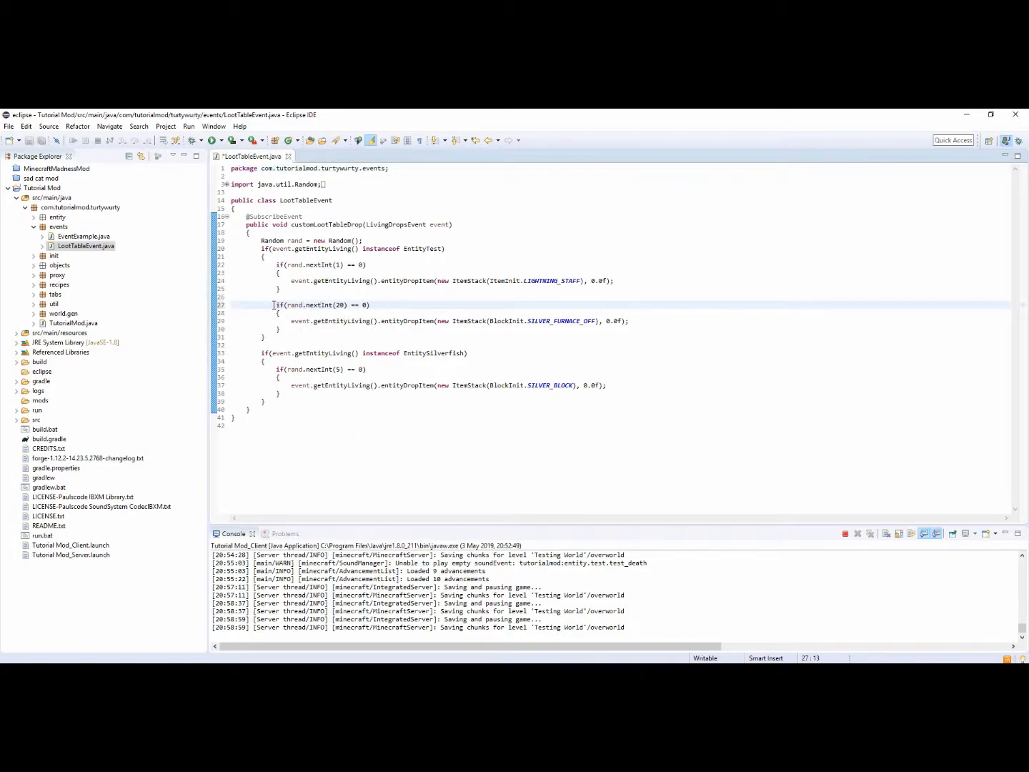